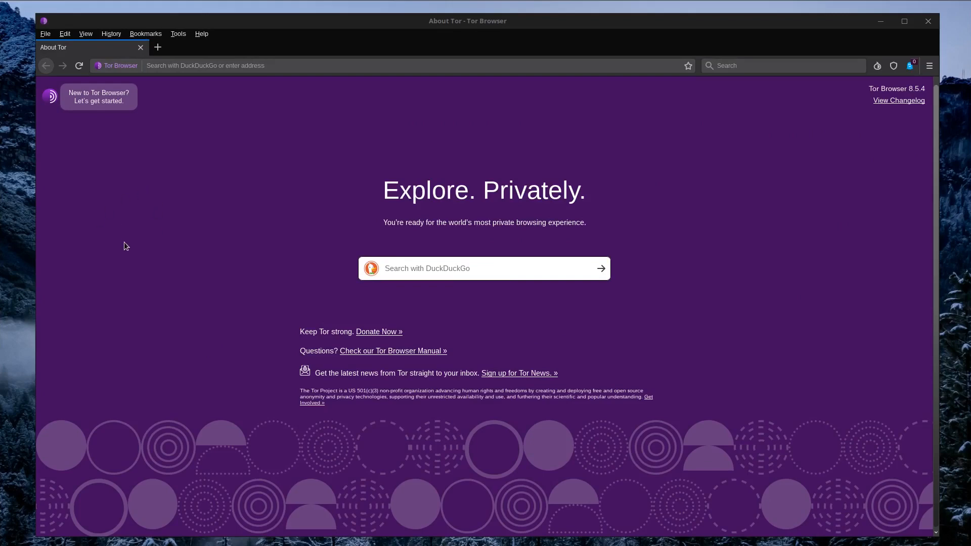
mouse_move(125, 241)
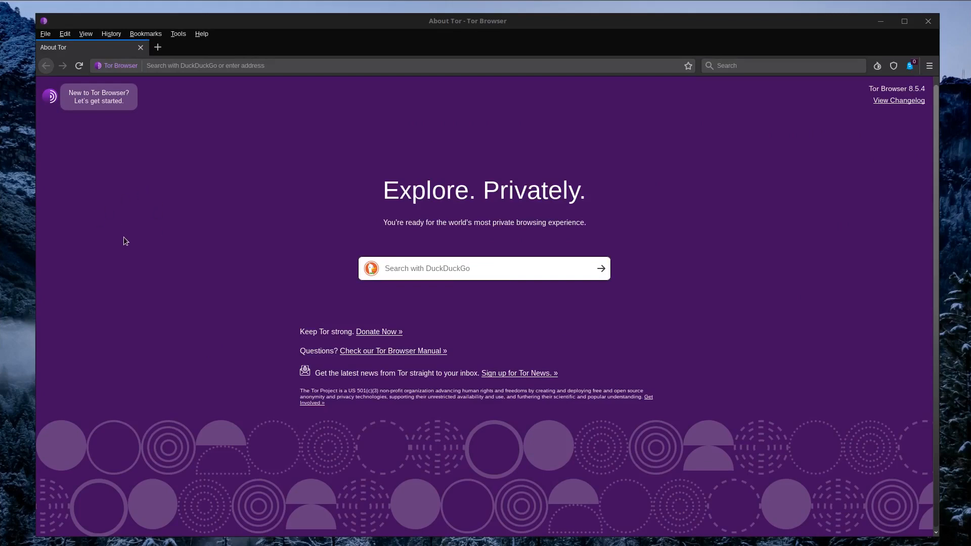
mouse_move(123, 219)
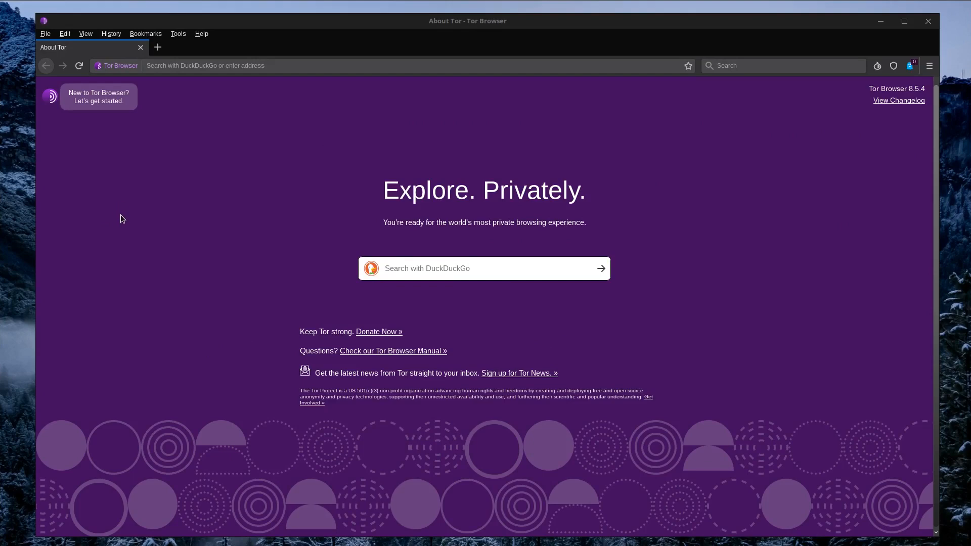
mouse_move(124, 213)
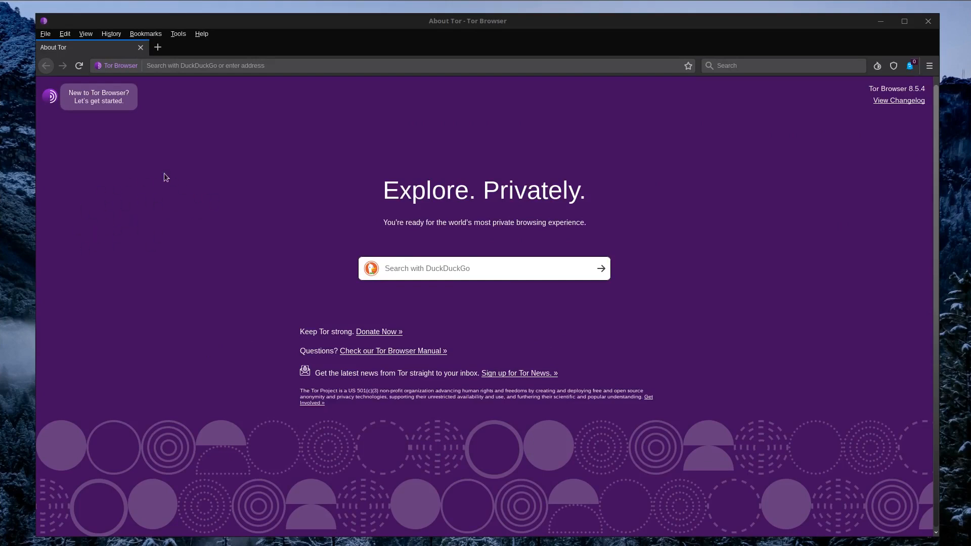
mouse_move(138, 224)
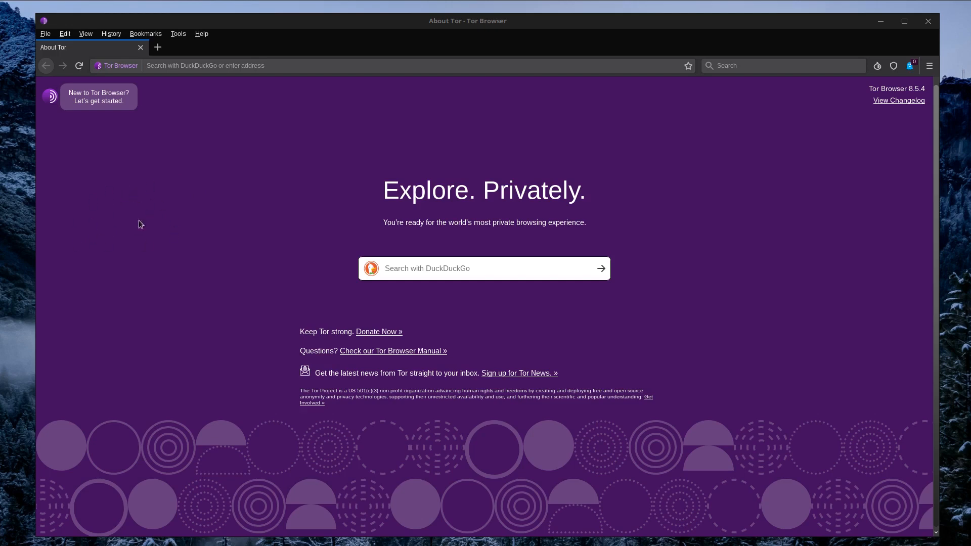
mouse_move(87, 248)
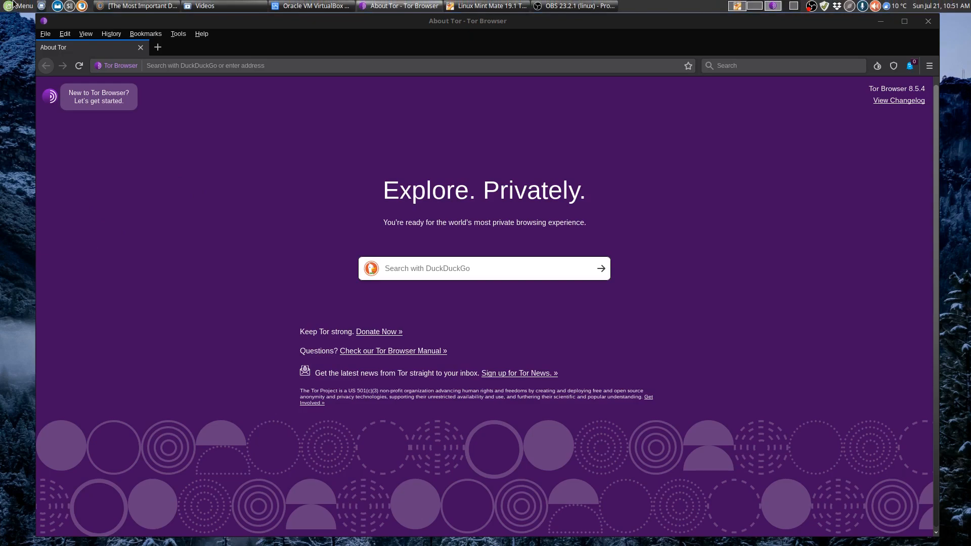
Show the applications menu with Tor Browser listed among the Internet programs
left_click(18, 6)
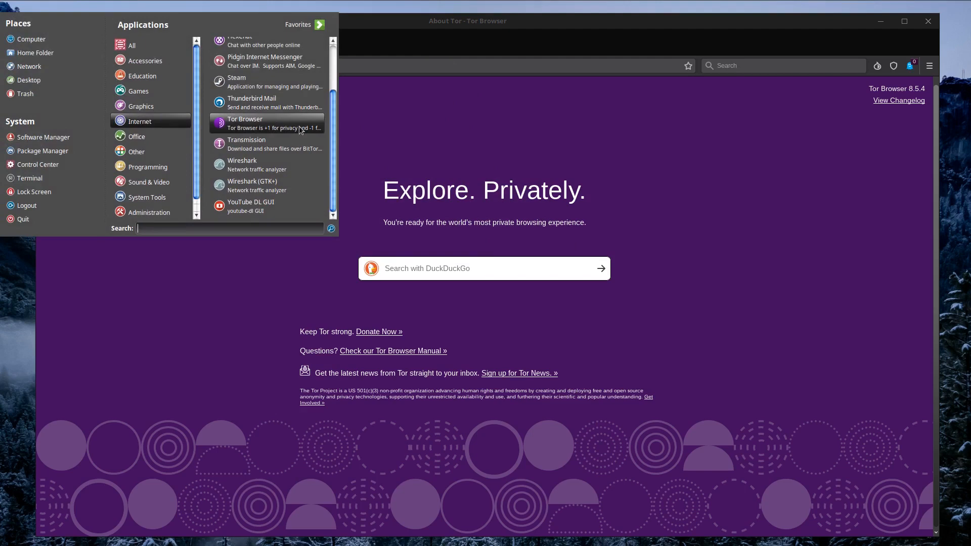
mouse_move(294, 117)
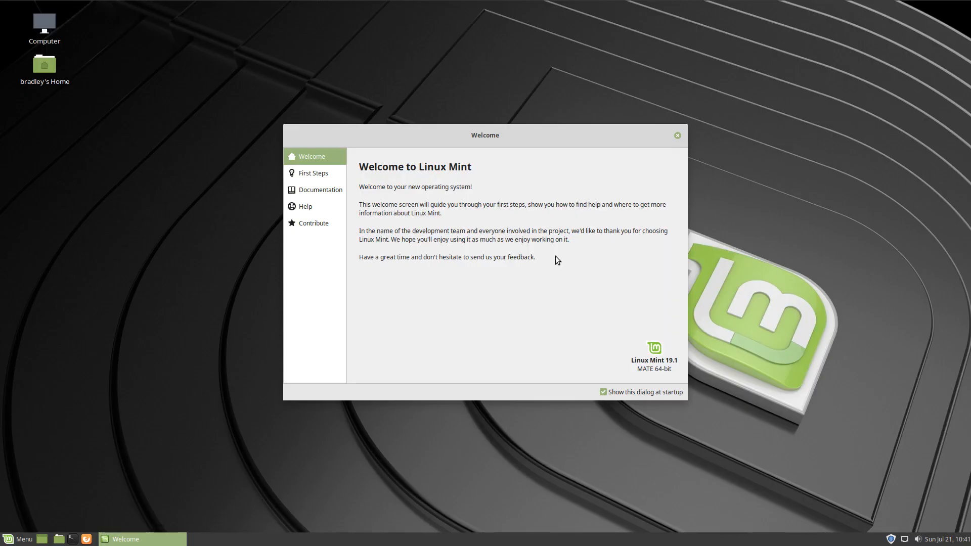
mouse_move(613, 381)
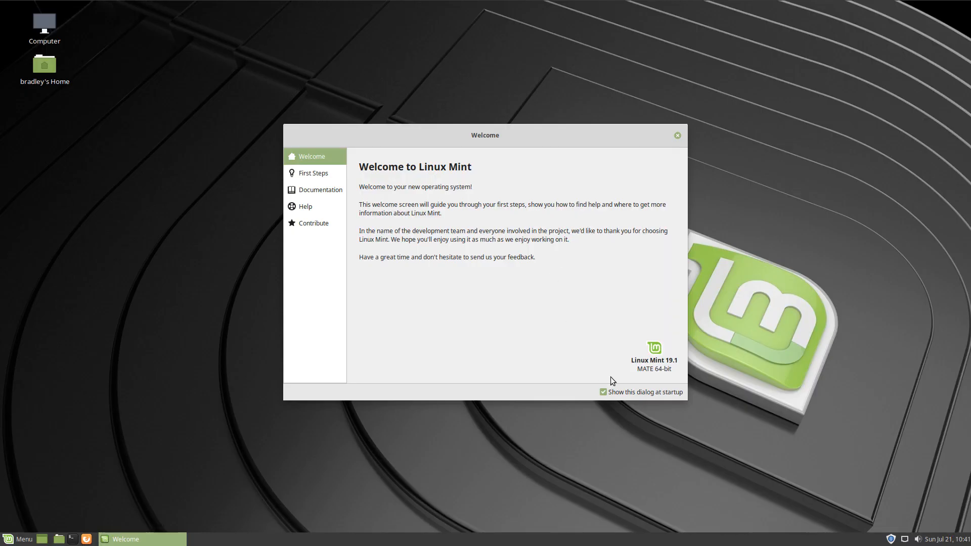
mouse_move(646, 381)
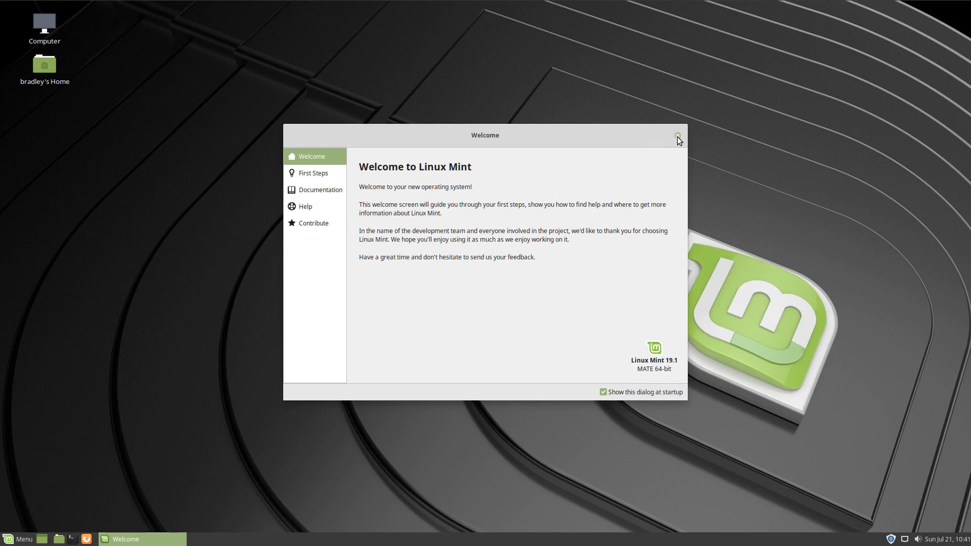
Dismiss the Welcome to Linux Mint screen
left_click(677, 134)
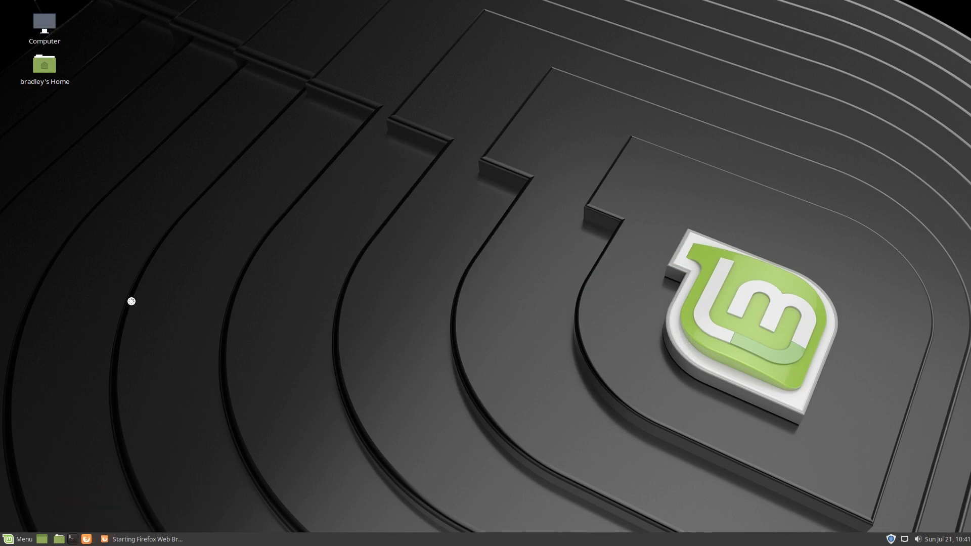
Search the web for 'tor browser' and open the Tor Project | Anonymity Online result
type("tor br")
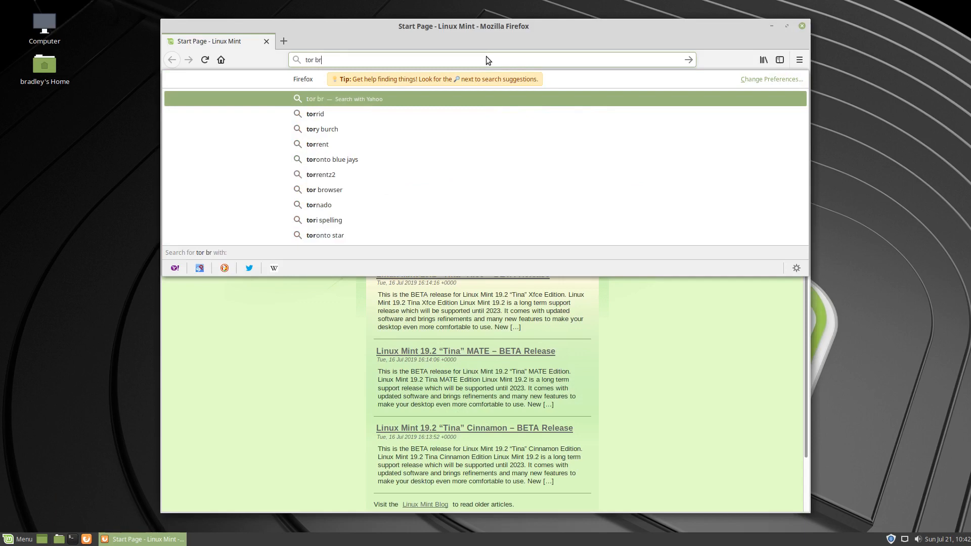
left_click(325, 189)
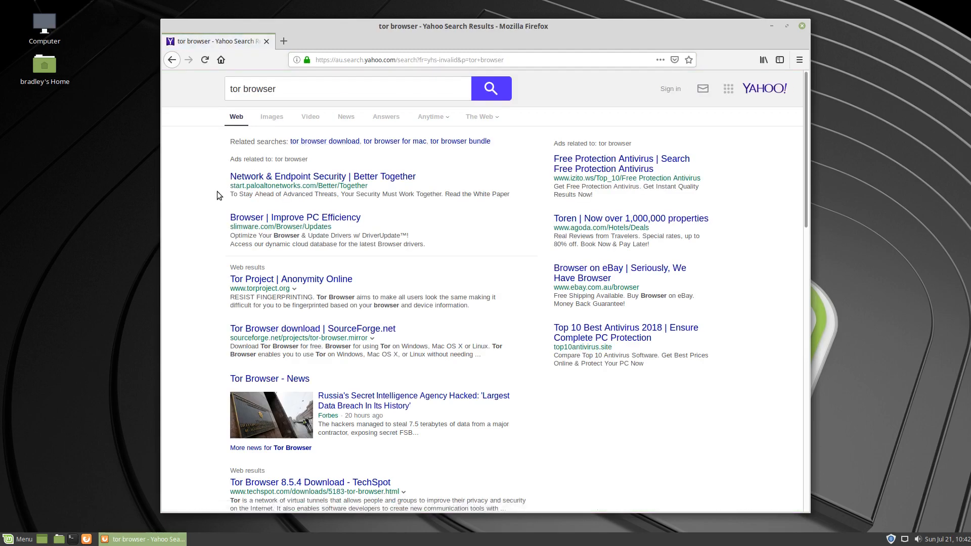
mouse_move(290, 279)
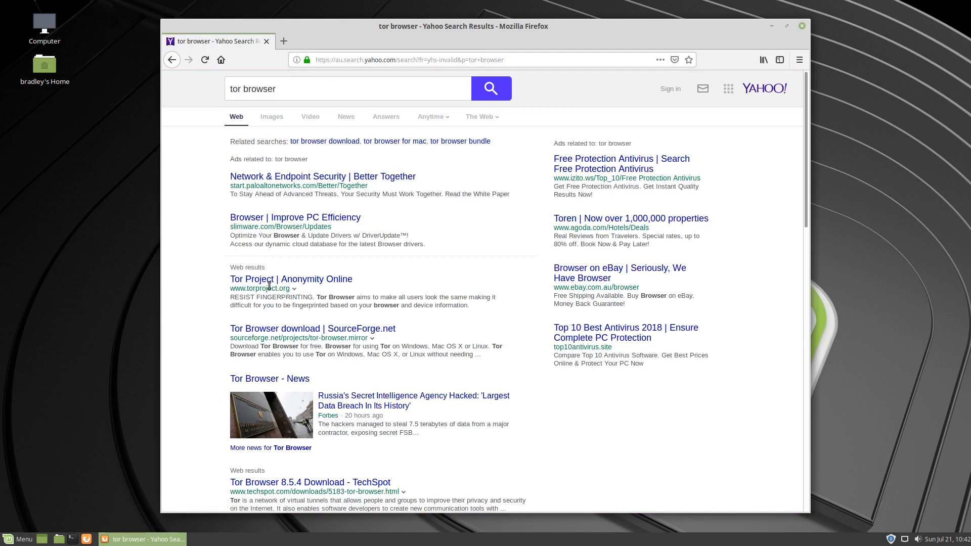
left_click(284, 40)
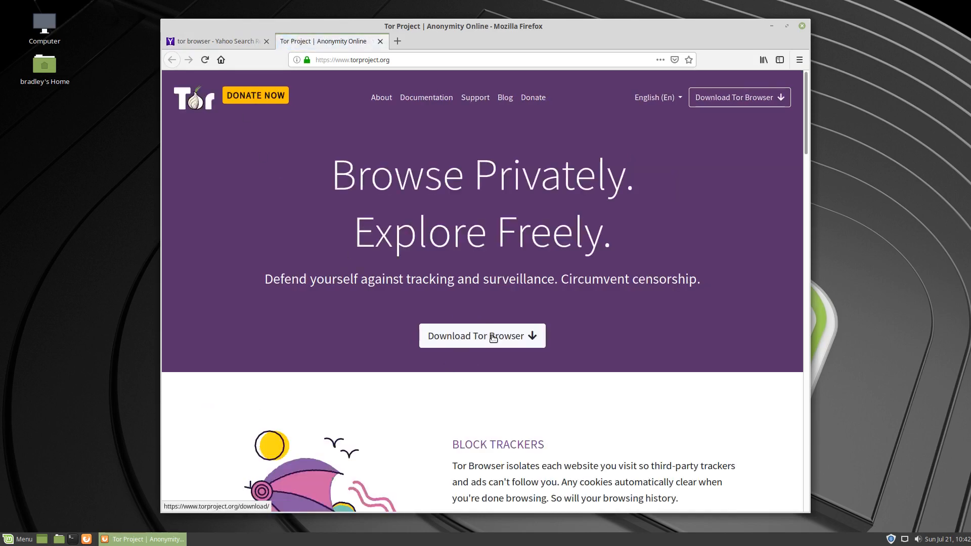
Download the Linux Tor Browser 8.5.4 archive with Save File, then begin closing Firefox
left_click(482, 336)
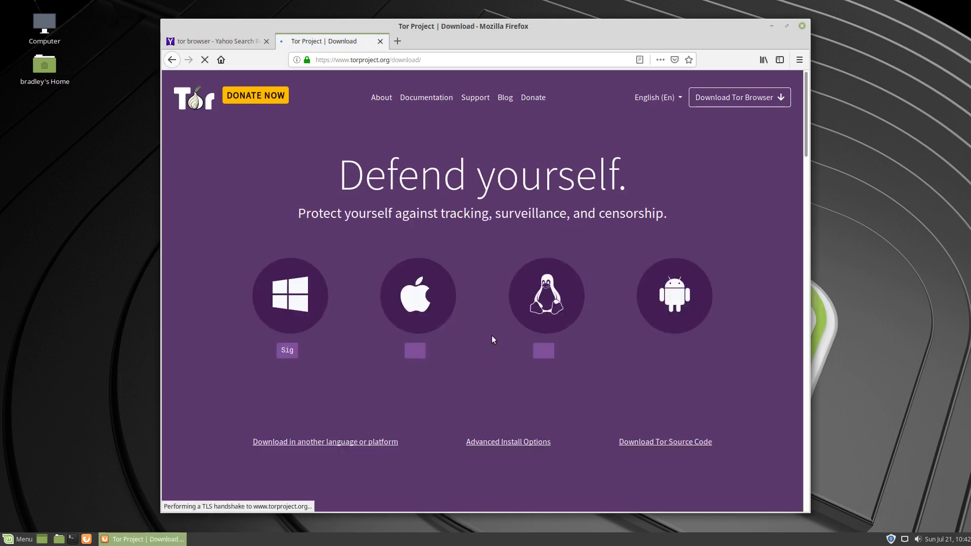
left_click(545, 294)
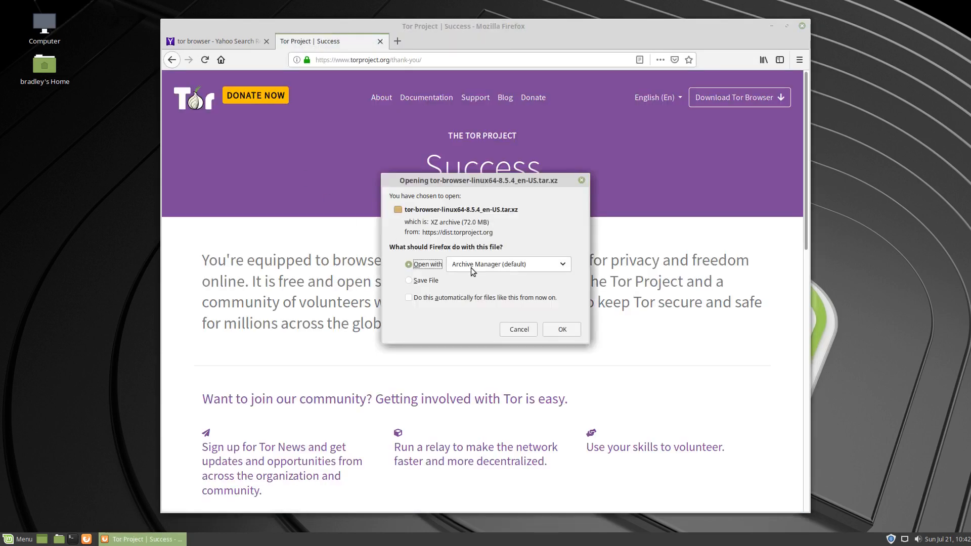
left_click(408, 280)
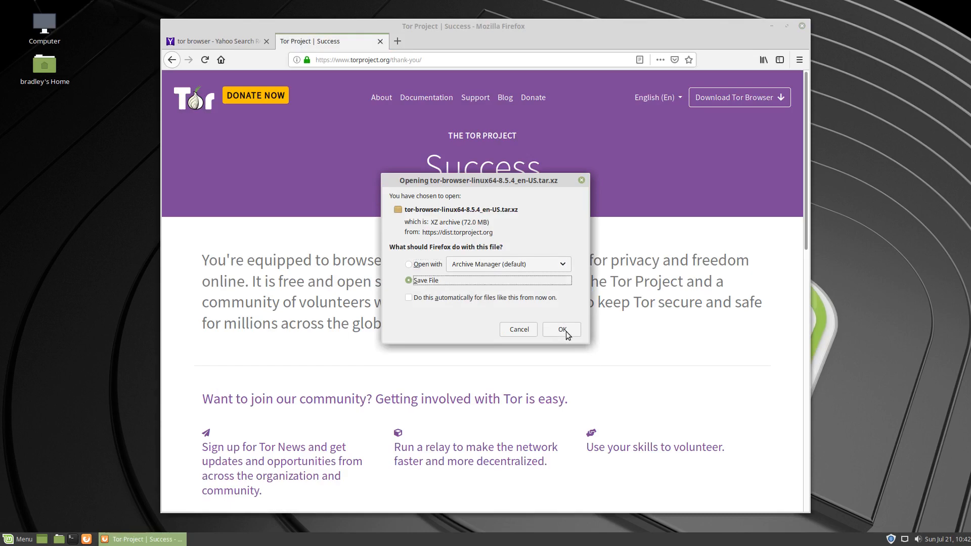
left_click(559, 329)
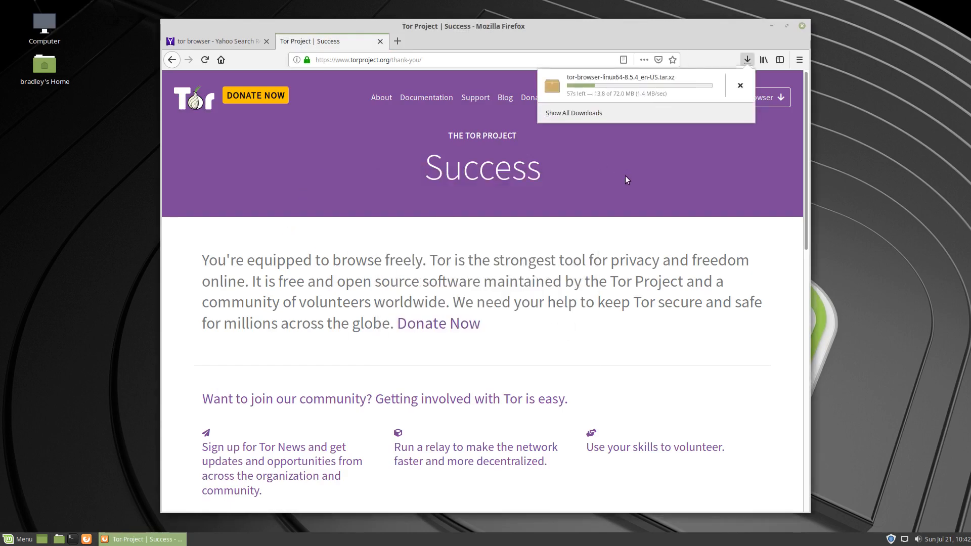
mouse_move(659, 177)
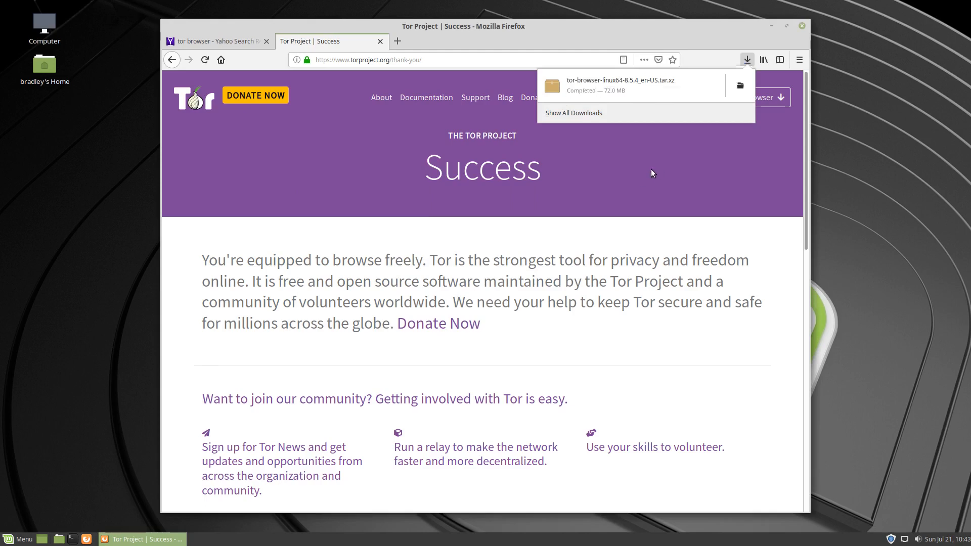
left_click(801, 27)
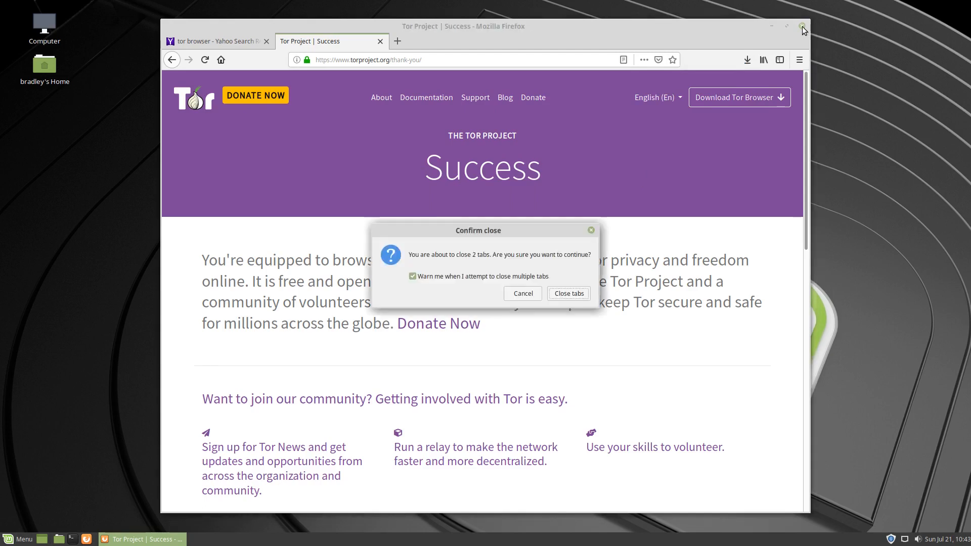
Confirm closing both tabs and show the Downloads folder with the tor-browser-linux64-8.5.4 archive
left_click(568, 293)
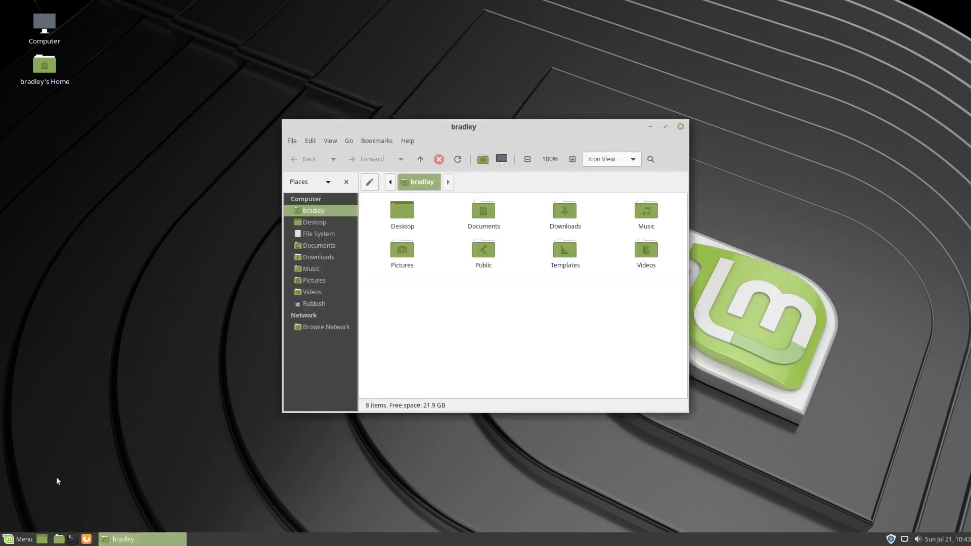
left_click(318, 257)
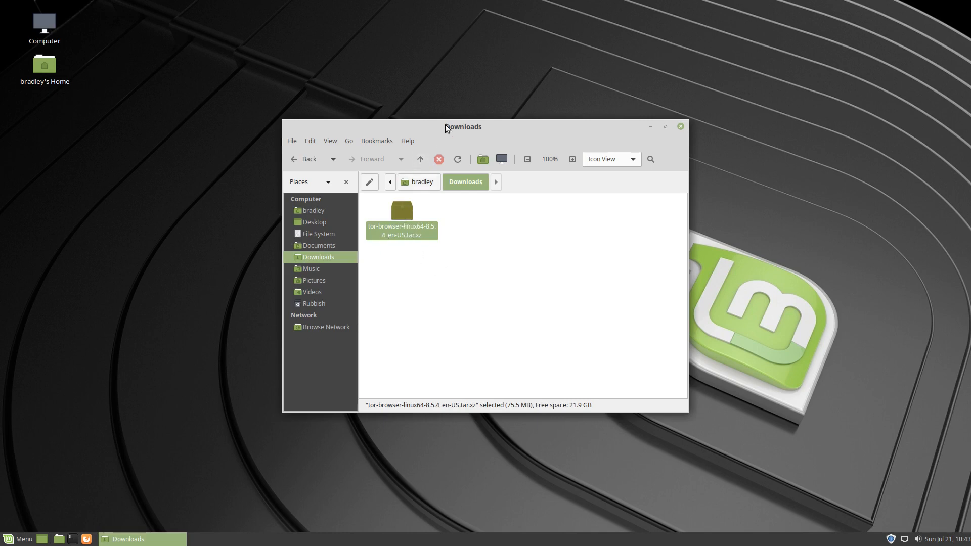
left_click_drag(463, 128, 729, 46)
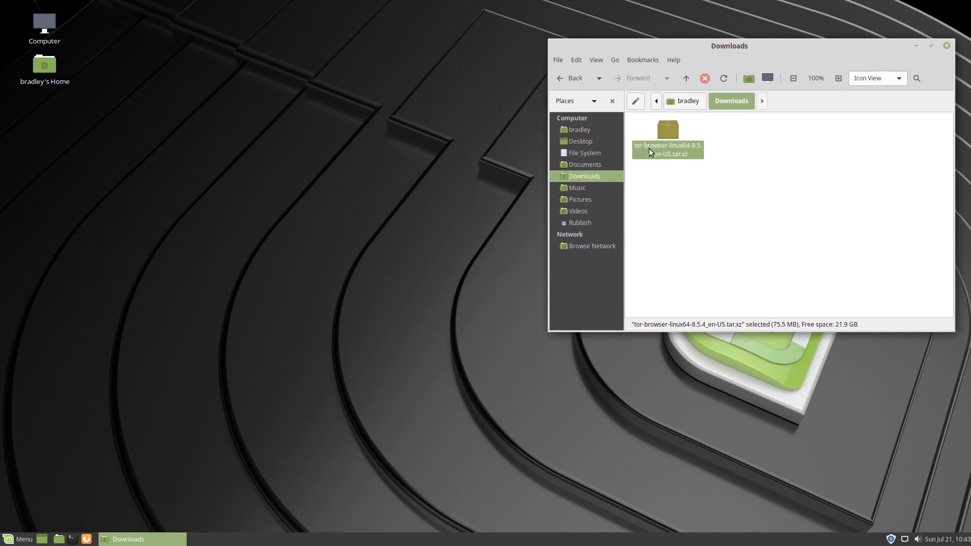
Extract the tar.xz archive's tor-browser_en-US folder into the Home folder with Engrampa
double_click(667, 132)
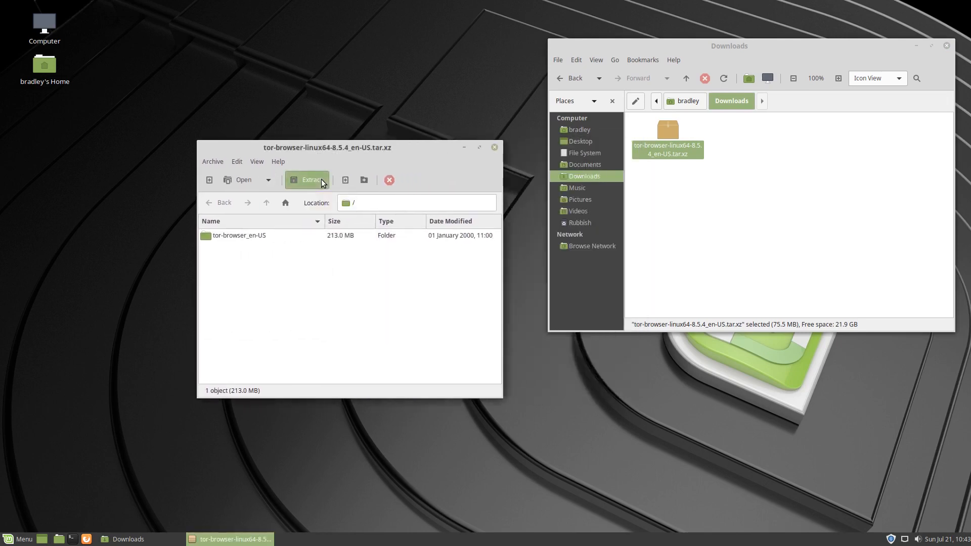
left_click(308, 180)
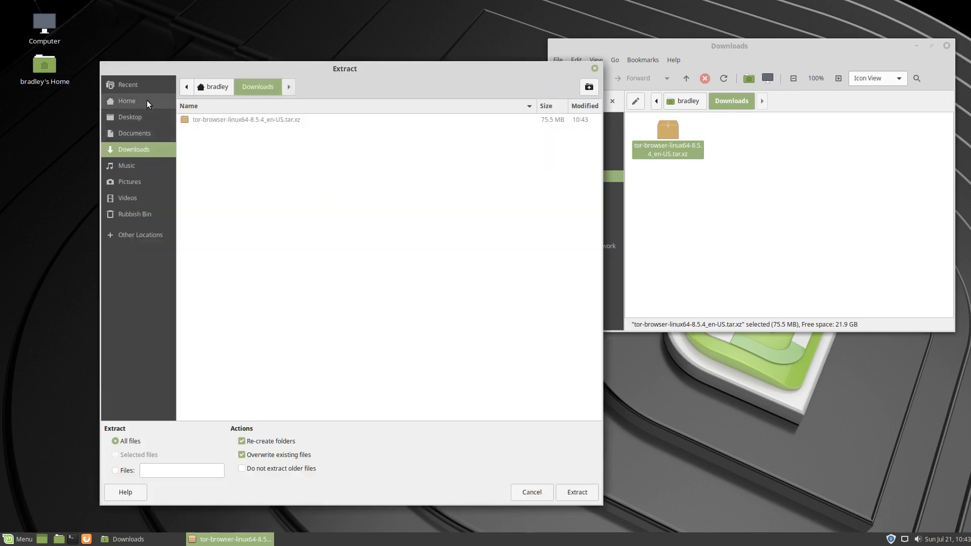
left_click(127, 101)
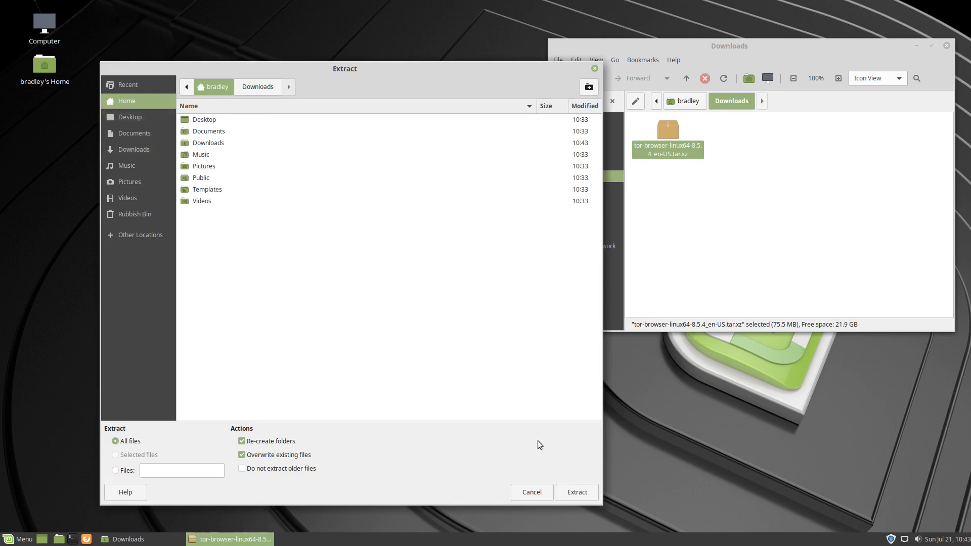
left_click(576, 493)
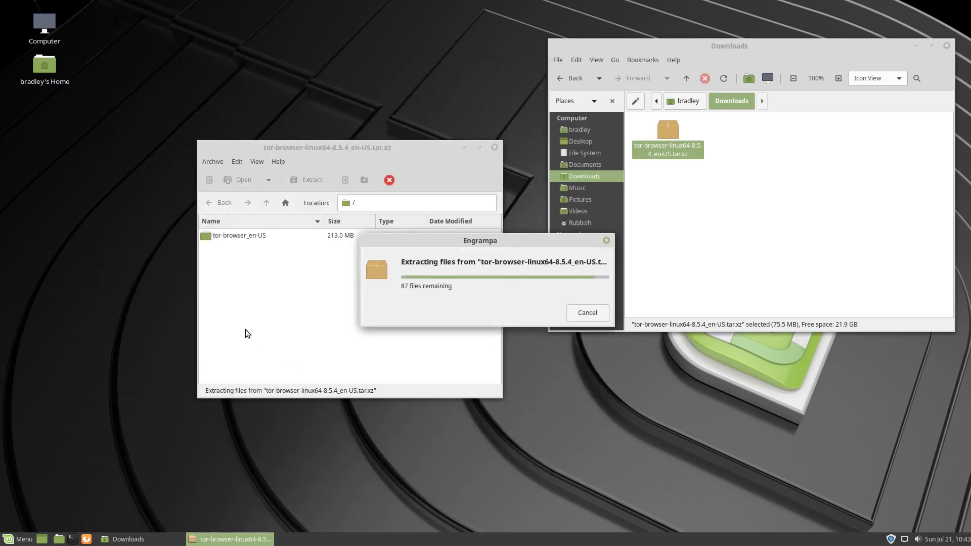
mouse_move(269, 308)
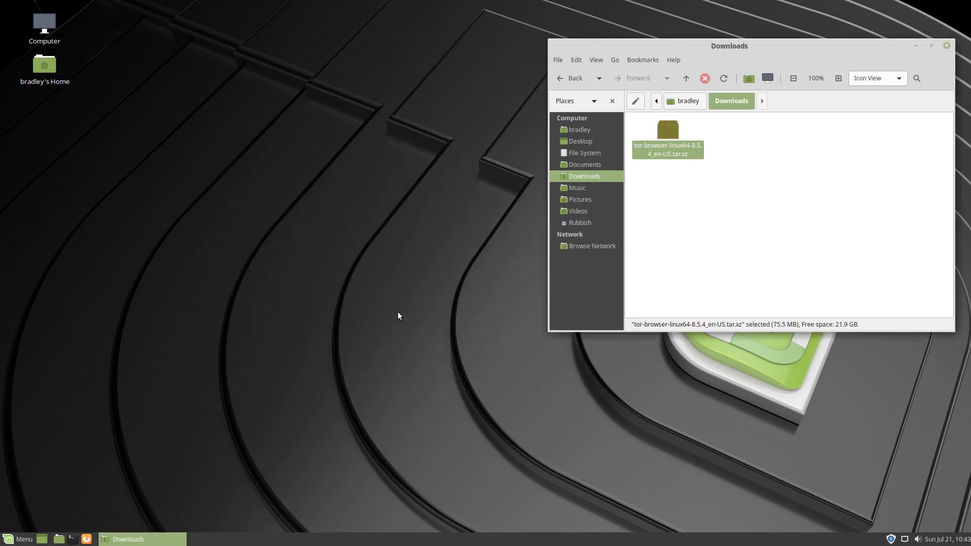
Launch the Tor Browser launcher inside the extracted tor-browser_en-US folder in Home
left_click(577, 130)
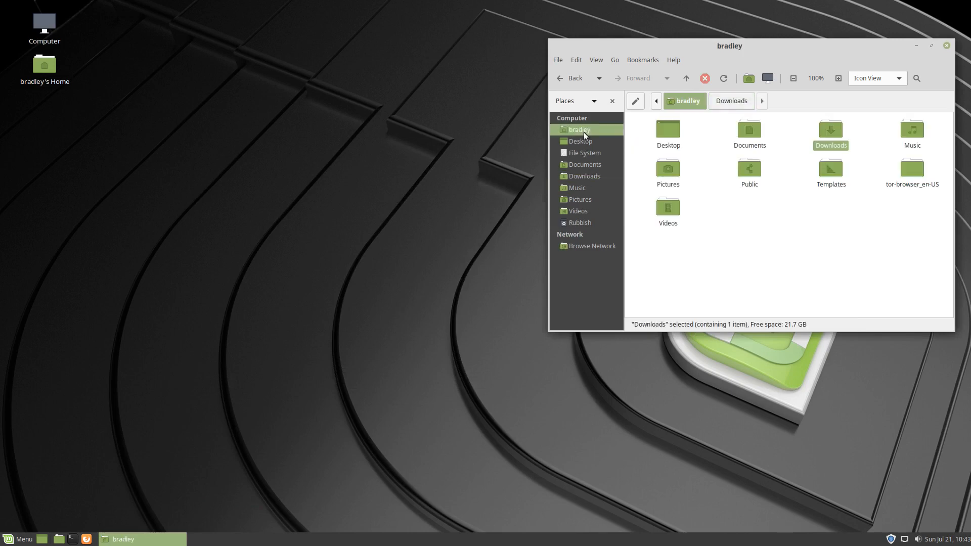
left_click(912, 170)
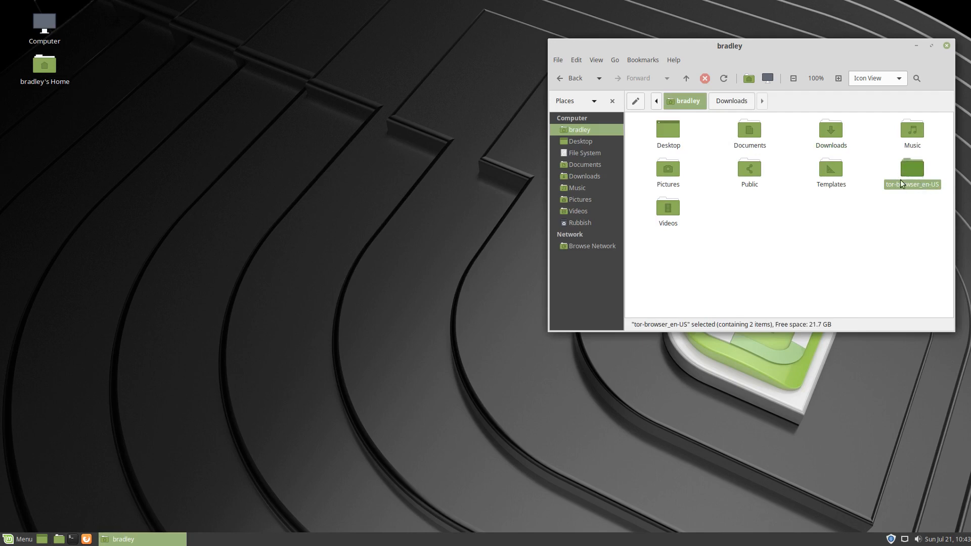
double_click(912, 169)
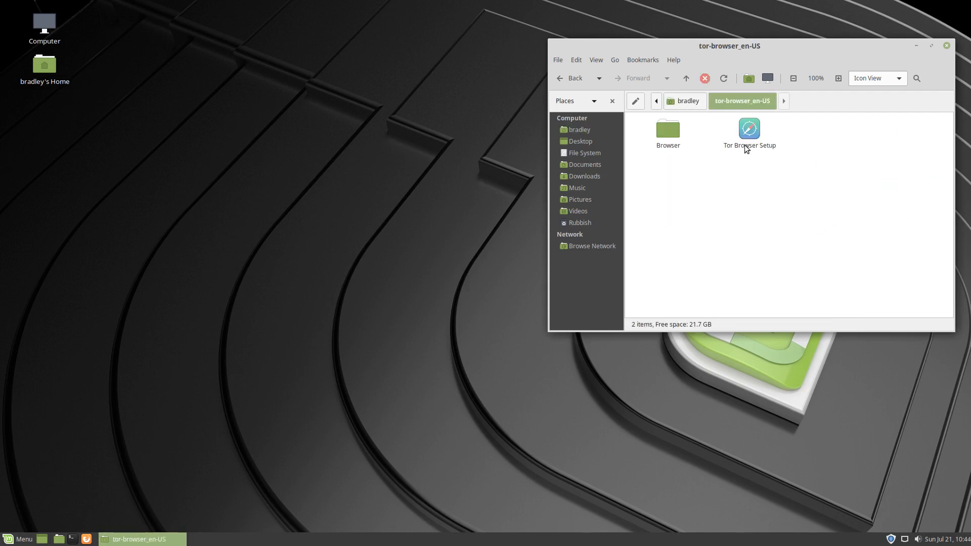
left_click(748, 128)
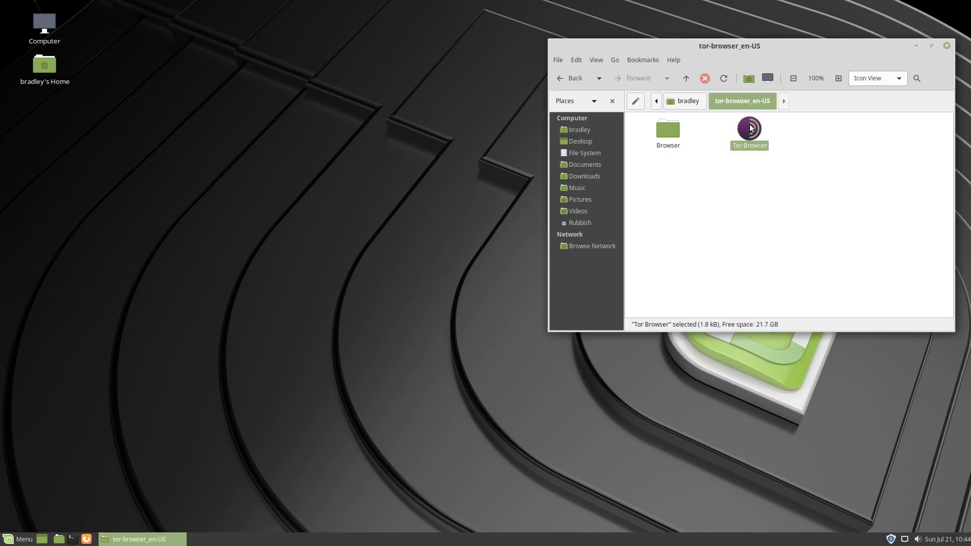
double_click(749, 128)
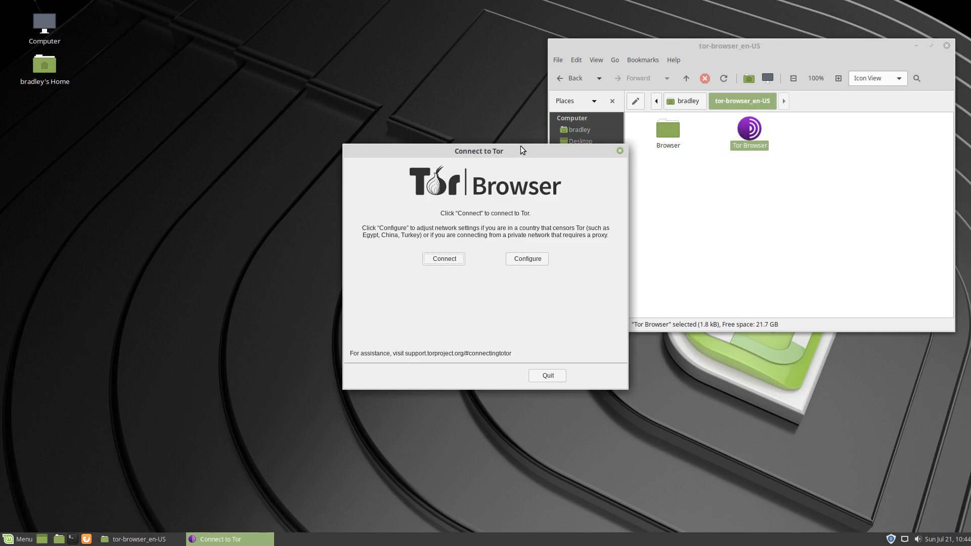
mouse_move(521, 154)
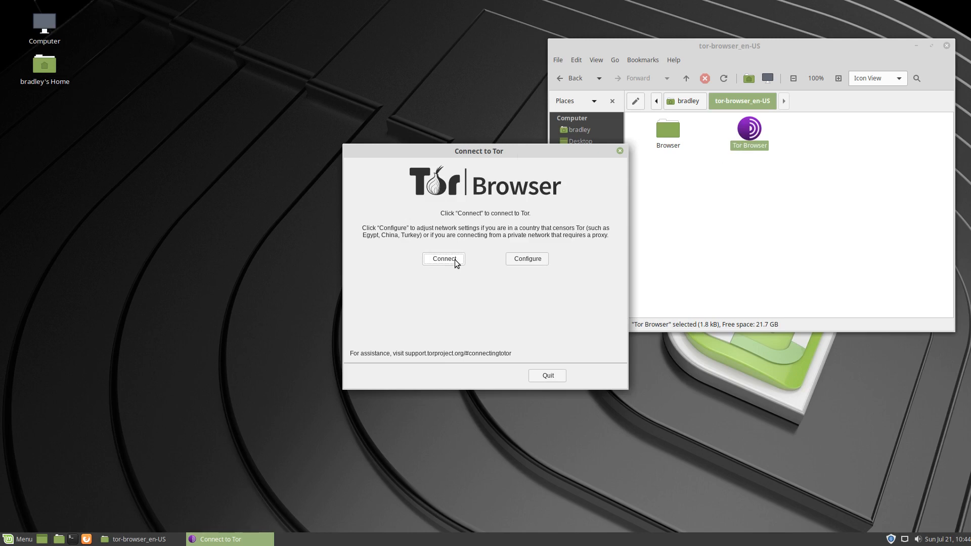
Connect to the Tor network and let the About Tor start page load
left_click(443, 258)
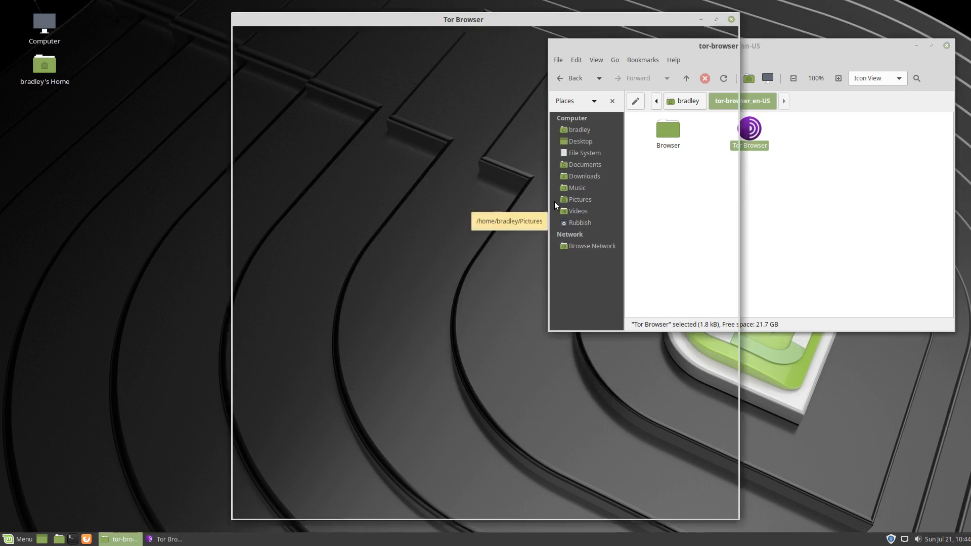
double_click(749, 131)
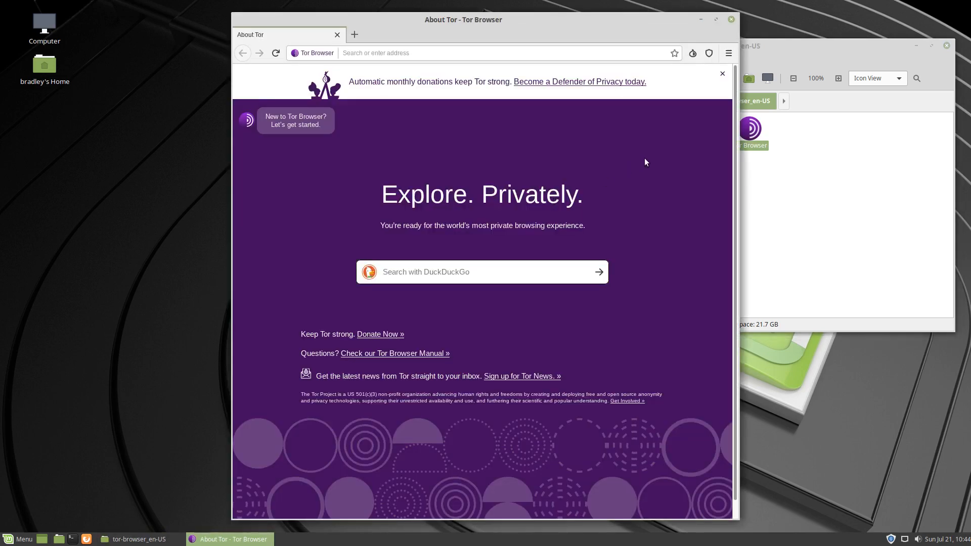
mouse_move(657, 159)
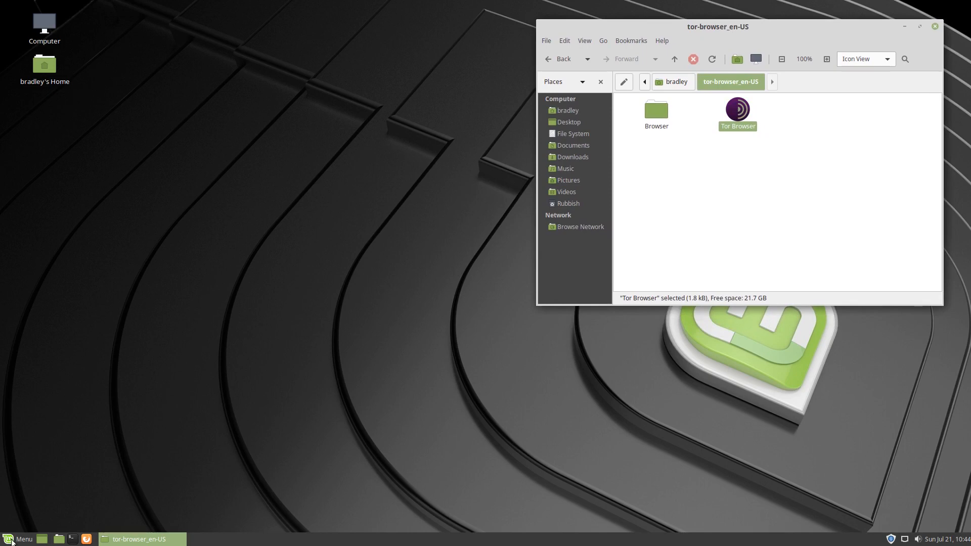
Check the Internet category for Tor Browser, then bring up the Menu applet's options
left_click(19, 539)
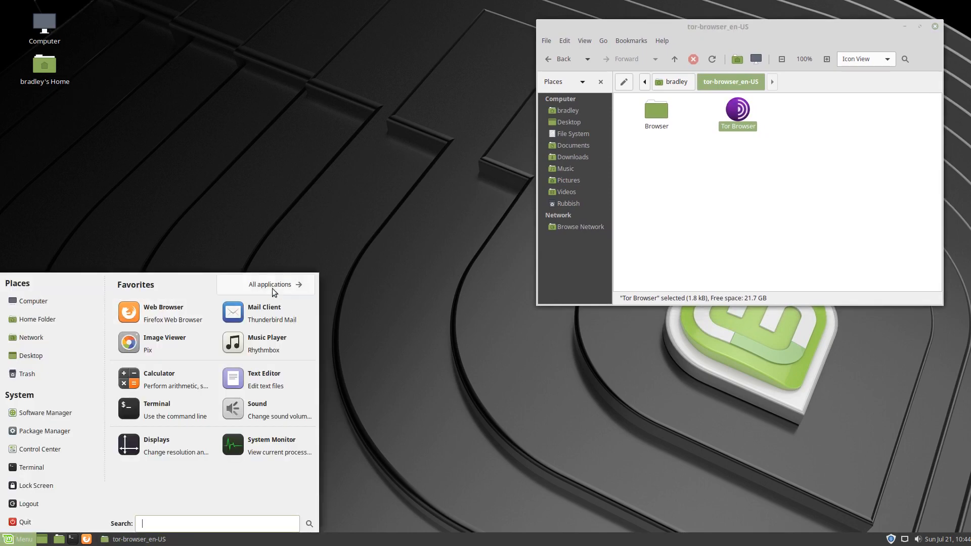
left_click(271, 284)
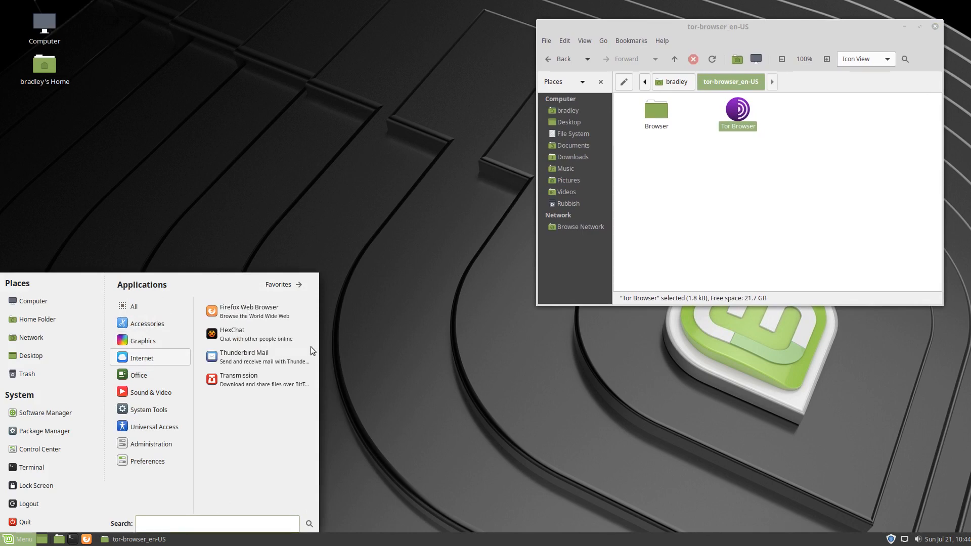
left_click(18, 539)
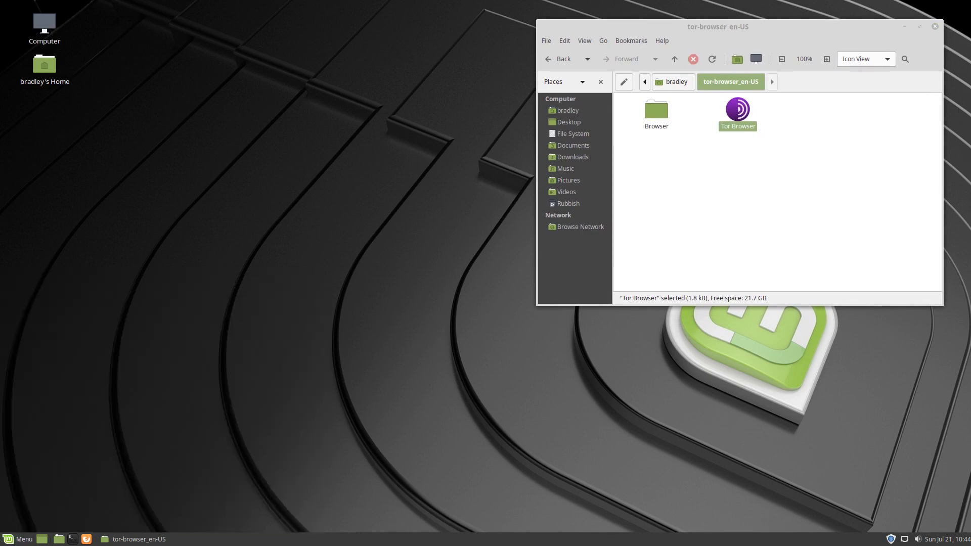
right_click(9, 539)
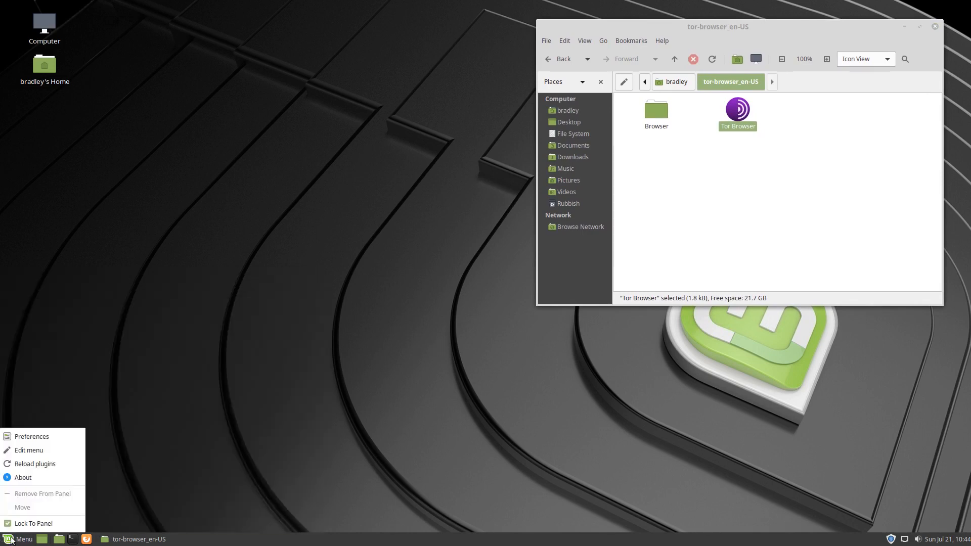
Open the Main Menu editor and select the Internet category listing Firefox, HexChat, Thunderbird and Transmission
left_click(59, 452)
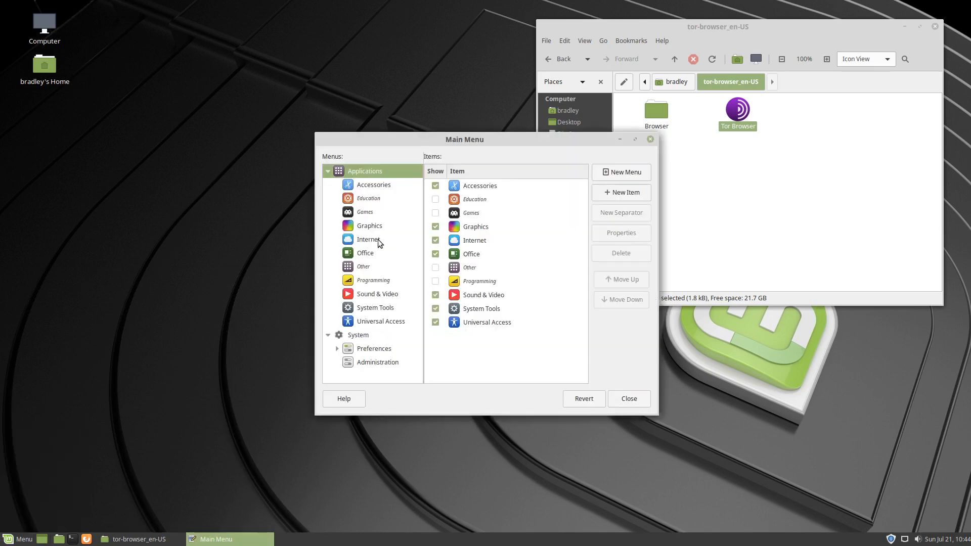
left_click(369, 239)
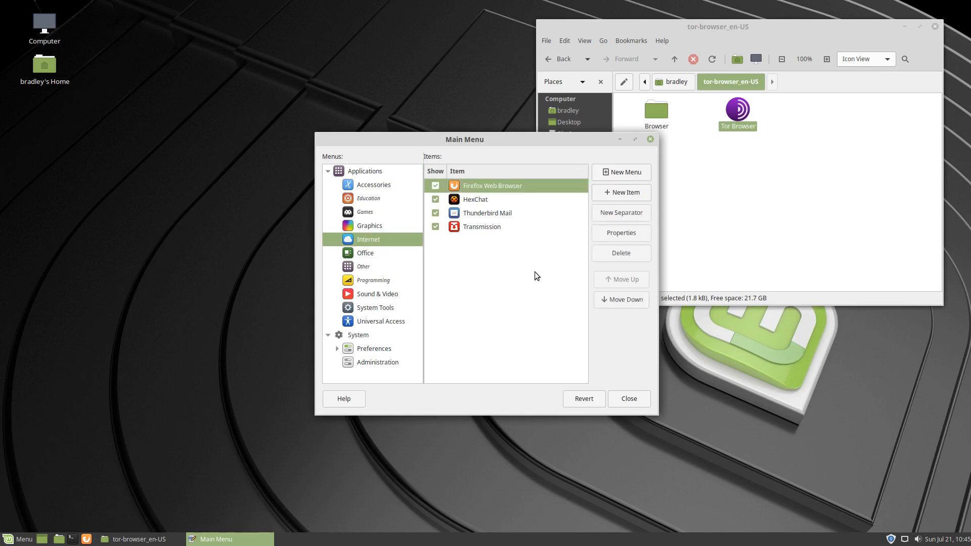
mouse_move(620, 193)
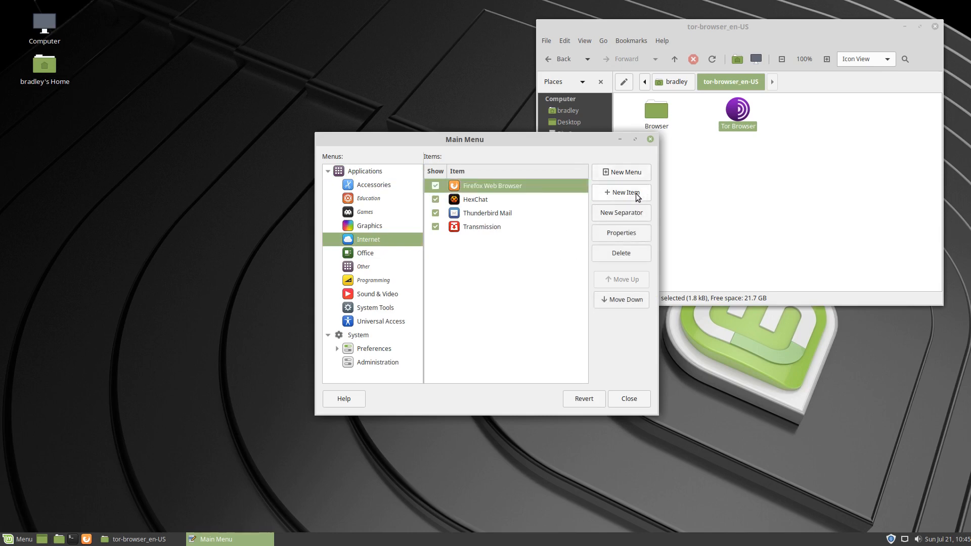
Start a new Internet launcher and enter 'Tor' in its Name field
left_click(621, 193)
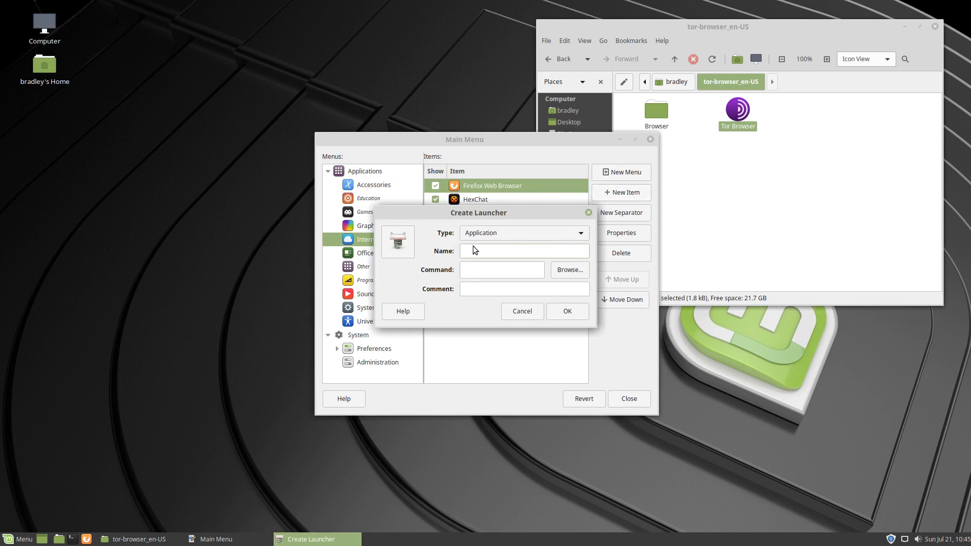
type("Tor Browser")
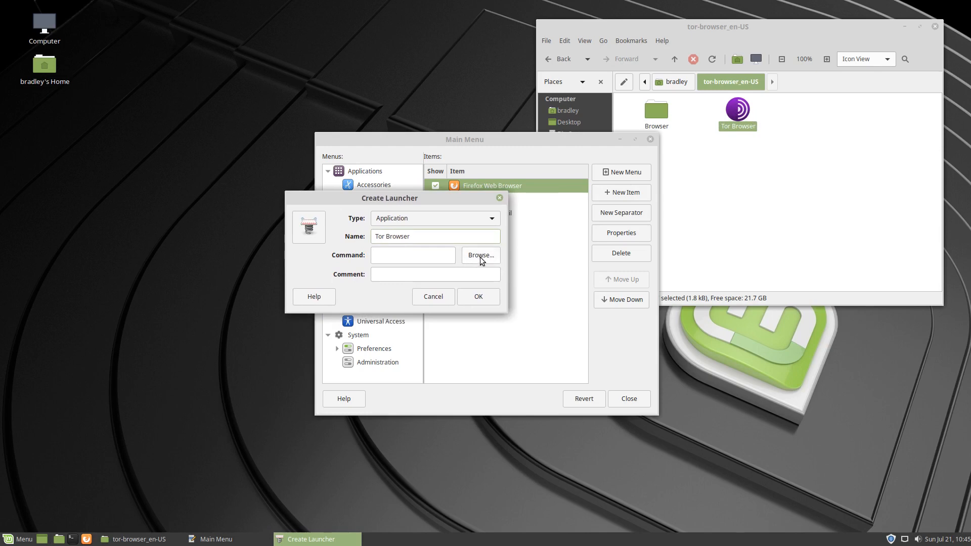
View the existing Tor Browser launcher's Properties in Caja and paste its command into the new launcher
right_click(738, 112)
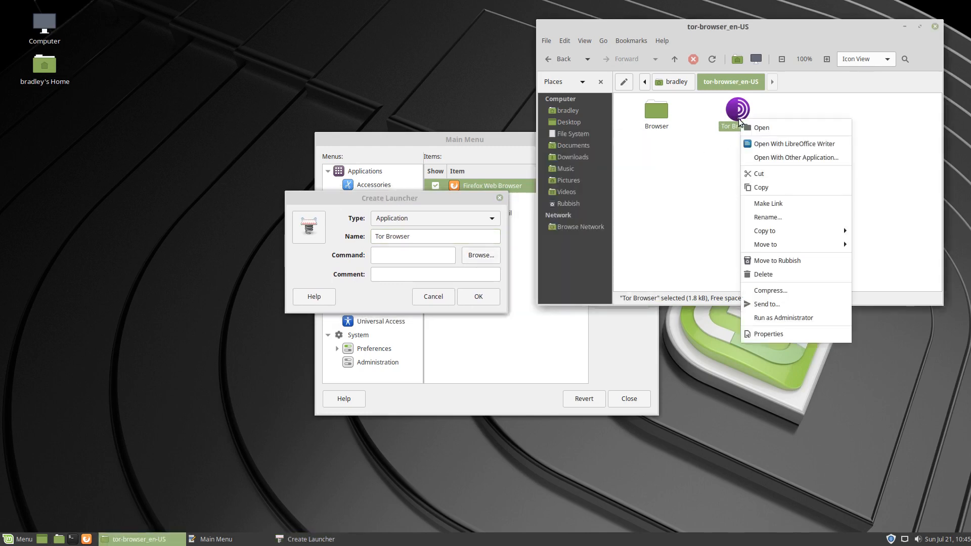
mouse_move(770, 291)
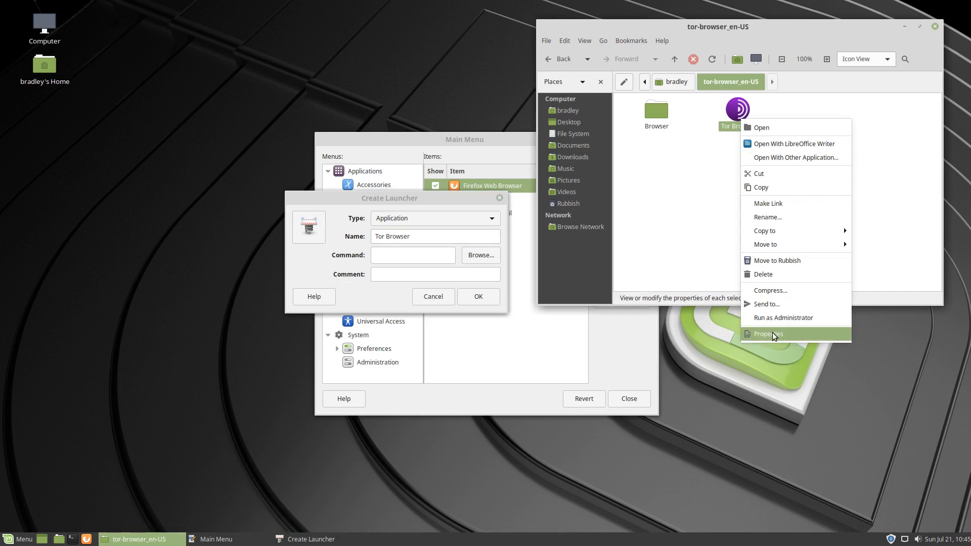
left_click(769, 334)
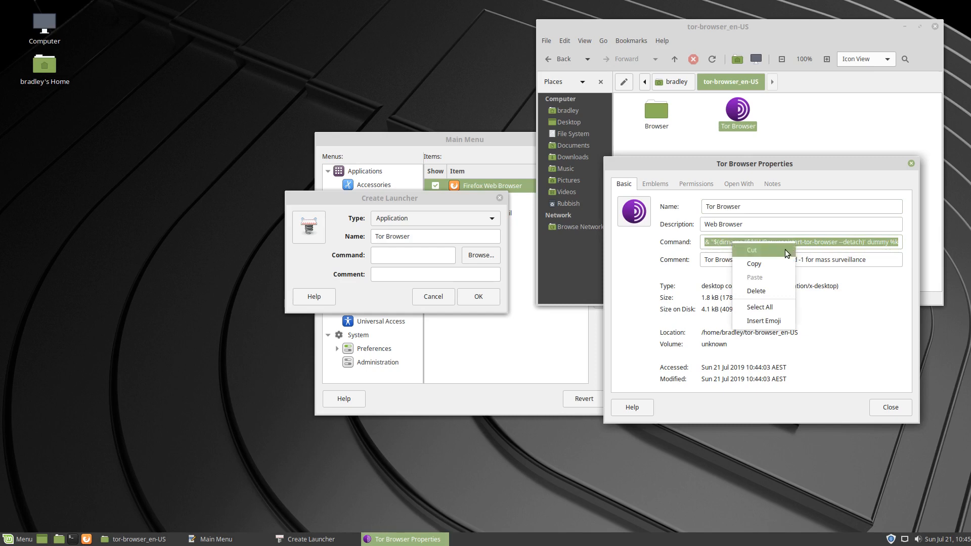
mouse_move(783, 269)
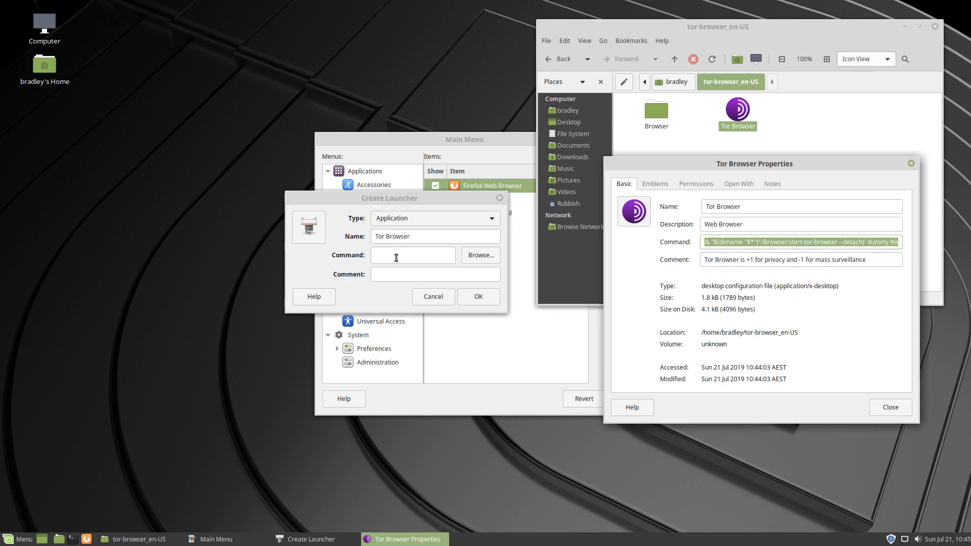
right_click(412, 255)
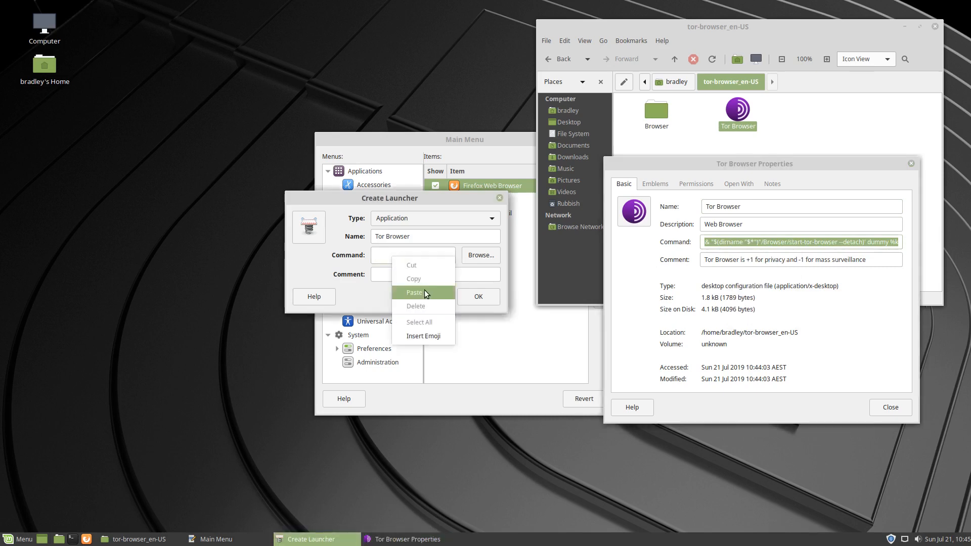
left_click(413, 293)
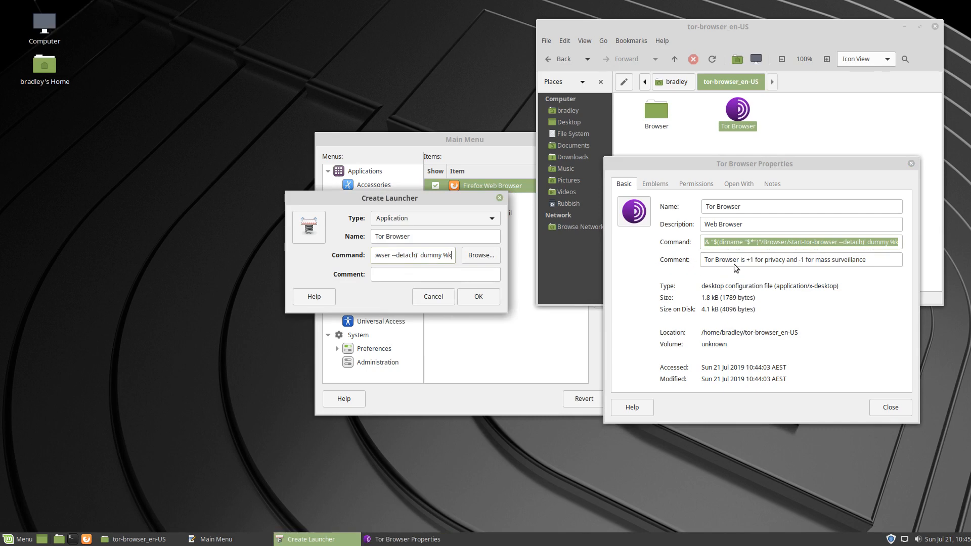
Copy the Tor Browser comment from Properties into the new launcher's Comment field
triple_click(800, 260)
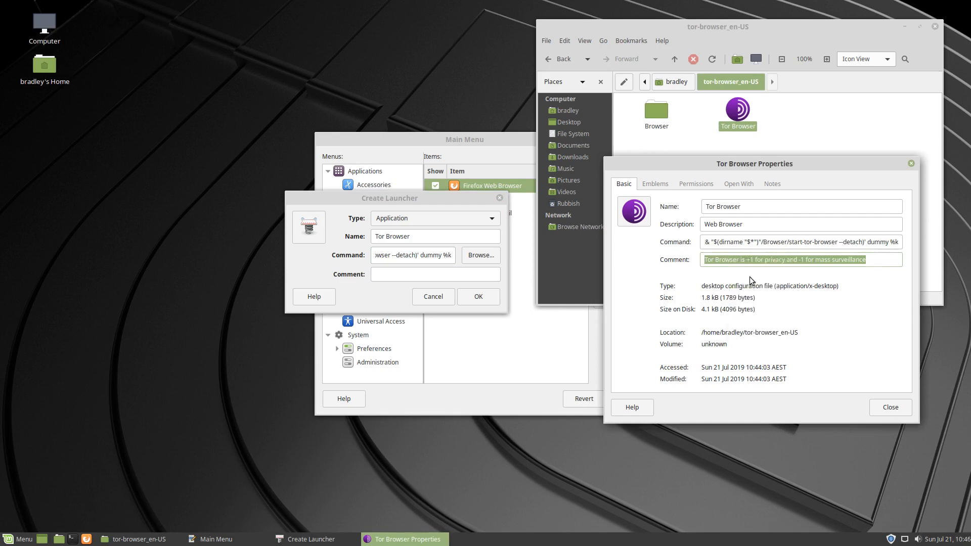
right_click(436, 275)
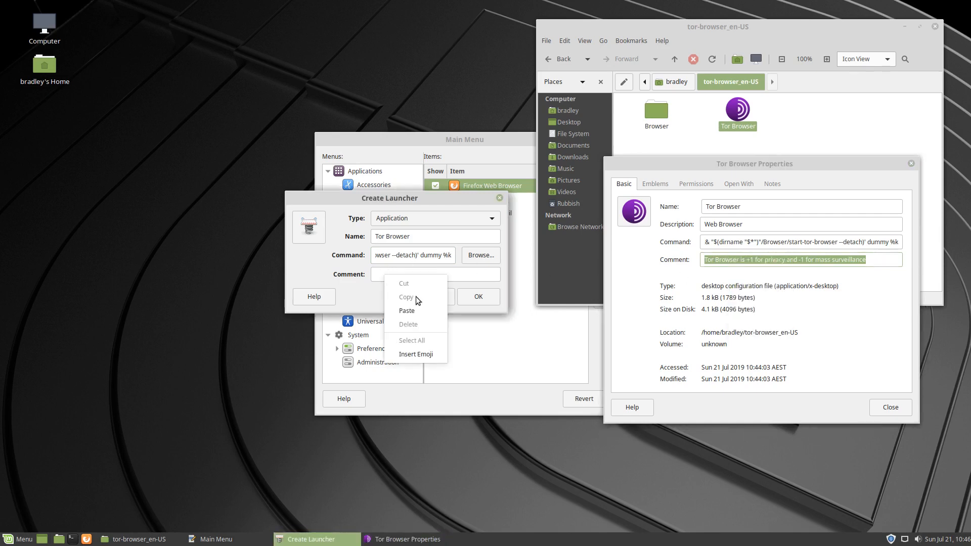
left_click(407, 311)
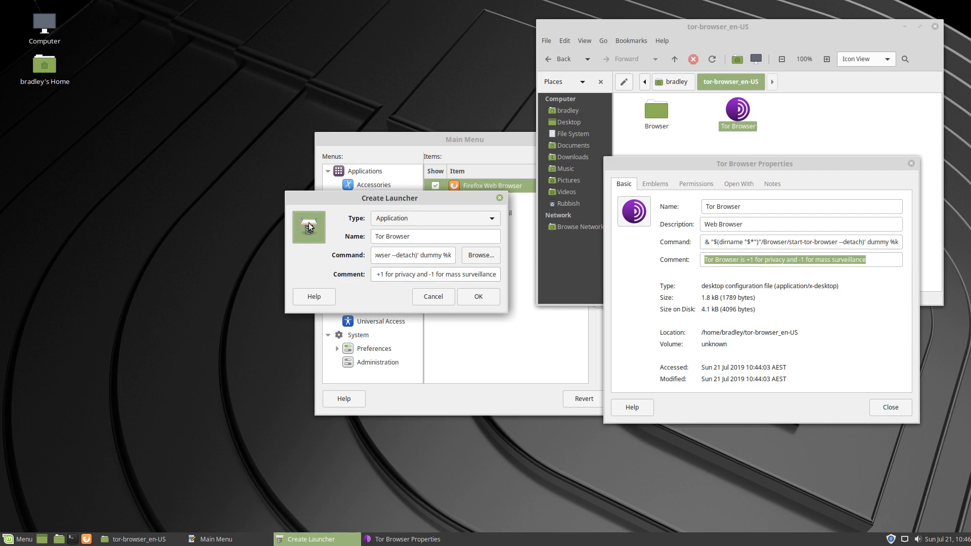
Set the launcher icon to default128.png from the tor-browser_en-US Browser folder
left_click(309, 228)
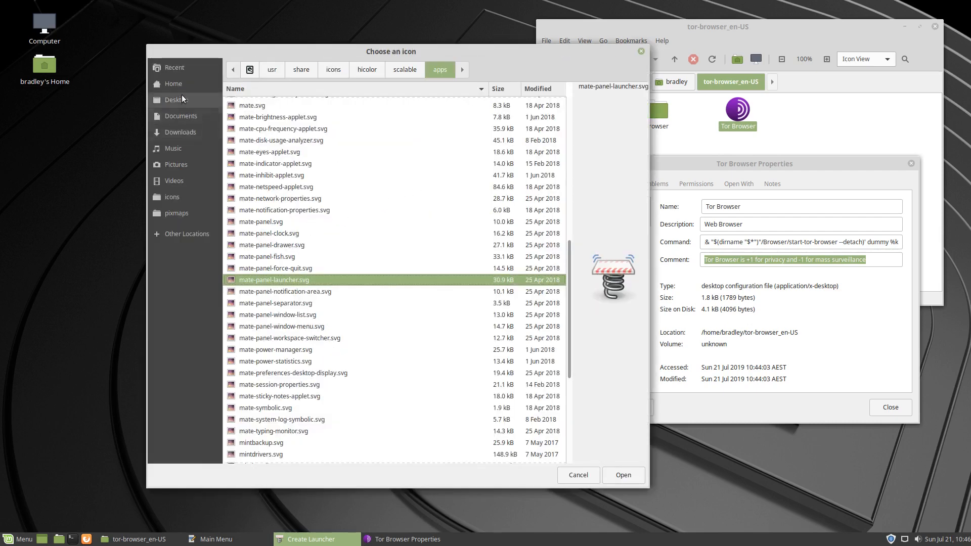
left_click(174, 84)
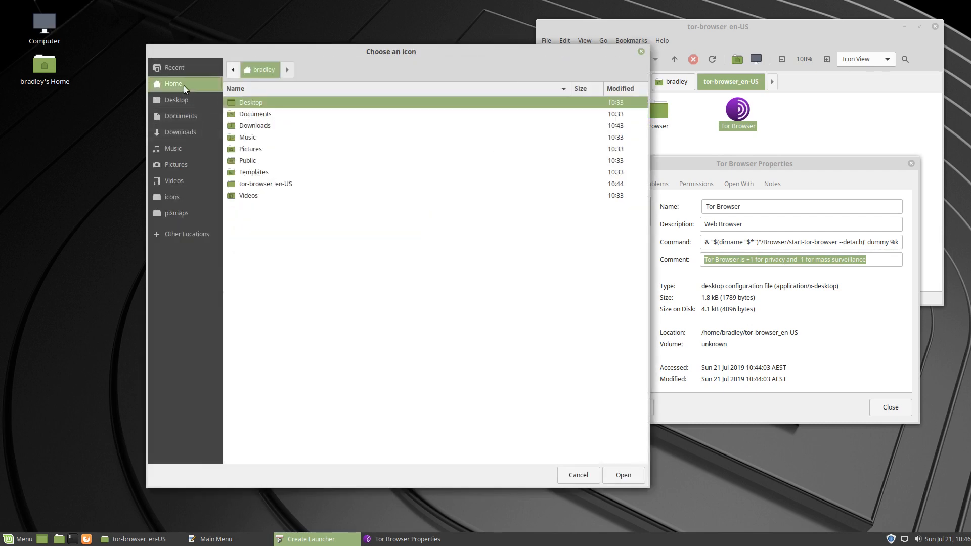
left_click(266, 183)
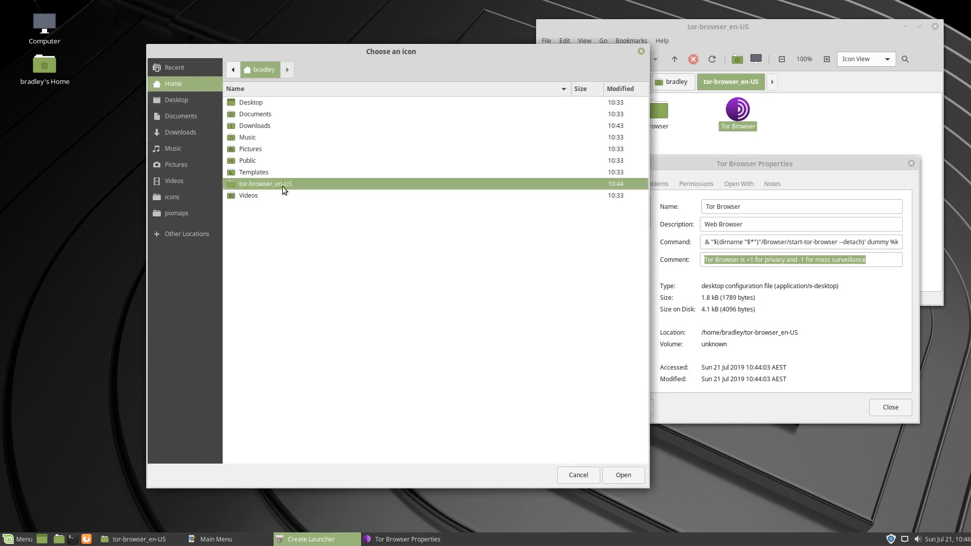
mouse_move(301, 186)
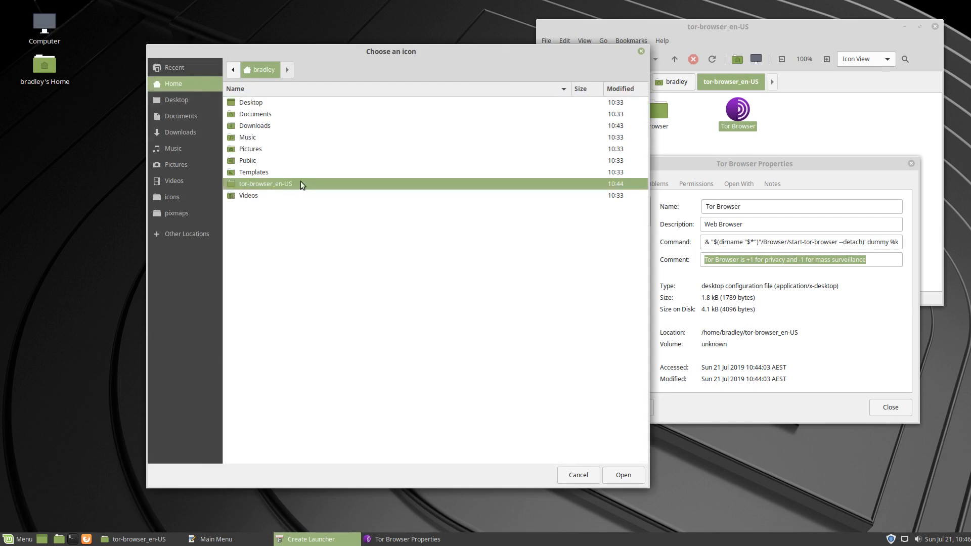
double_click(265, 185)
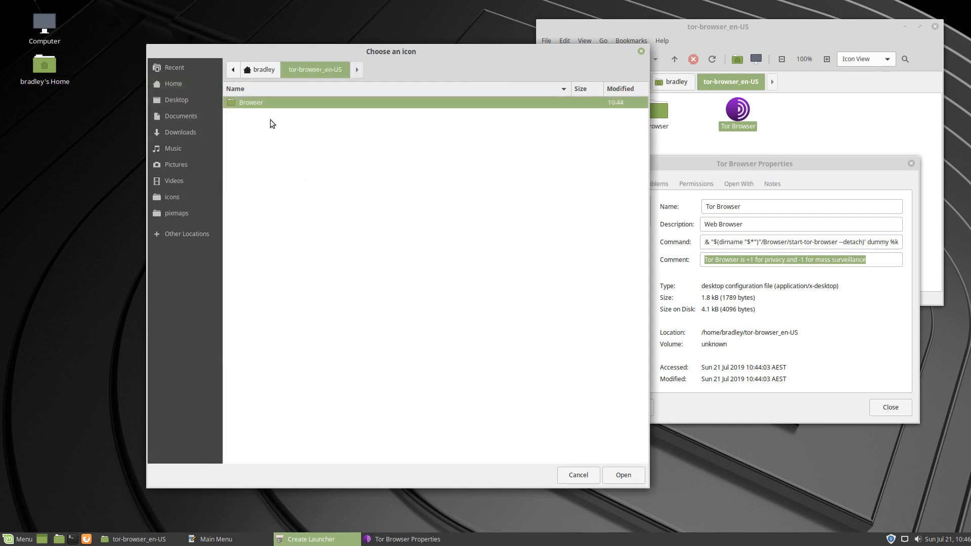
double_click(251, 102)
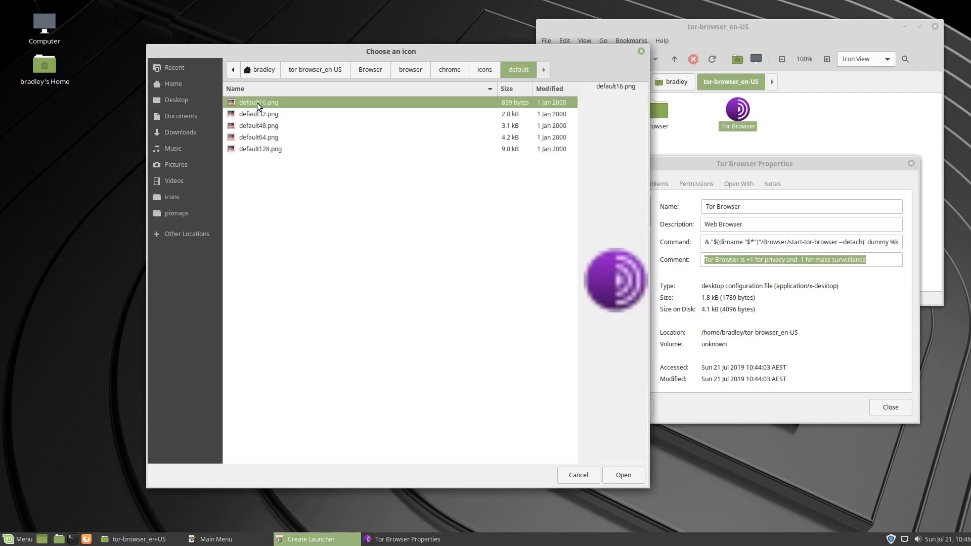
mouse_move(261, 144)
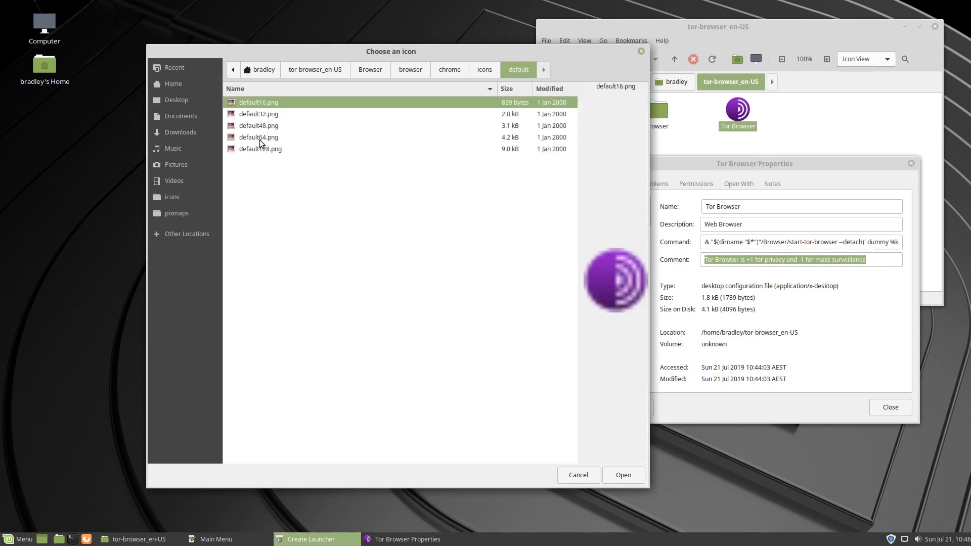
left_click(261, 149)
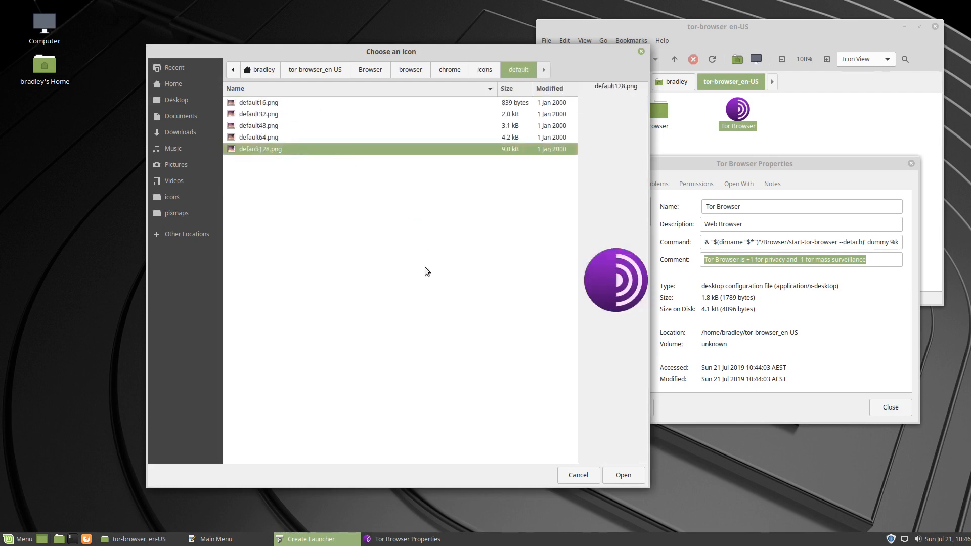
left_click(622, 476)
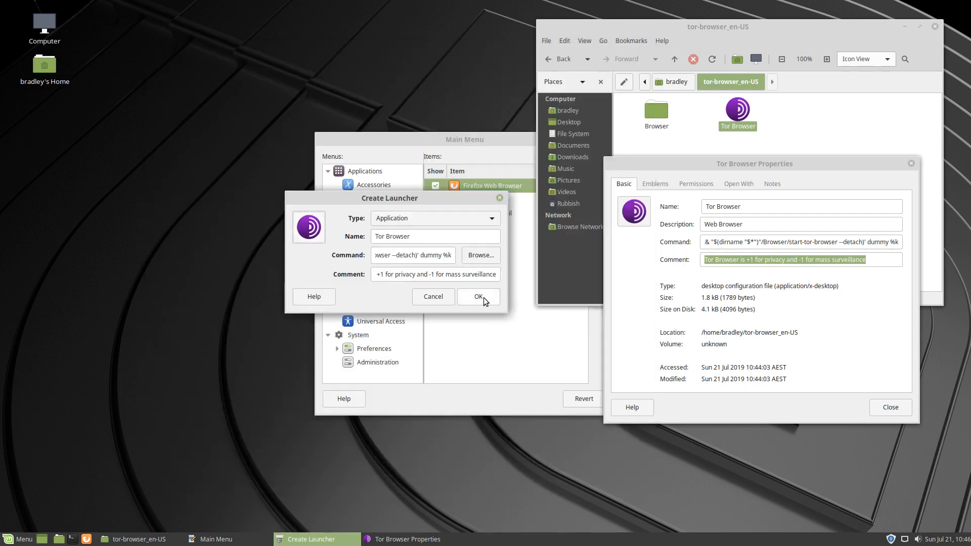
Save the Tor Browser launcher, then close the Properties window and Main Menu editor
left_click(477, 296)
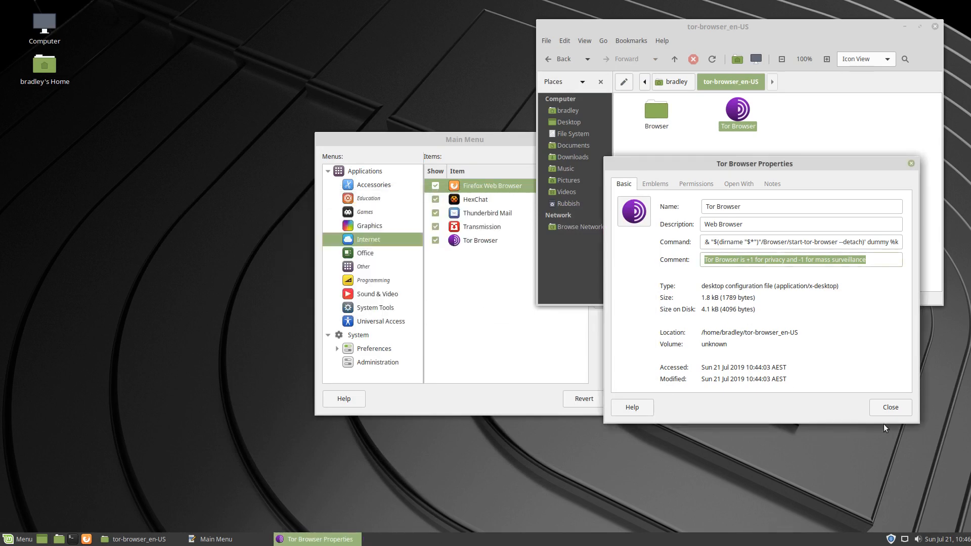
left_click(890, 407)
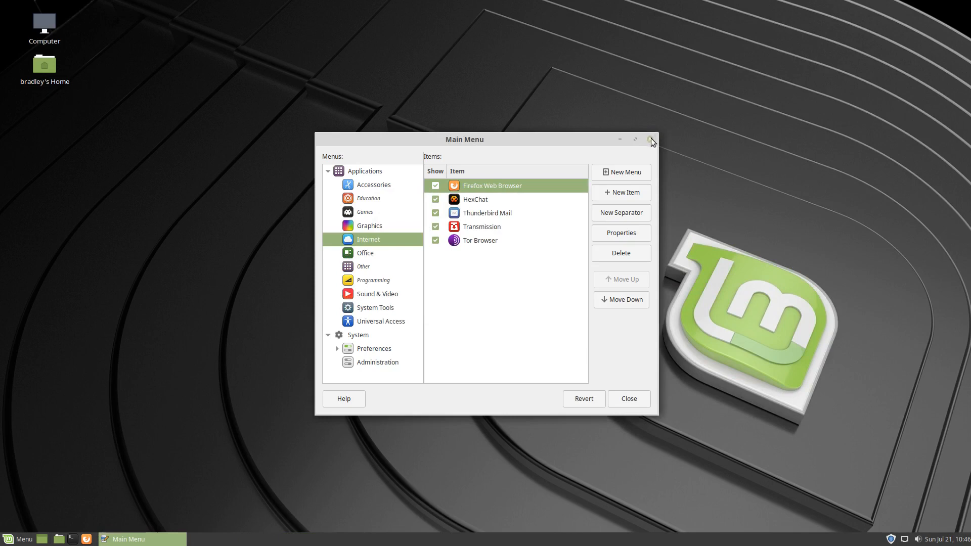
left_click(651, 138)
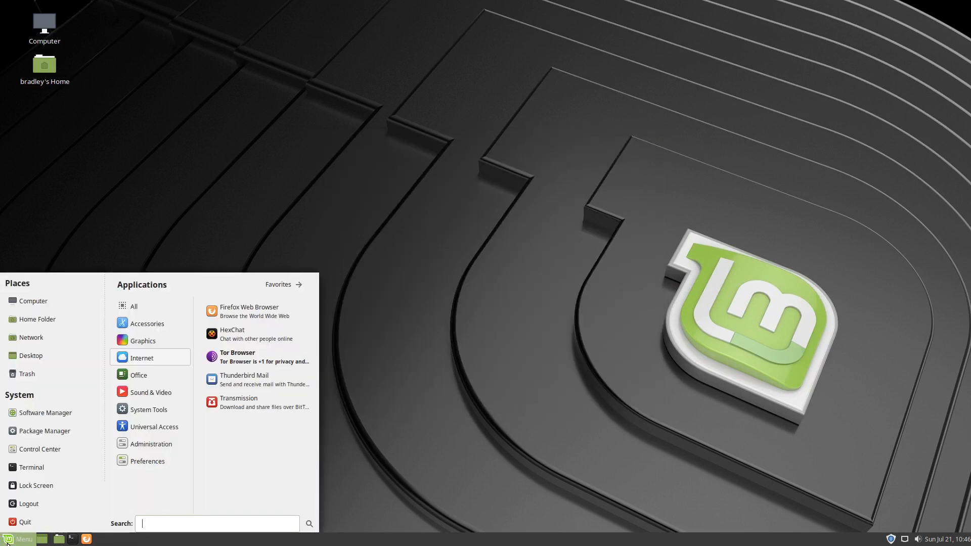
mouse_move(162, 371)
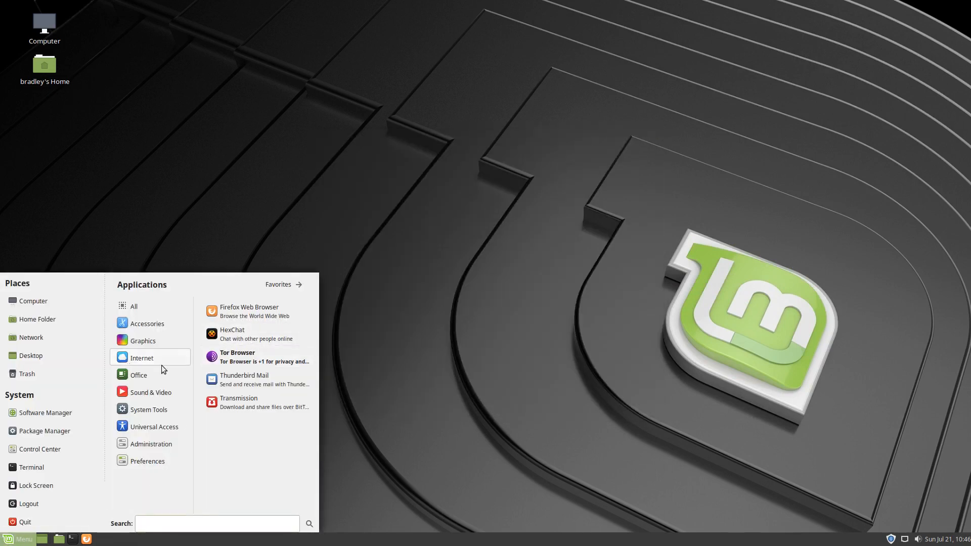
mouse_move(269, 358)
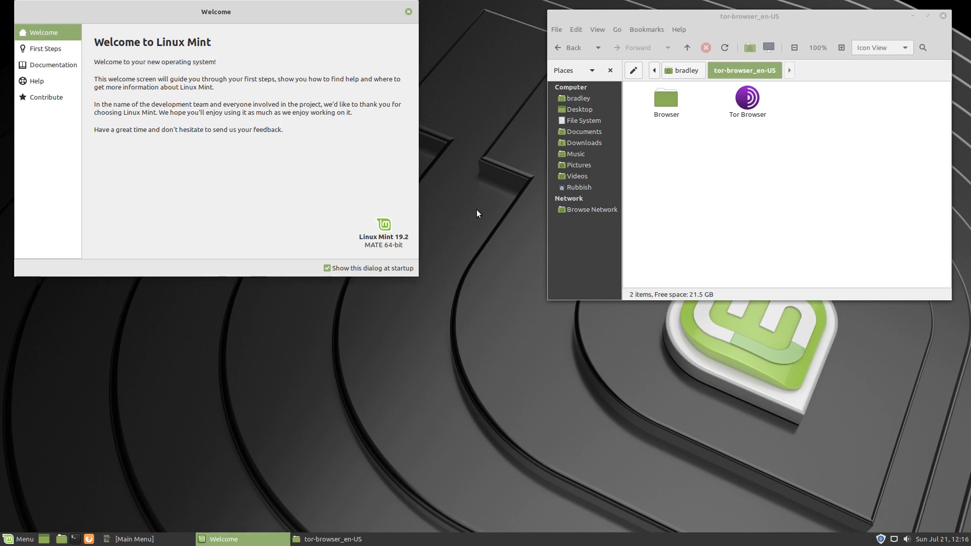
mouse_move(339, 216)
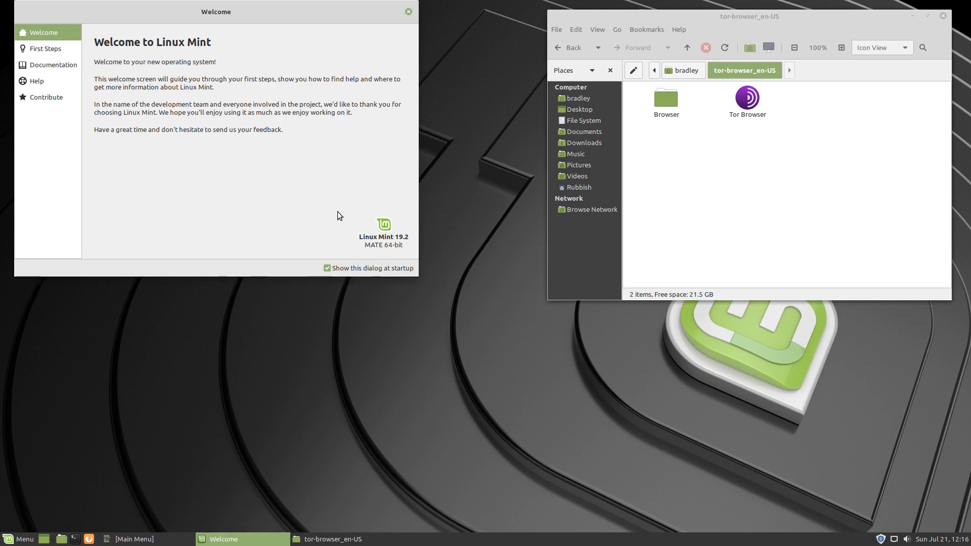
mouse_move(437, 247)
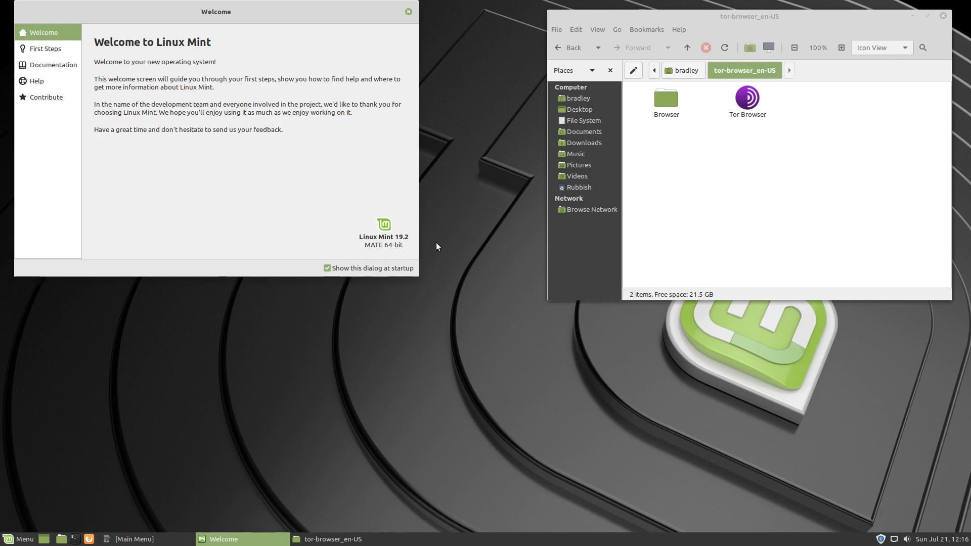
mouse_move(254, 293)
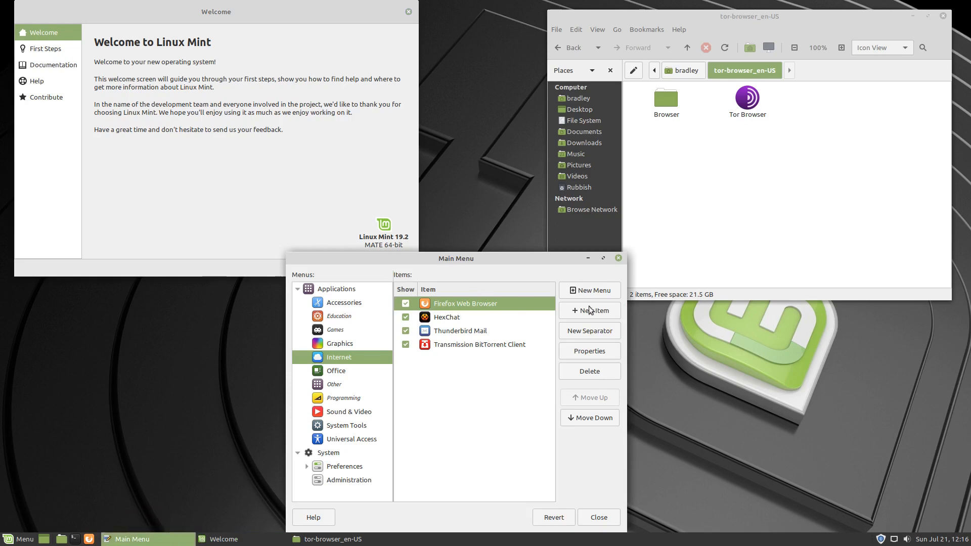
mouse_move(452, 394)
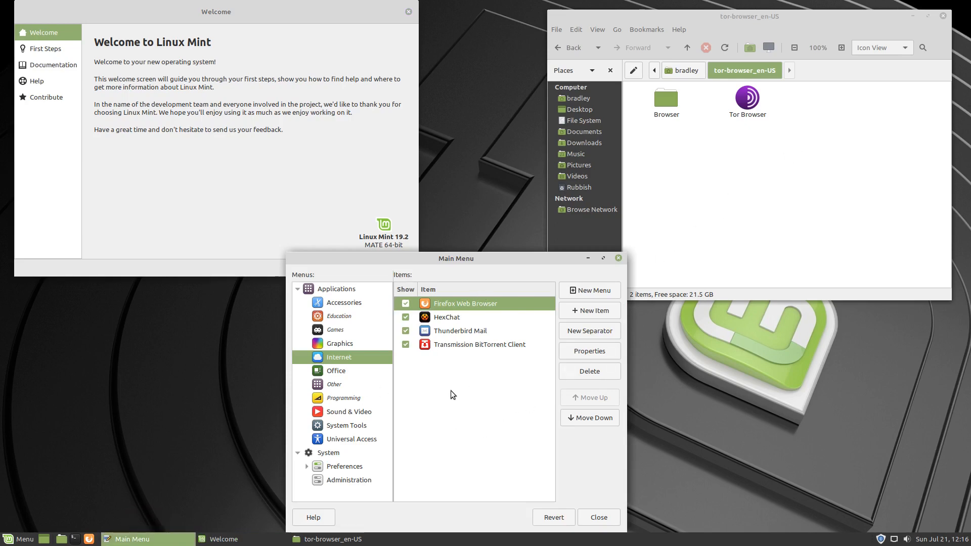
mouse_move(341, 391)
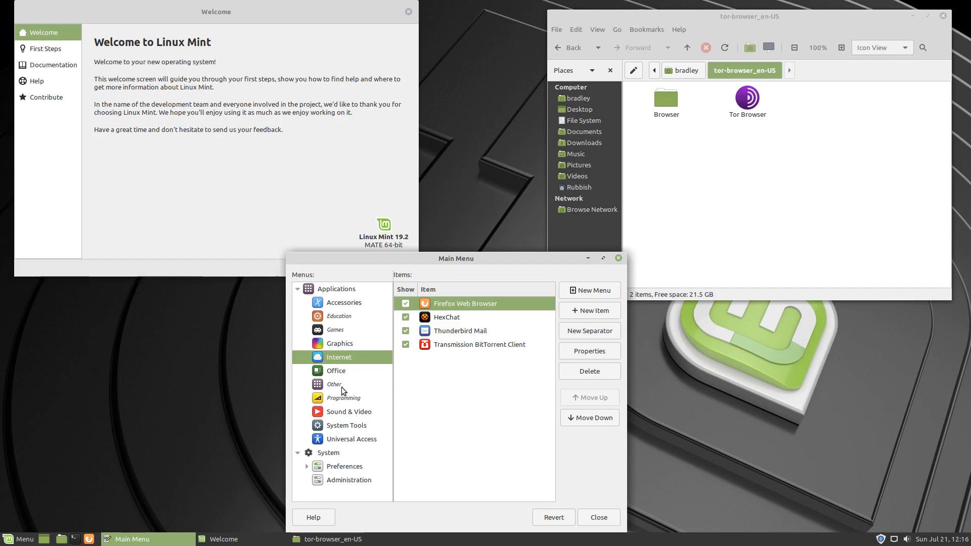
Start a new item in the Internet category and copy the Tor Browser command from Properties
left_click(334, 385)
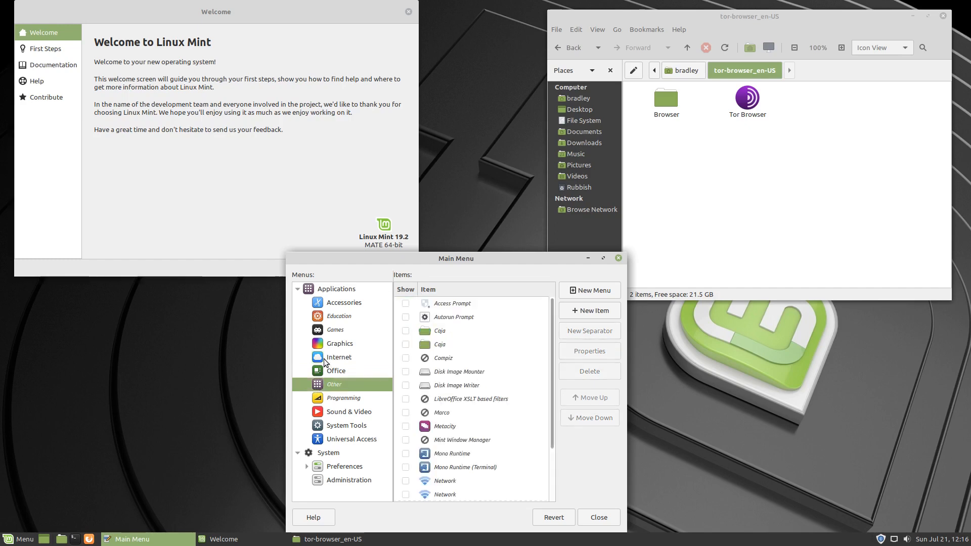
left_click(338, 357)
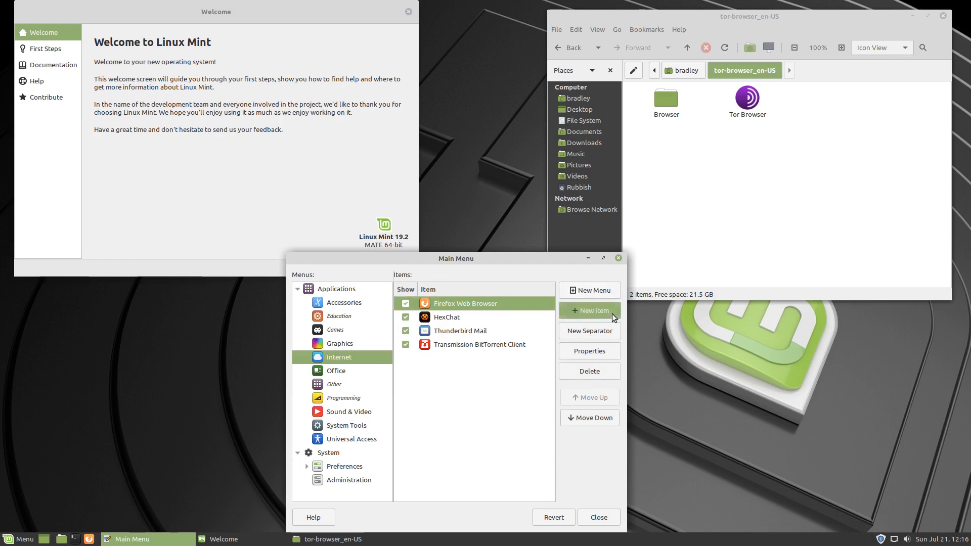
left_click(589, 311)
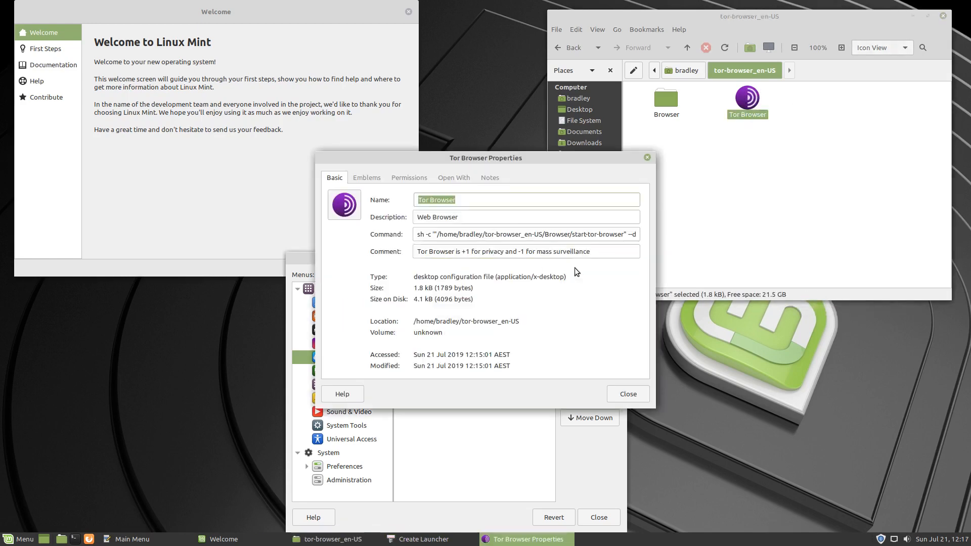
left_click_drag(486, 158, 791, 181)
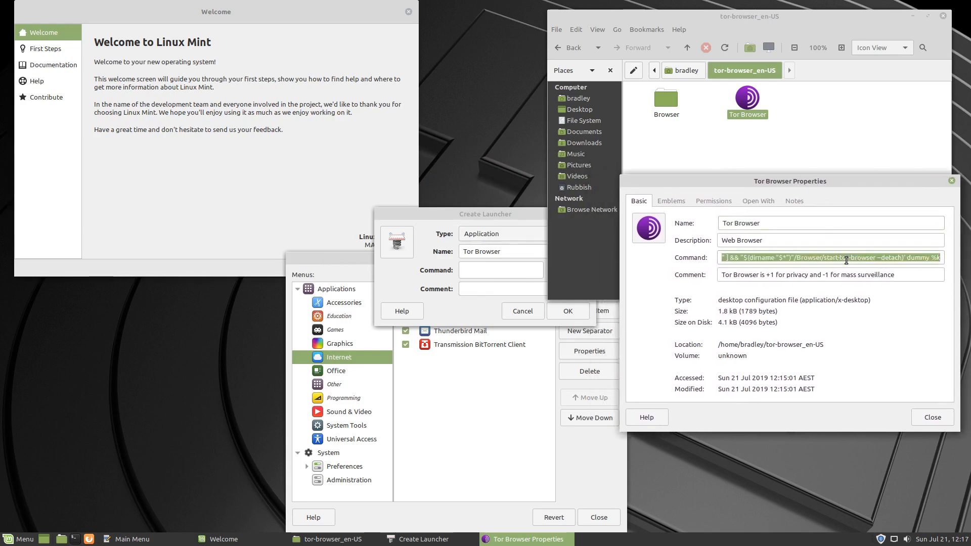
left_click(501, 269)
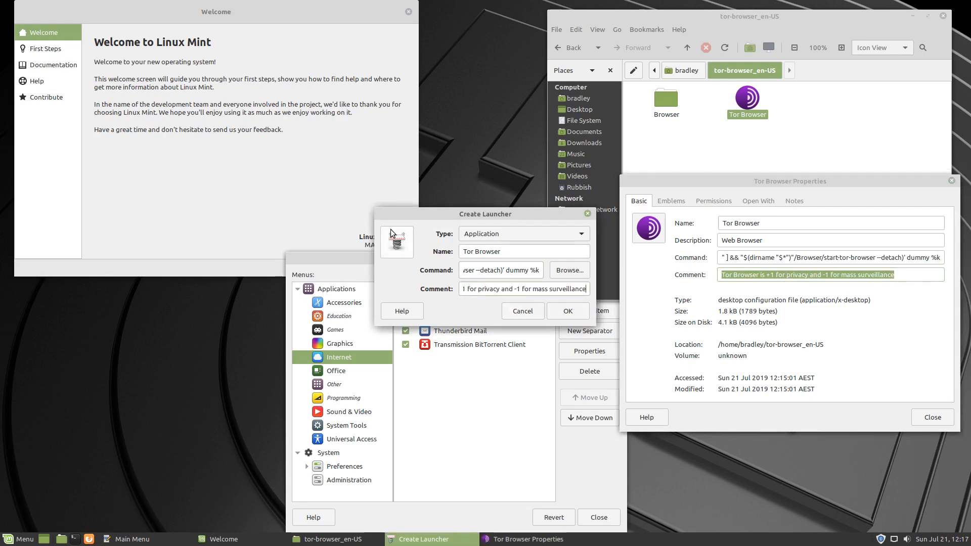
Choose the Tor icon from the tor-browser_en-US Browser folder for the launcher
left_click(396, 242)
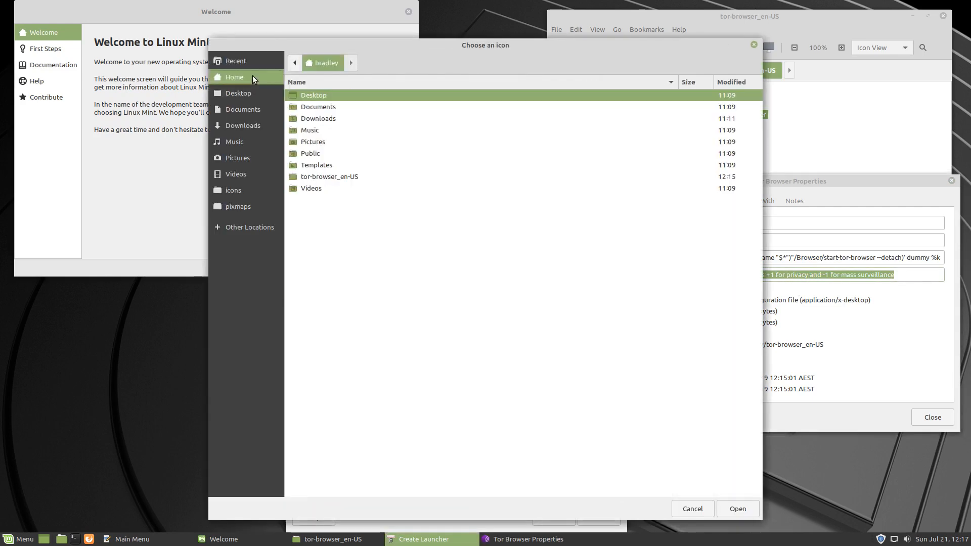
double_click(330, 176)
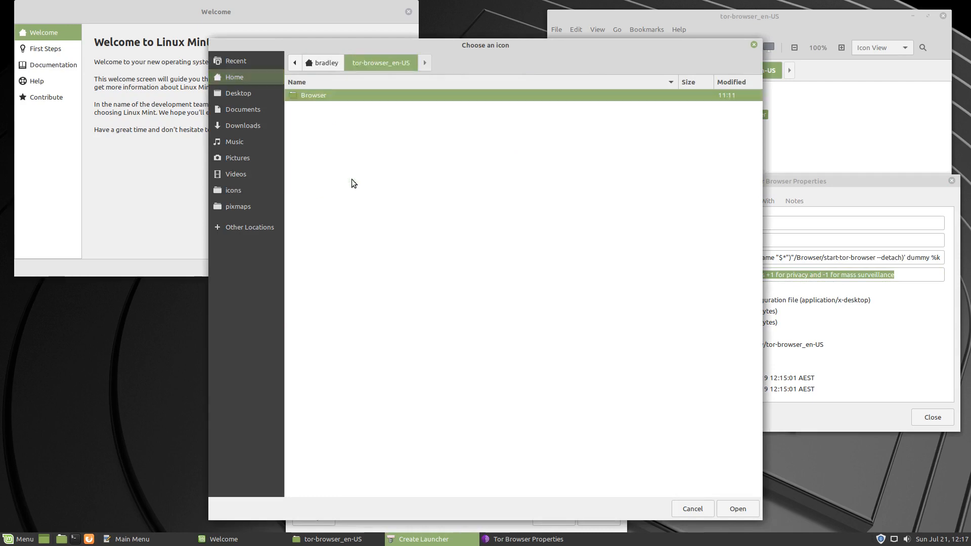
double_click(314, 95)
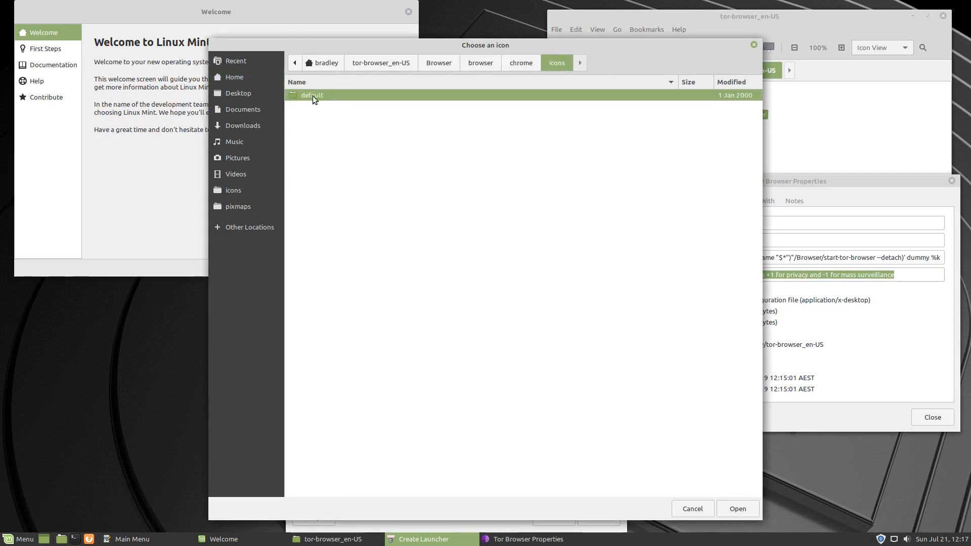
left_click(737, 509)
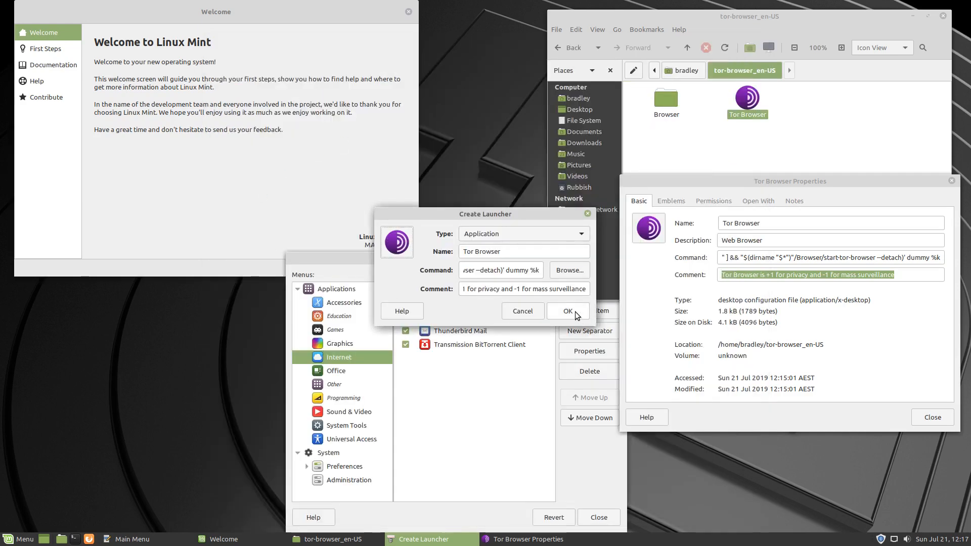
Save the Tor Browser launcher and refresh the editor's Other and Internet category lists
left_click(565, 311)
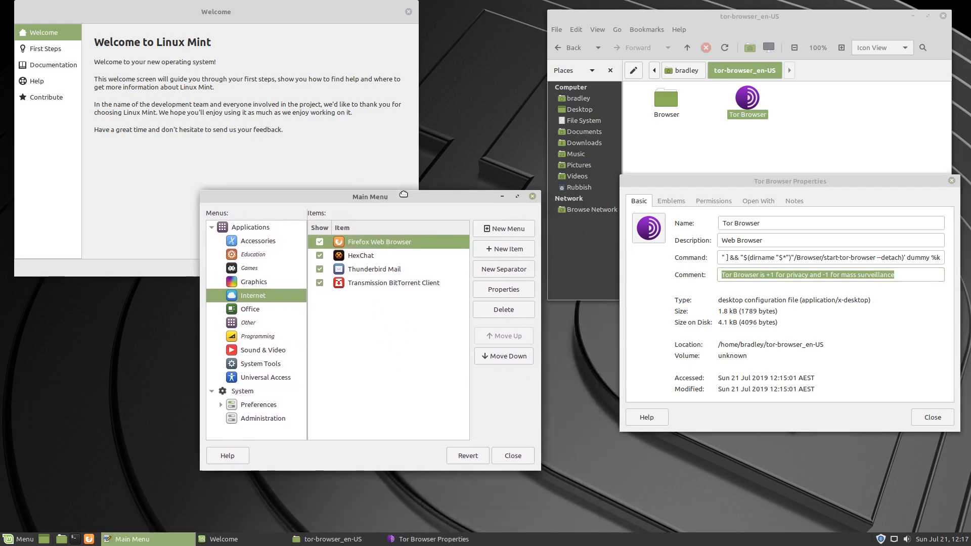
left_click(245, 317)
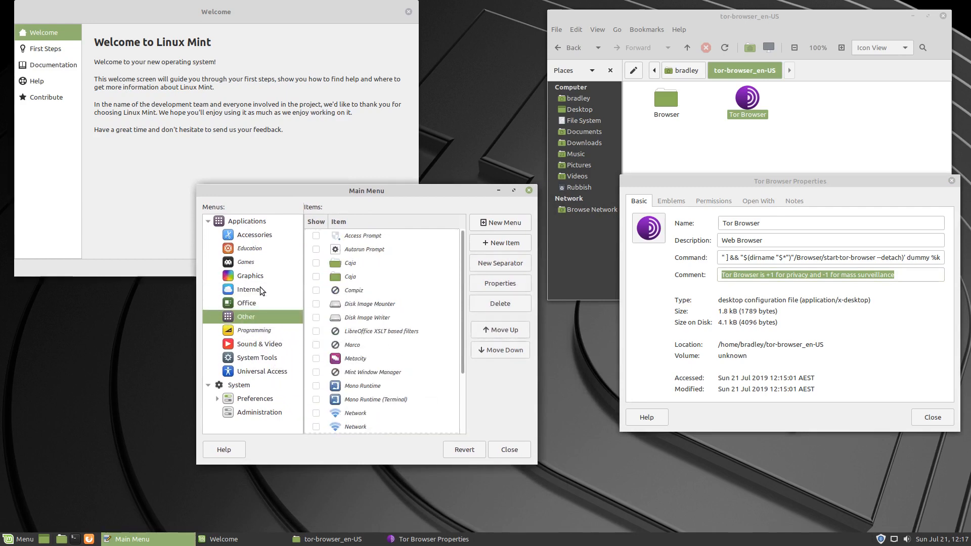
left_click(249, 290)
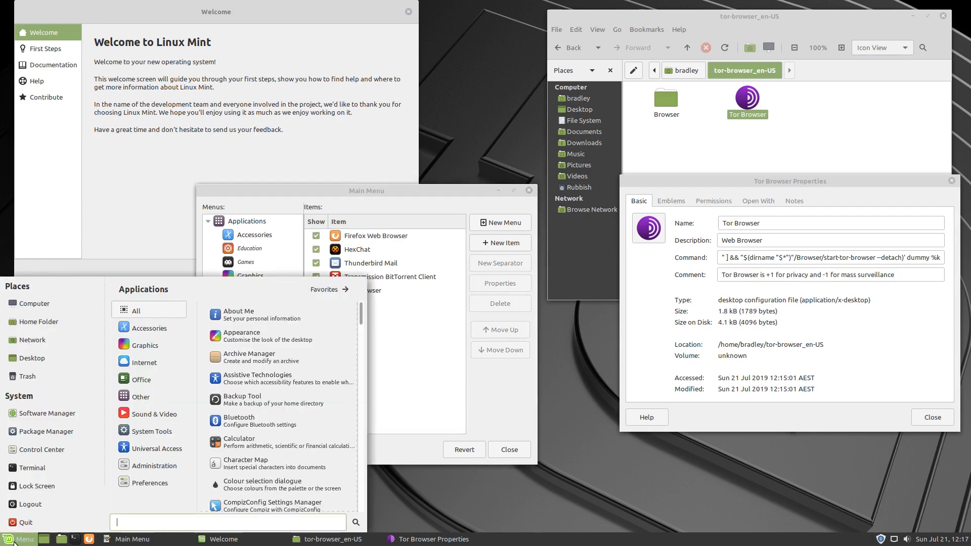
Check the Mint Menu's Internet and Other lists and the editor's Internet category for Tor Browser
left_click(144, 363)
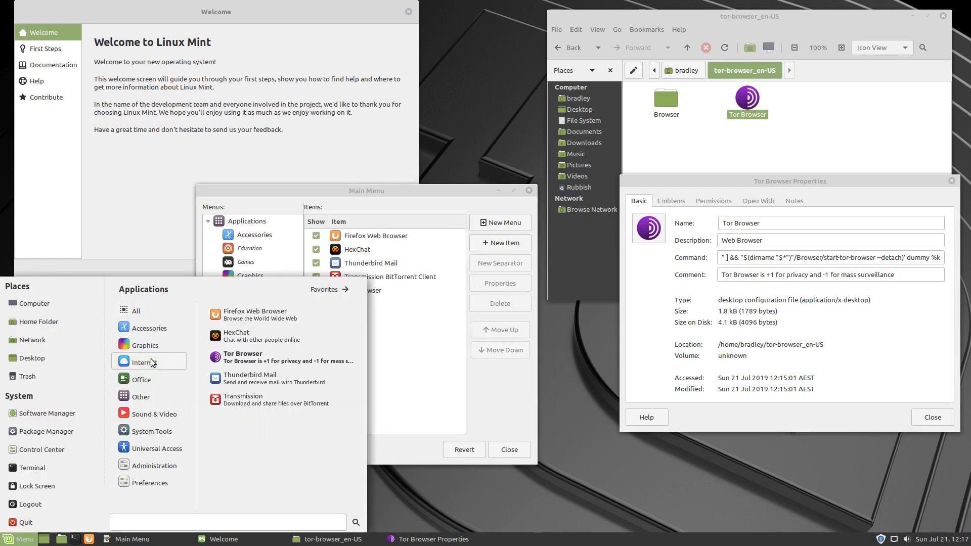
left_click(140, 397)
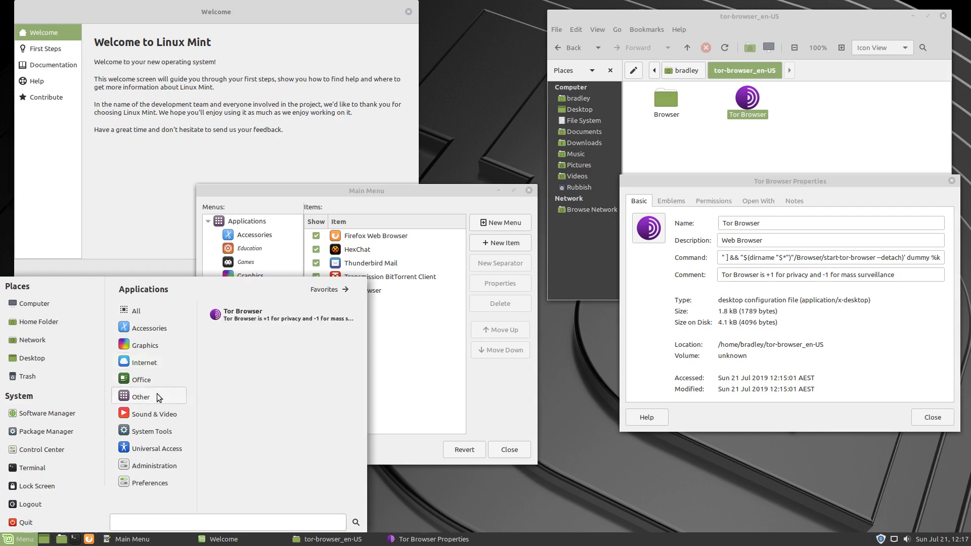
mouse_move(400, 366)
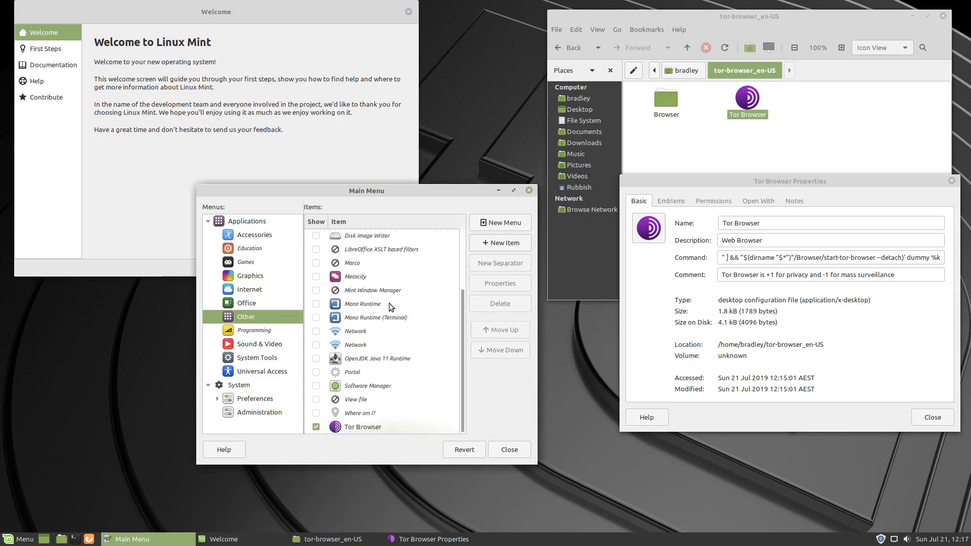
left_click(362, 427)
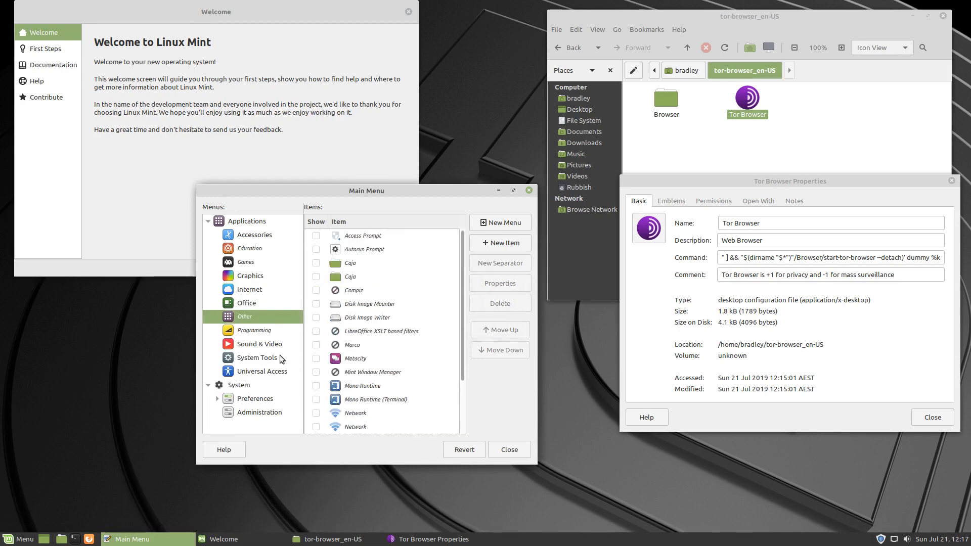
left_click(250, 290)
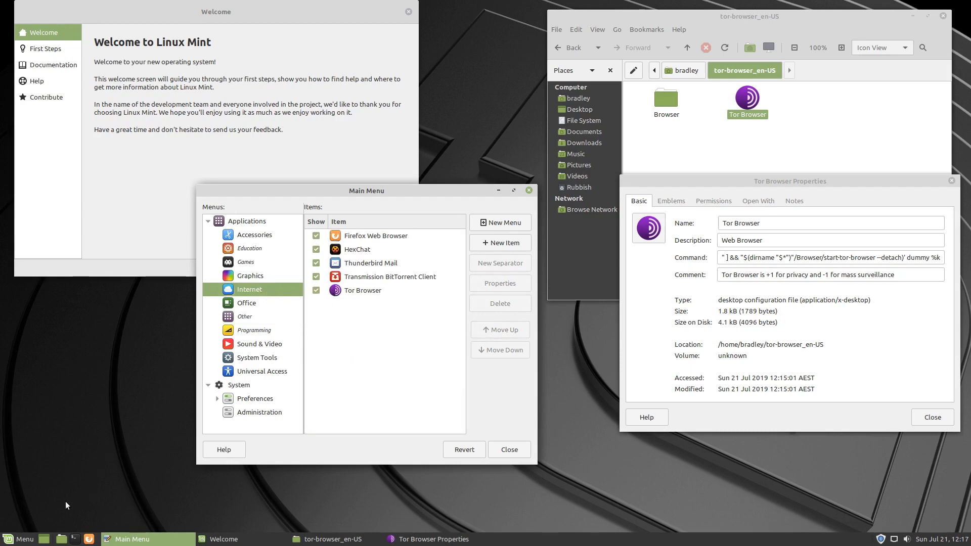
Reopen the Mint Menu, browse categories back to Internet and launch Tor Browser
left_click(18, 539)
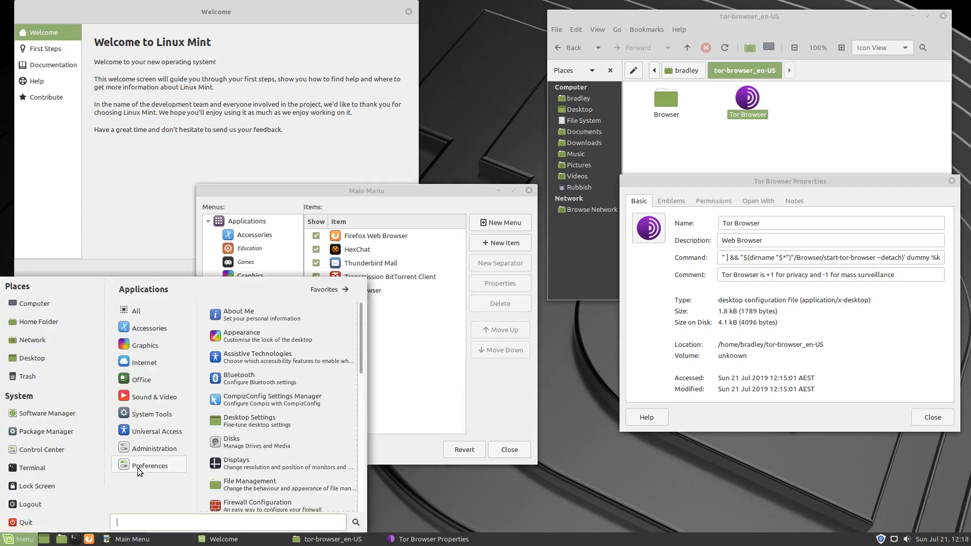
left_click(145, 344)
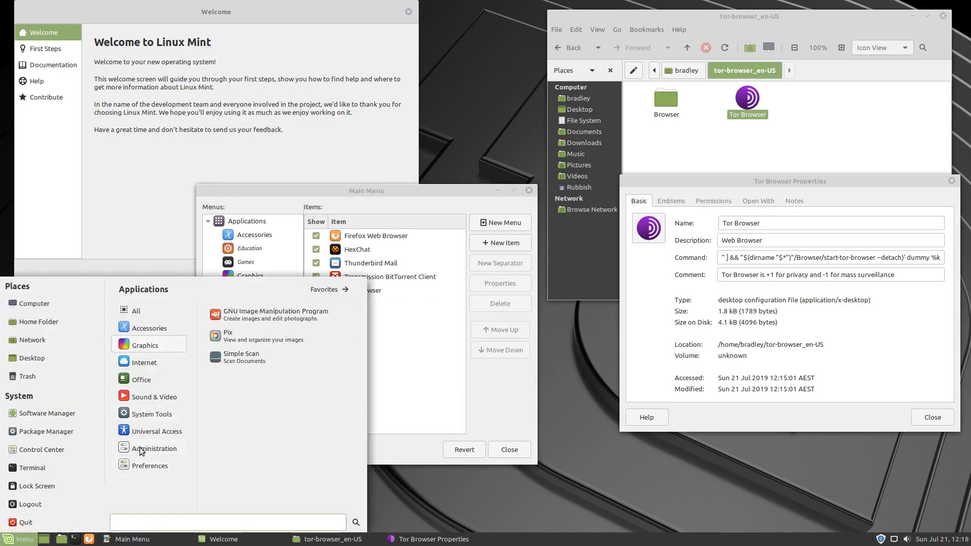
left_click(149, 327)
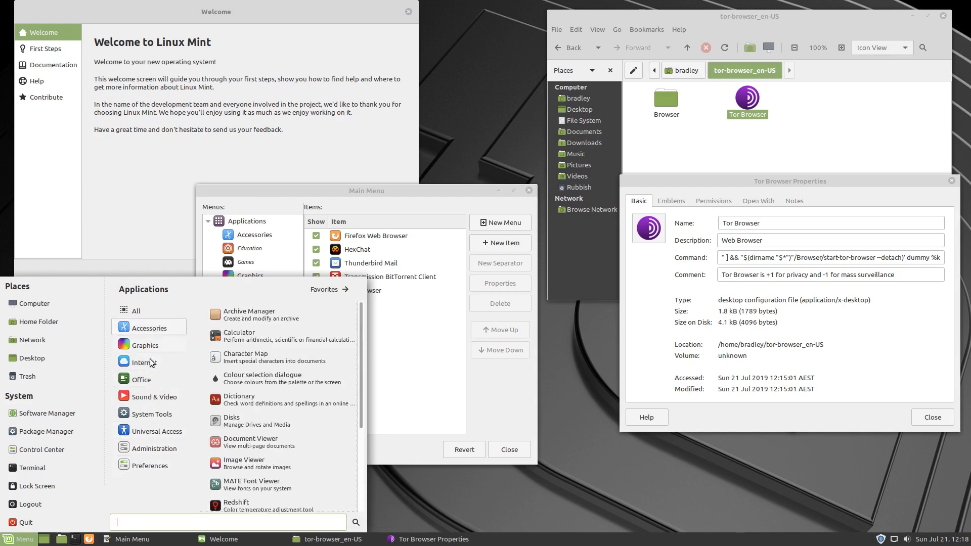
left_click(143, 362)
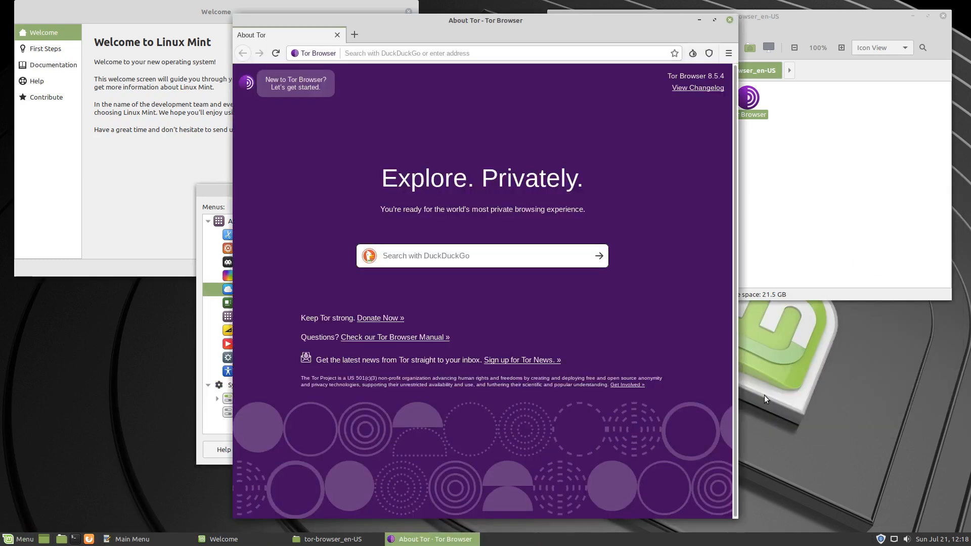
mouse_move(609, 135)
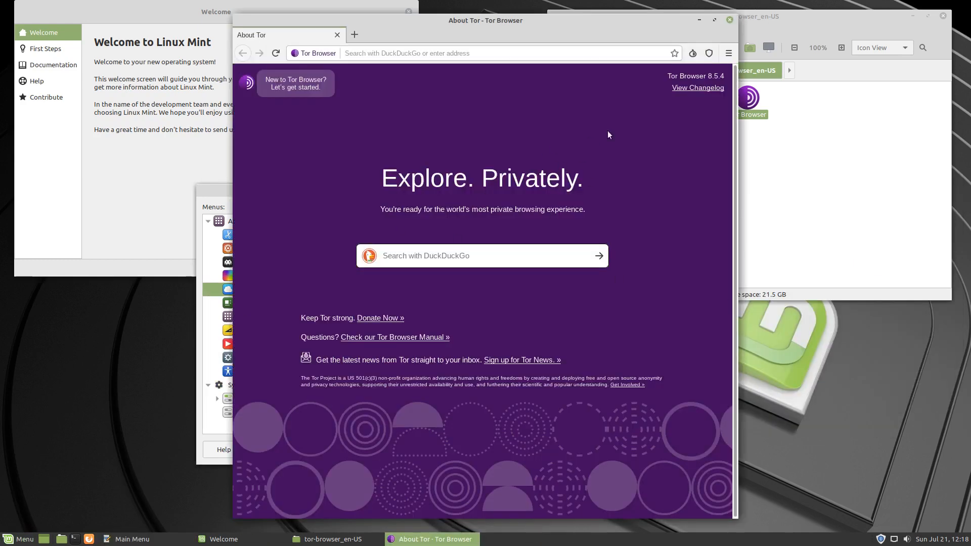
Close the Tor Browser window and the Main Menu editor
left_click(729, 20)
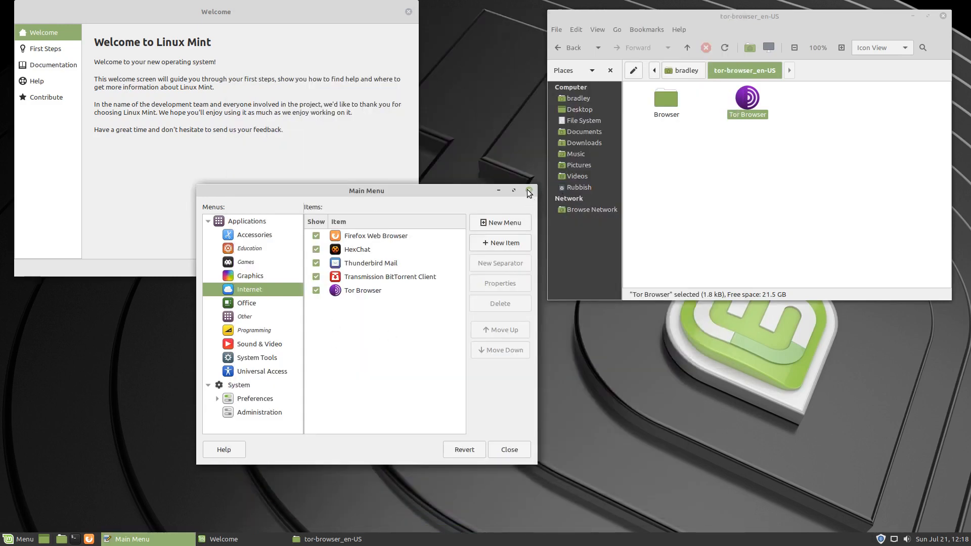
left_click(527, 191)
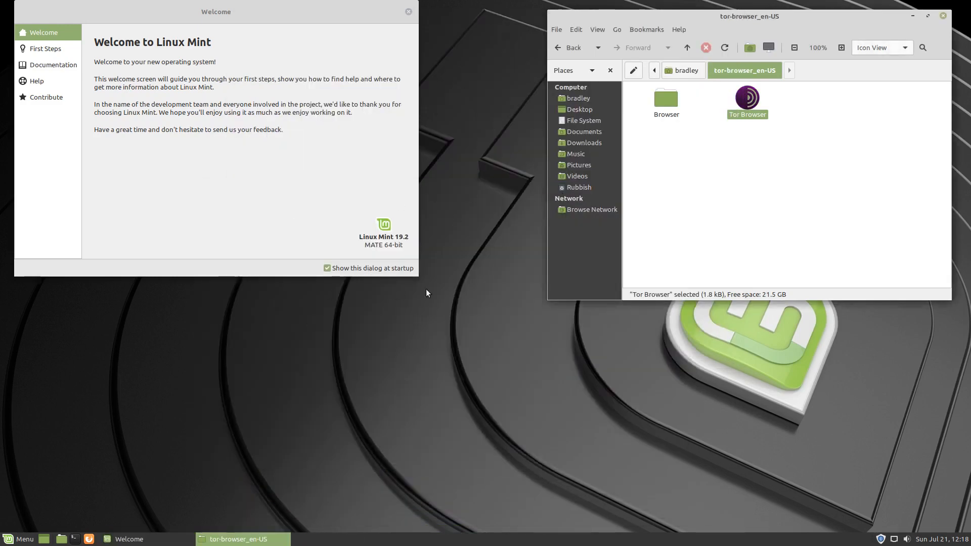
mouse_move(964, 32)
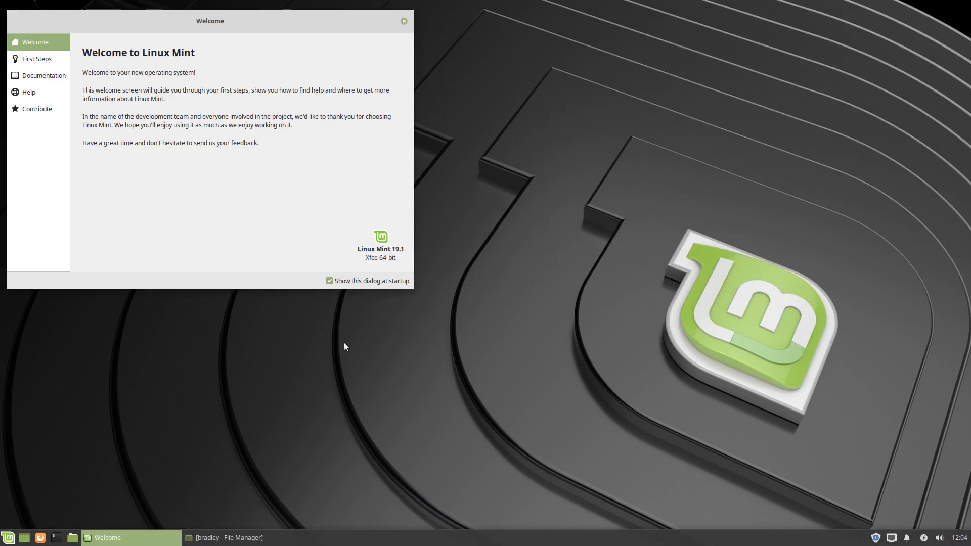
mouse_move(218, 264)
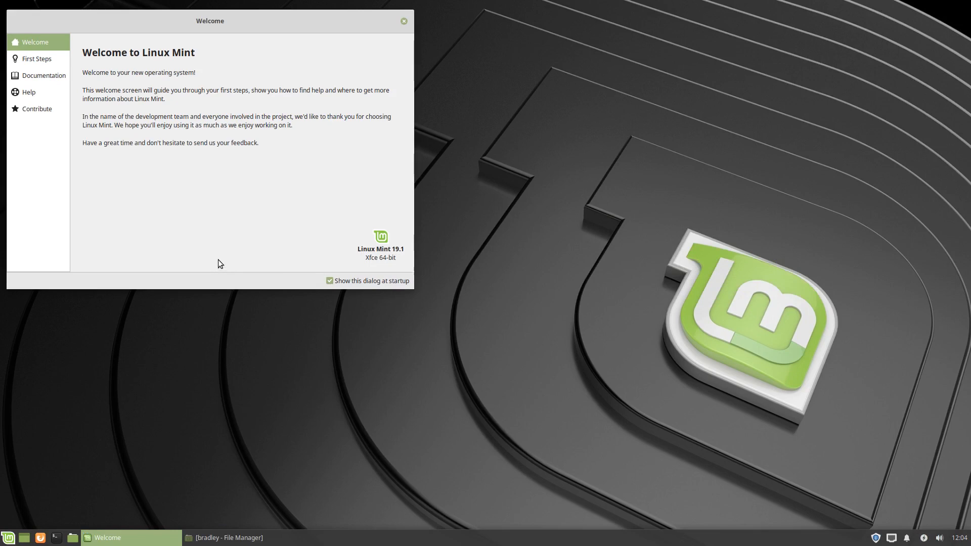
mouse_move(286, 207)
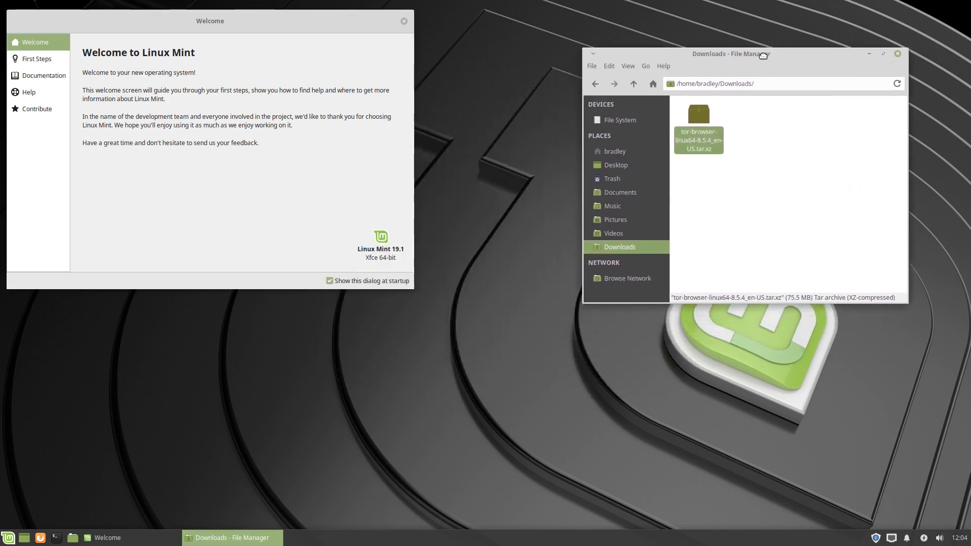
Open tor-browser-linux64-8.5.4_en-US.tar.xz from Downloads in Archive Manager
left_click_drag(731, 53, 761, 31)
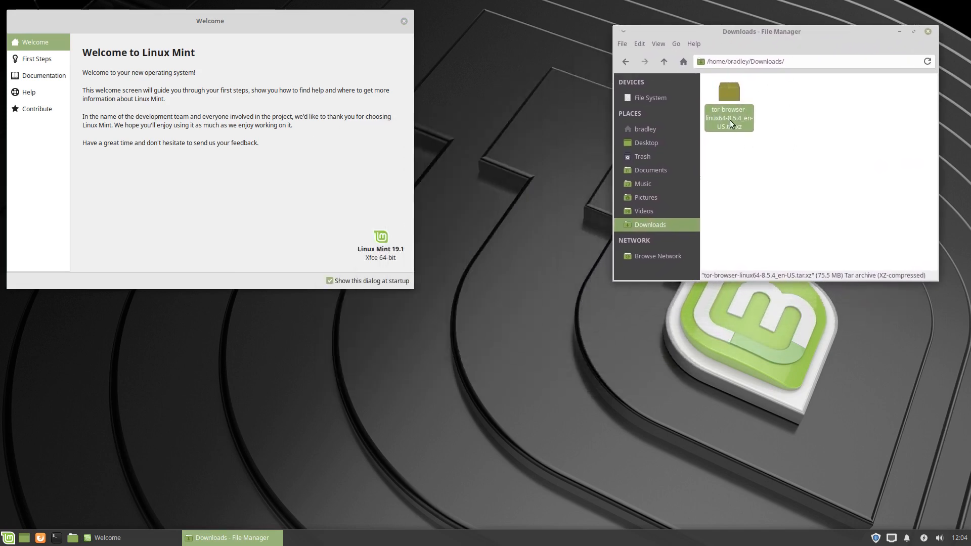
double_click(730, 105)
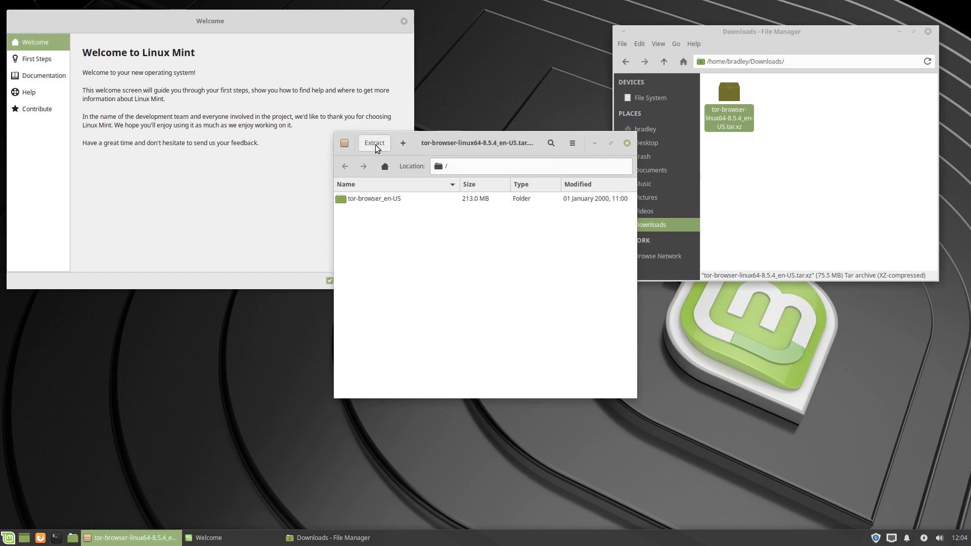
Extract the Tor Browser archive into the Home folder and dismiss the completion notice
left_click(373, 143)
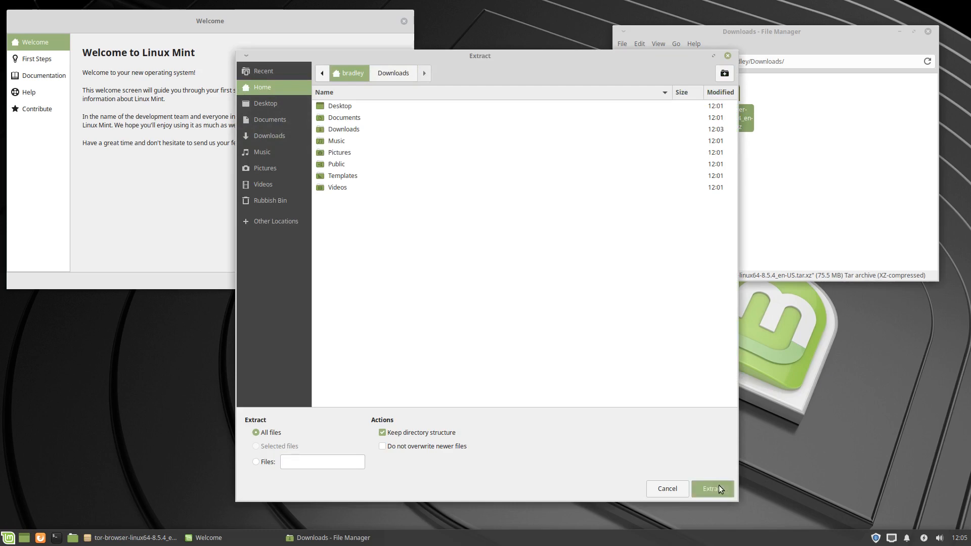
left_click(711, 488)
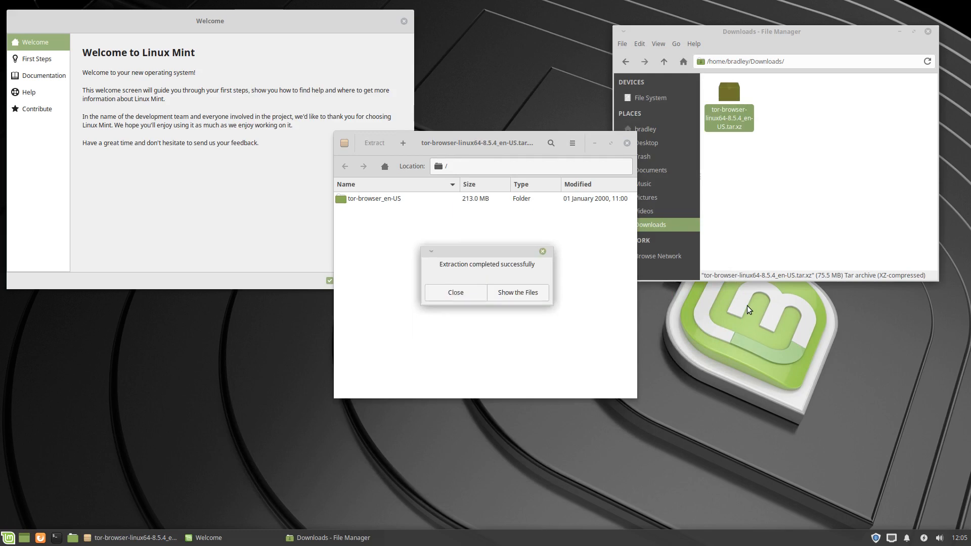
mouse_move(455, 292)
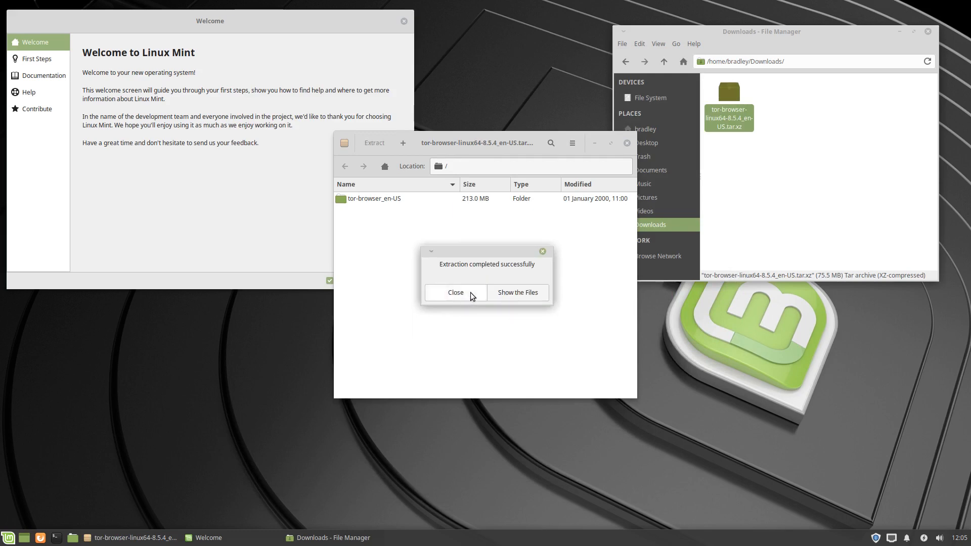
left_click(455, 293)
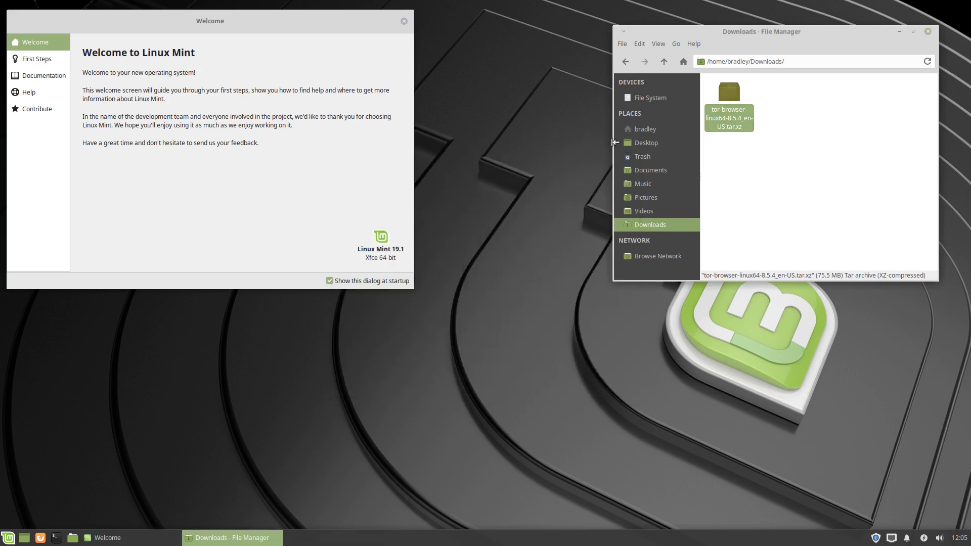
mouse_move(647, 118)
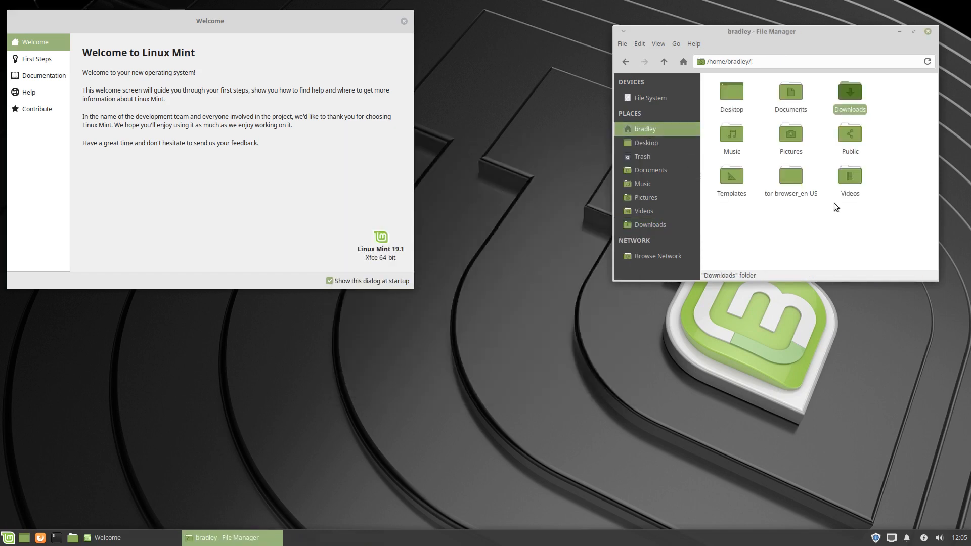
Launch Tor Browser from its launcher inside the extracted tor-browser_en-US folder
left_click(790, 175)
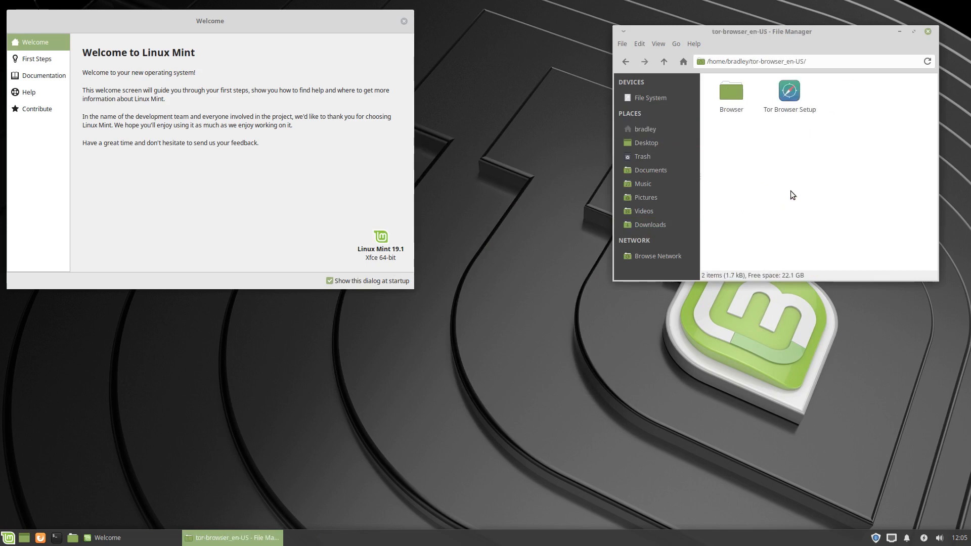
mouse_move(760, 112)
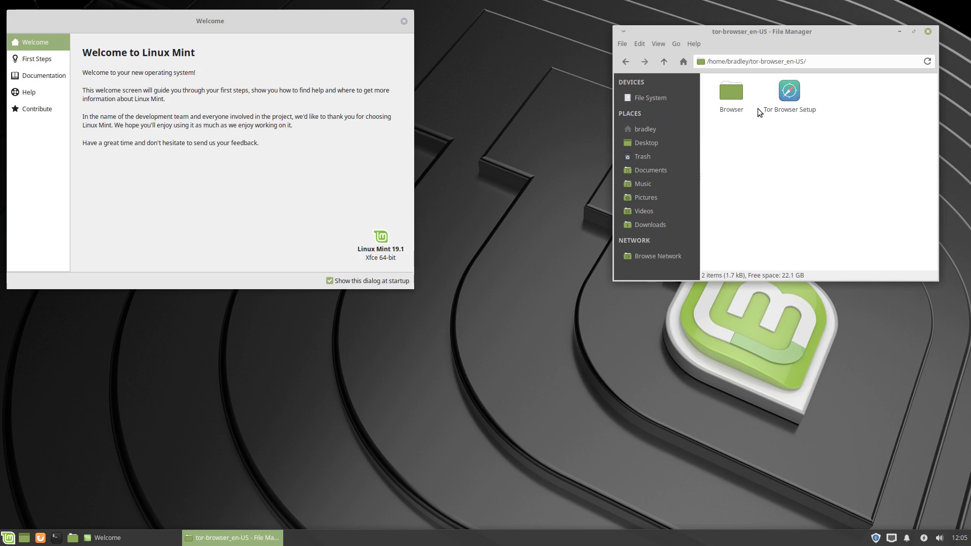
mouse_move(785, 116)
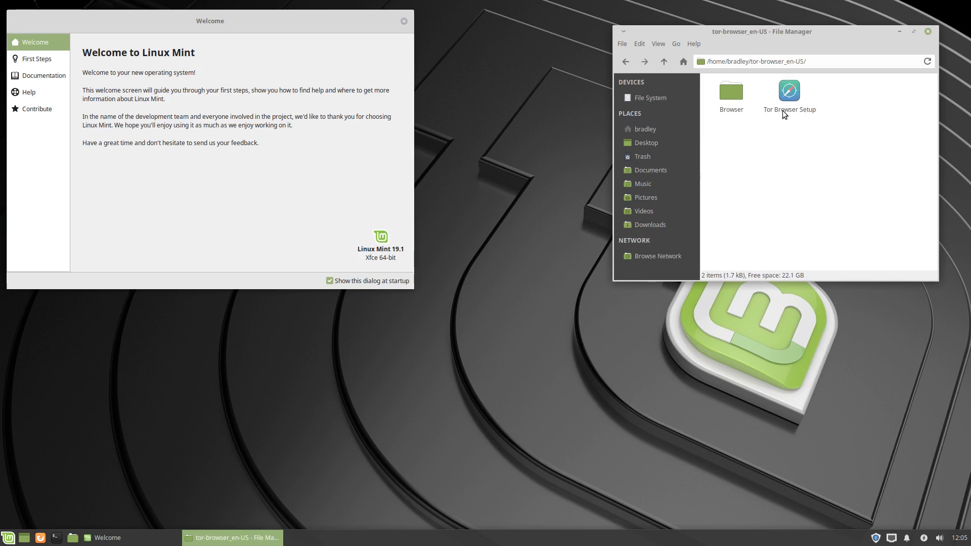
left_click(789, 93)
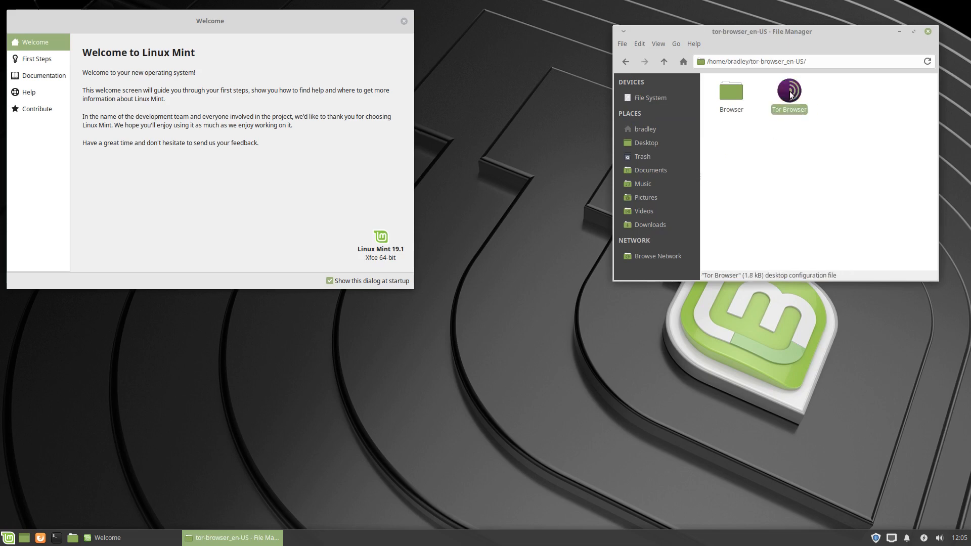
double_click(789, 90)
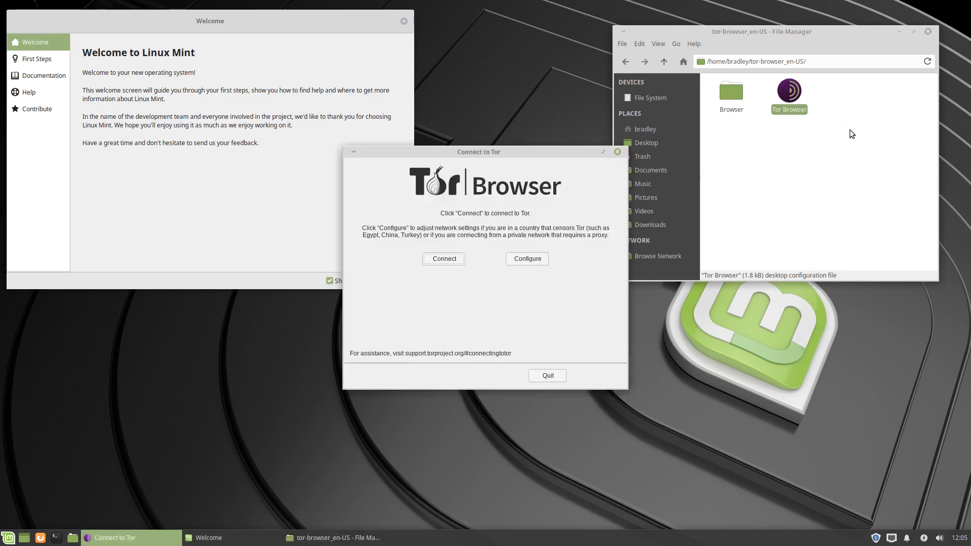
mouse_move(452, 288)
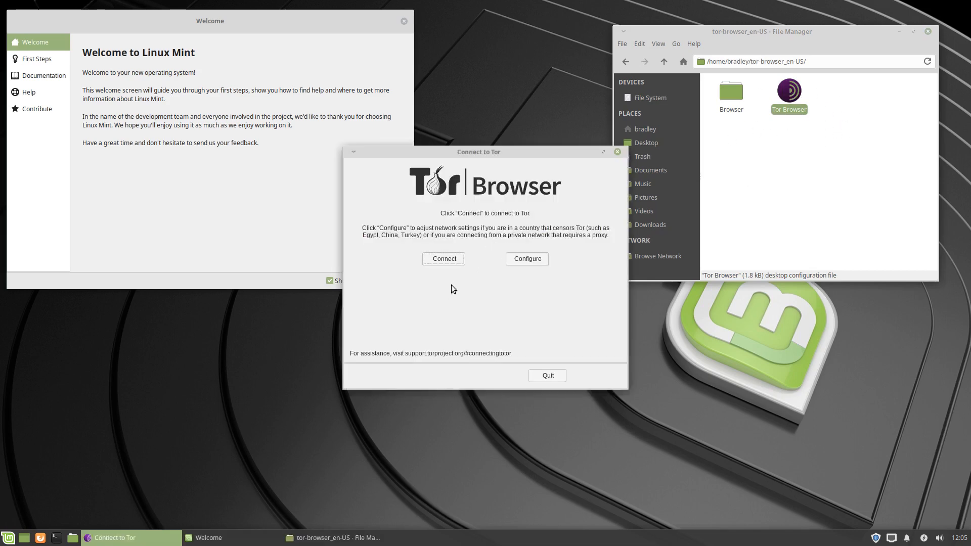
Connect to the Tor network so the 'Explore. Privately.' start page loads, then close the browser
left_click(443, 258)
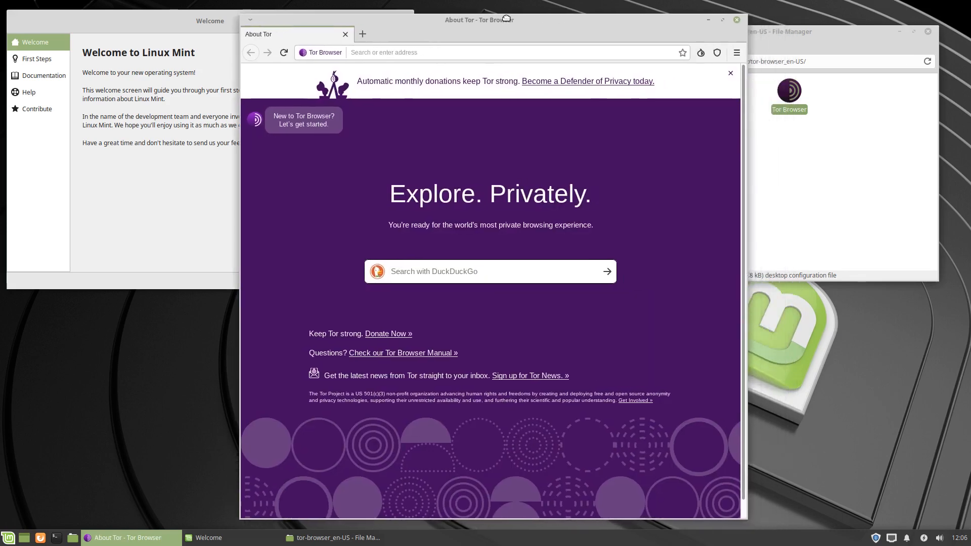
left_click_drag(479, 19, 401, 13)
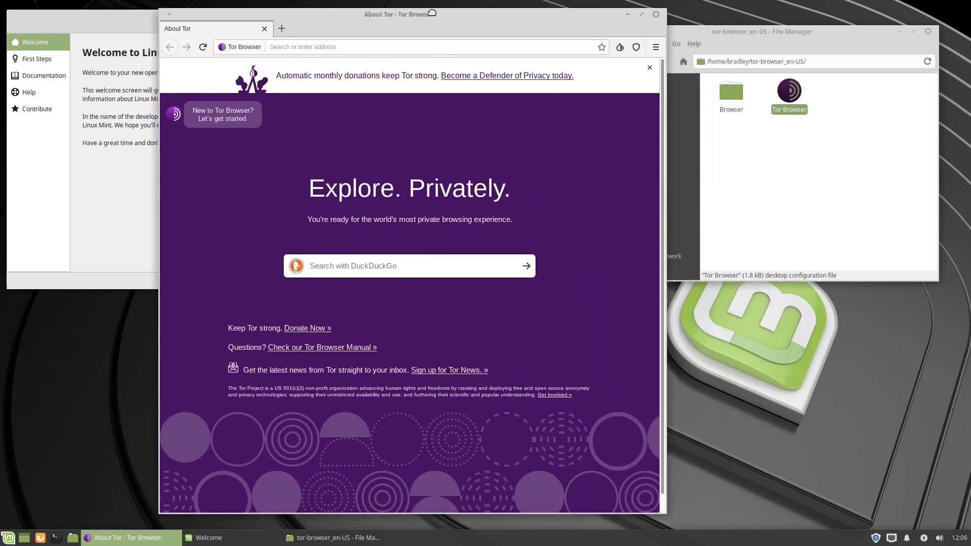
left_click(208, 537)
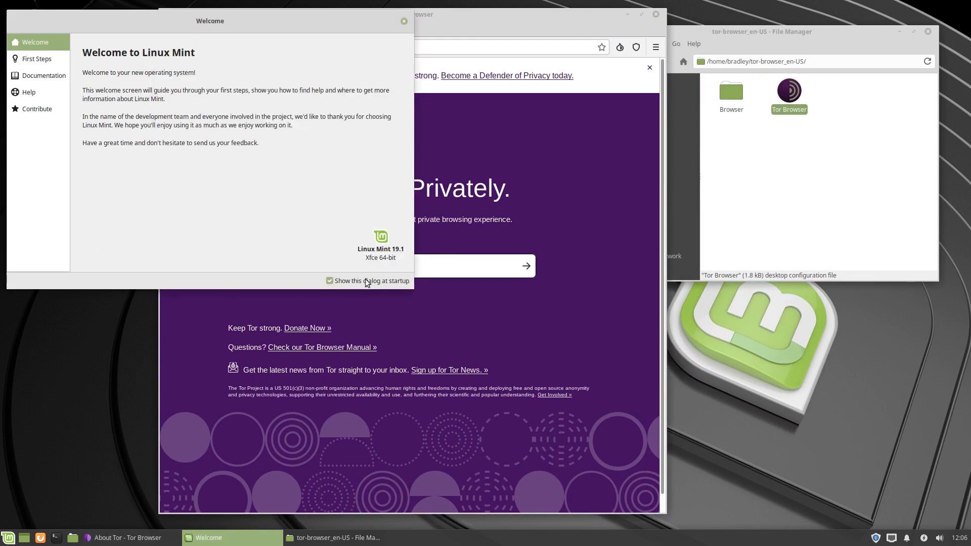
mouse_move(529, 148)
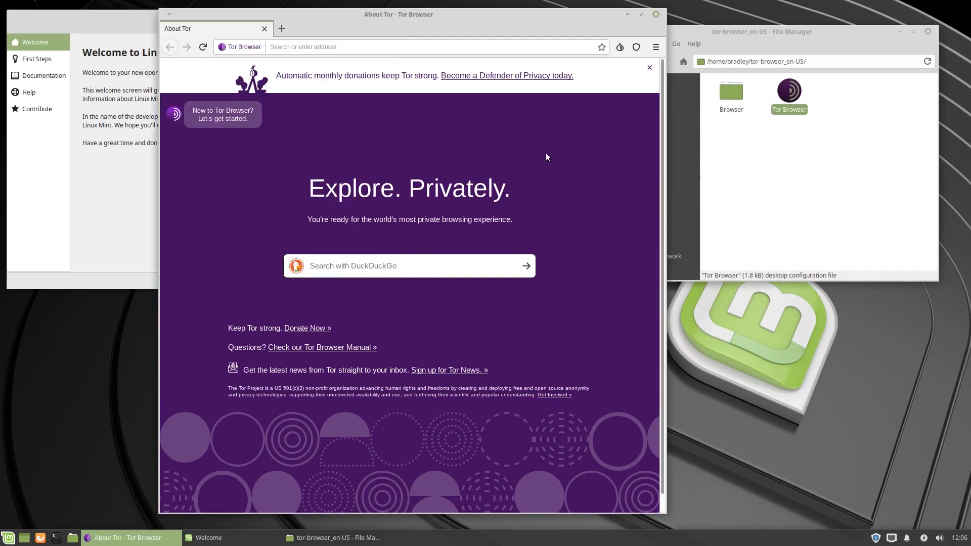
left_click(655, 13)
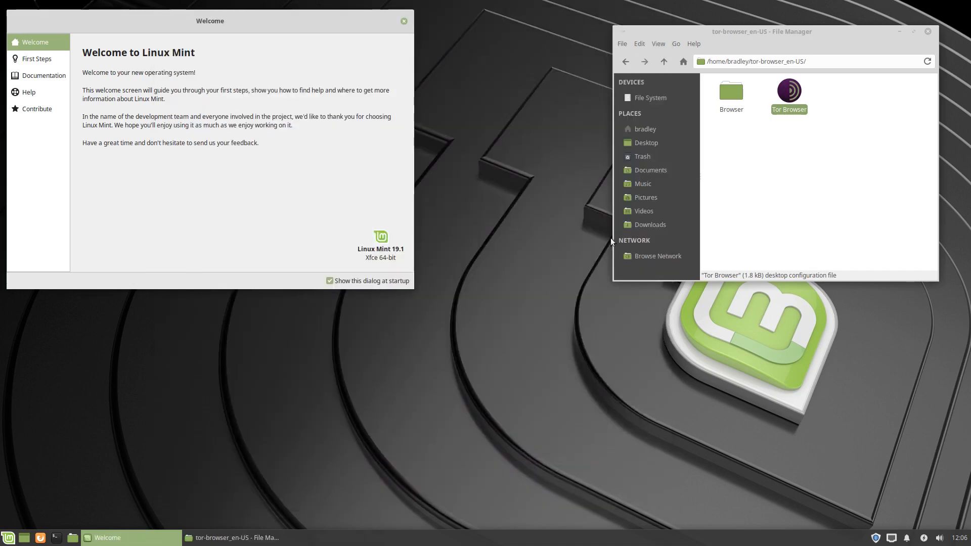
mouse_move(61, 440)
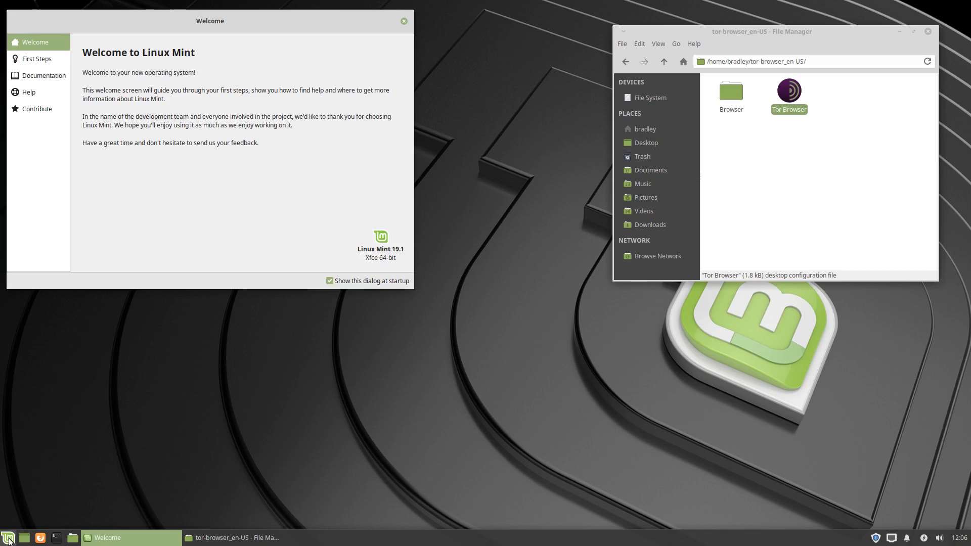
Launch MenuLibre from the applications menu options and select the Internet category
right_click(9, 537)
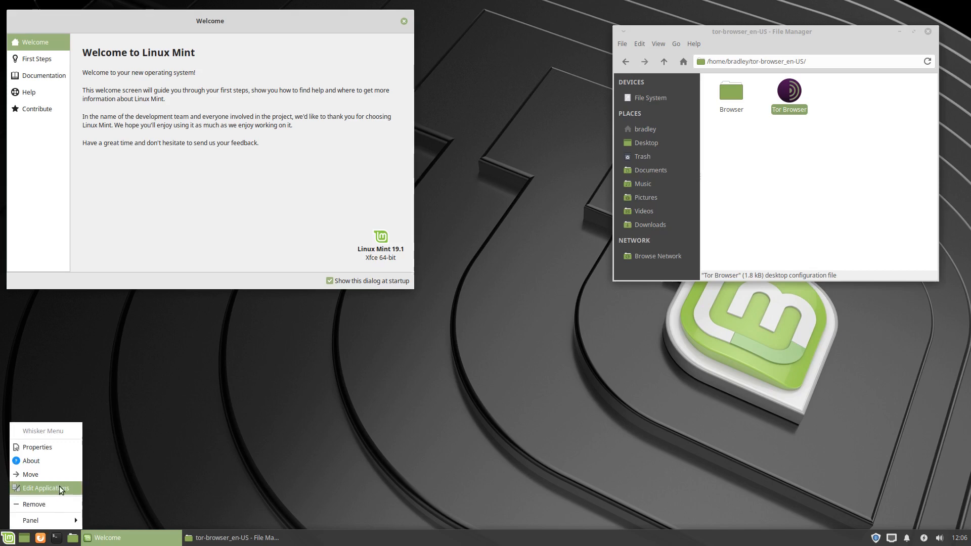
left_click(47, 488)
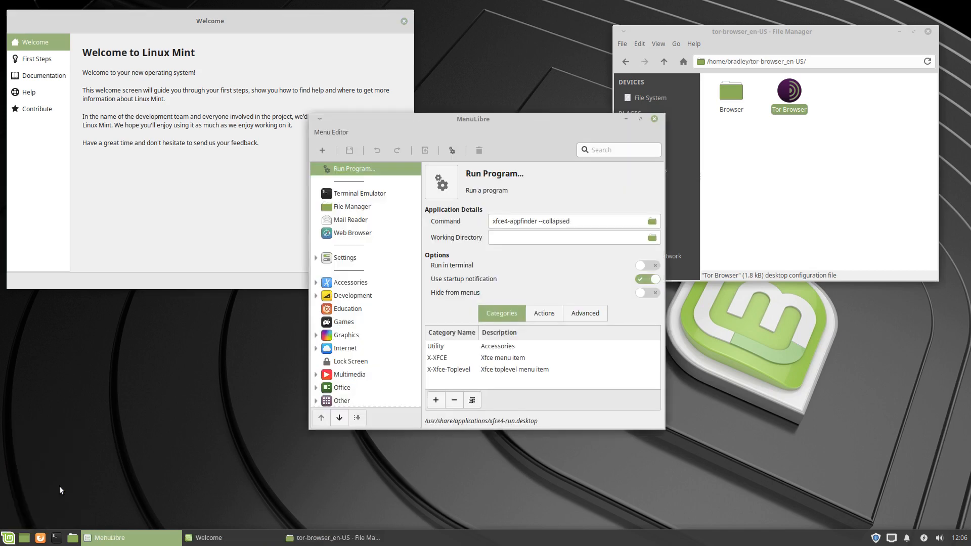
left_click(344, 348)
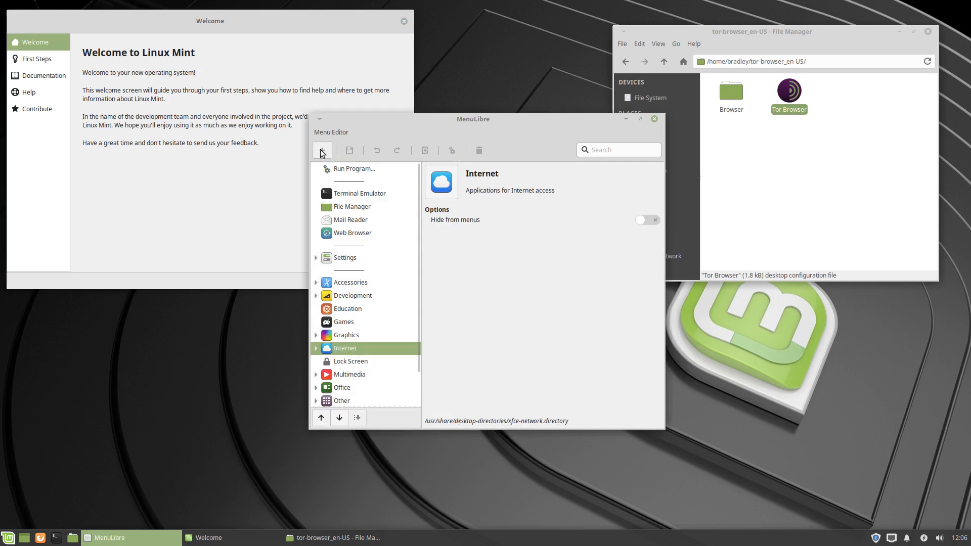
Add a new launcher under Internet and name it 'Tor Browser'
left_click(320, 150)
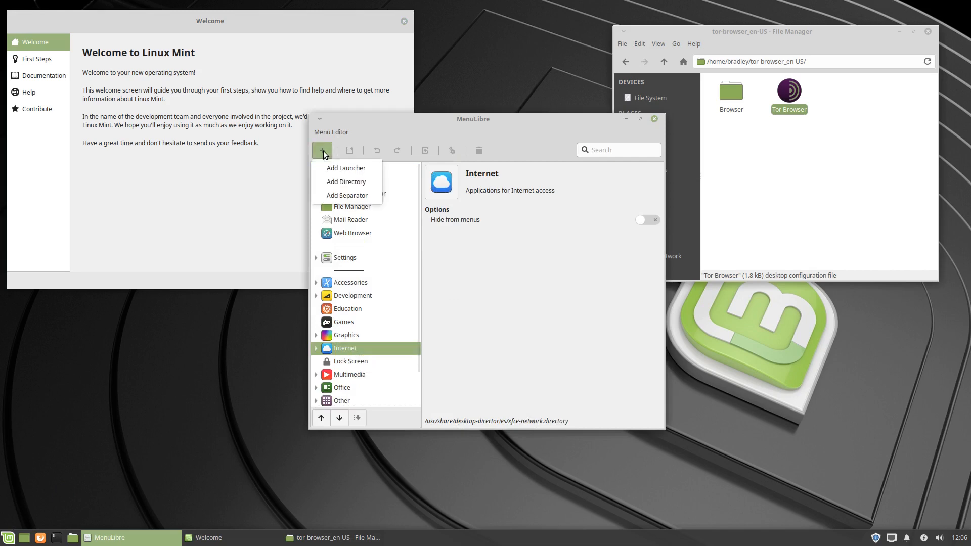
mouse_move(347, 168)
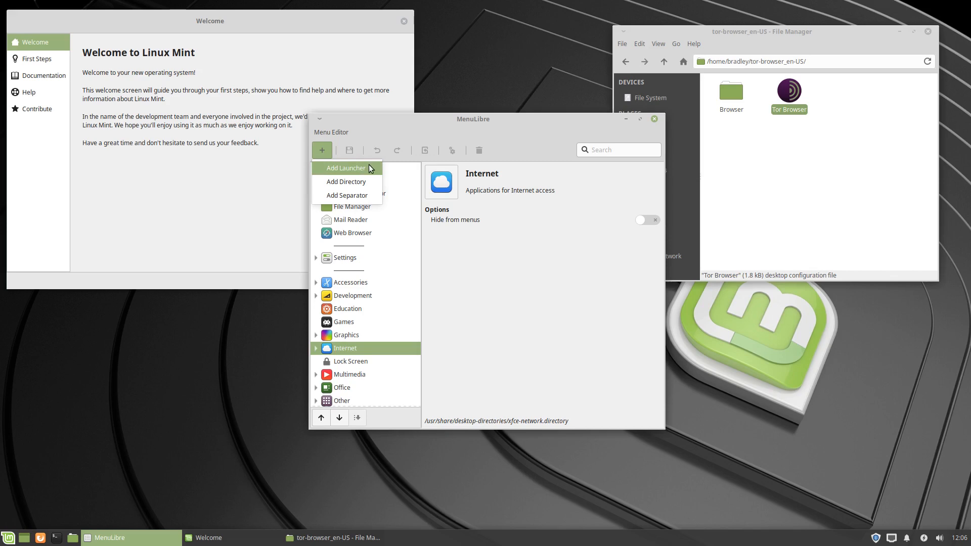
left_click(347, 168)
type("T")
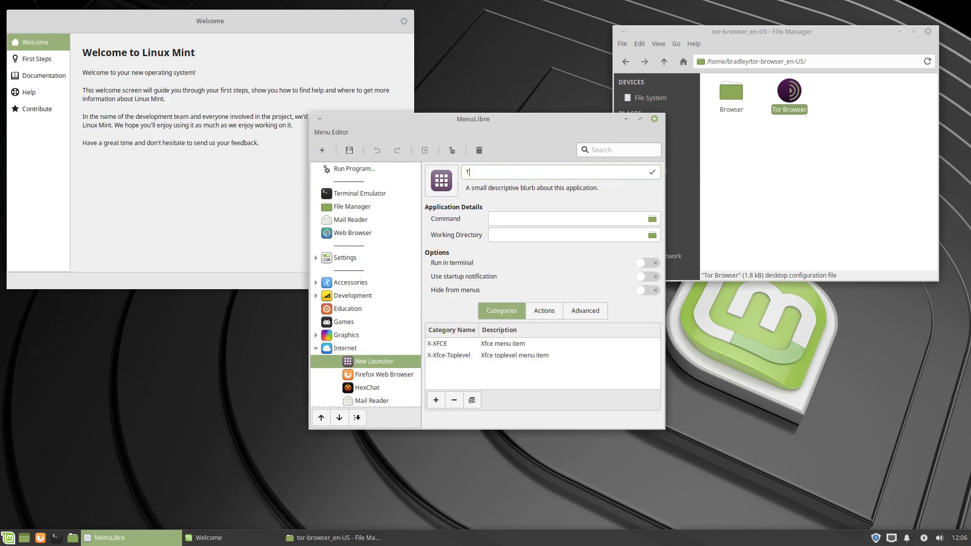
type("or Browse")
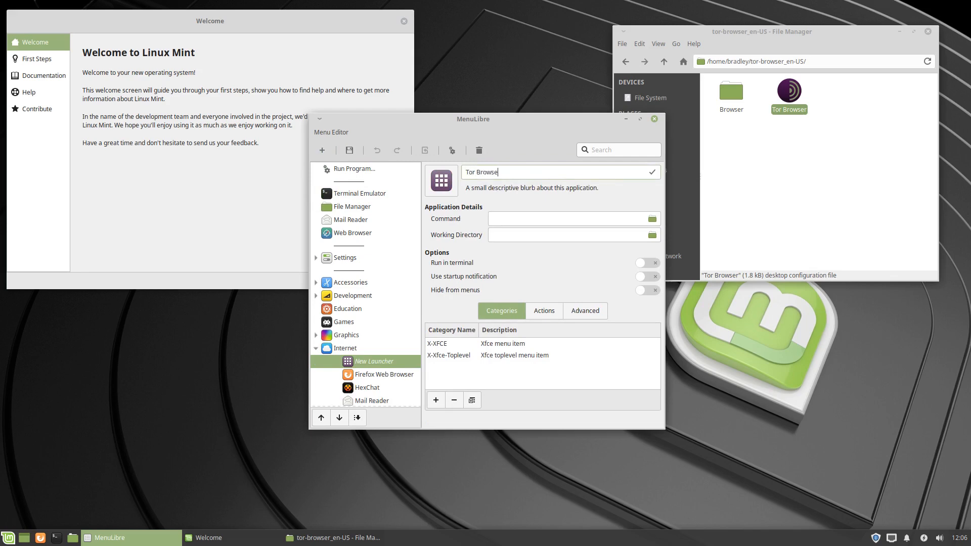
type("r")
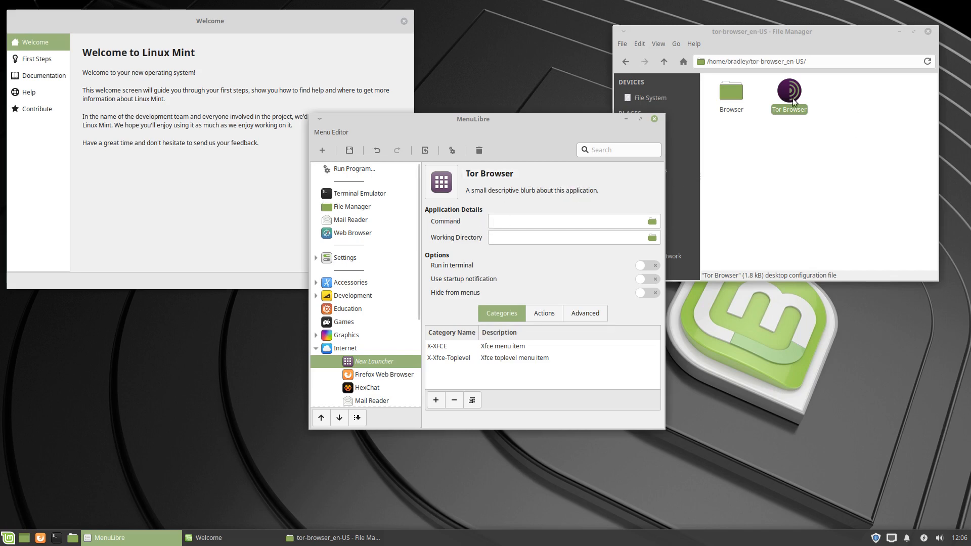
Show the Tor Browser desktop file's Launcher properties beside the menu editor
right_click(788, 93)
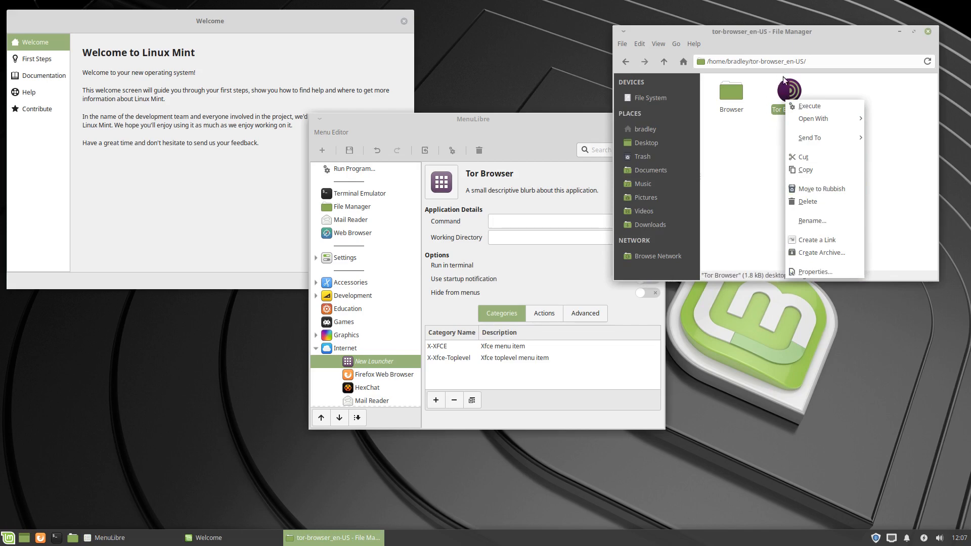
mouse_move(813, 272)
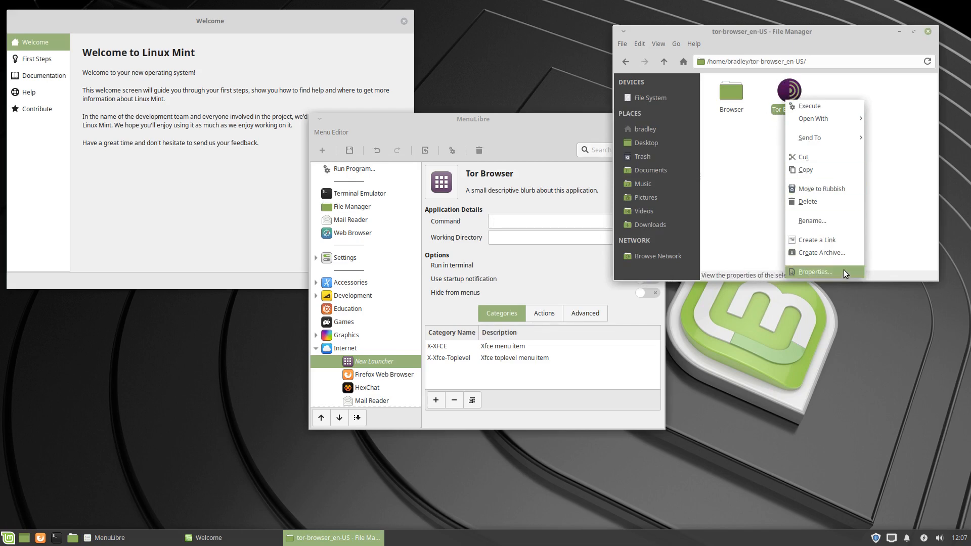
left_click(814, 271)
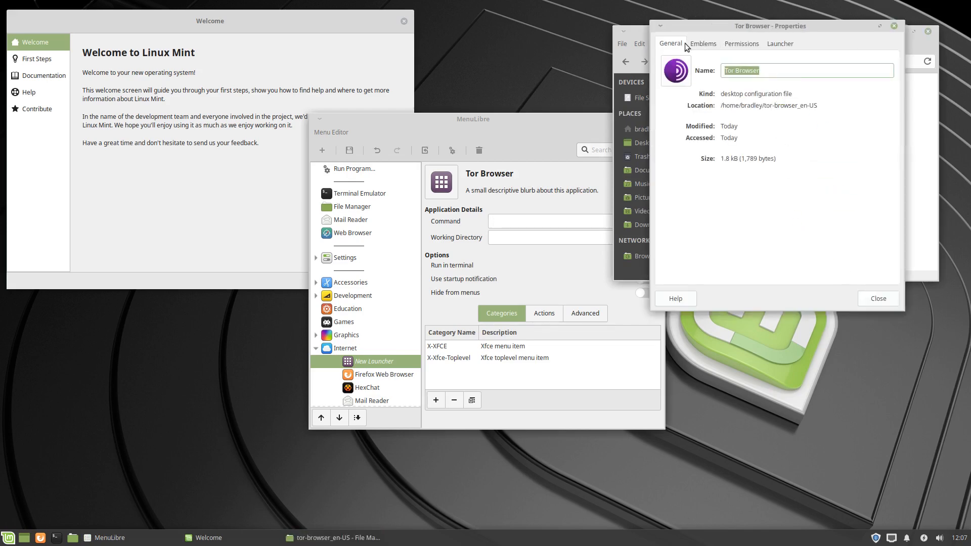
left_click(702, 44)
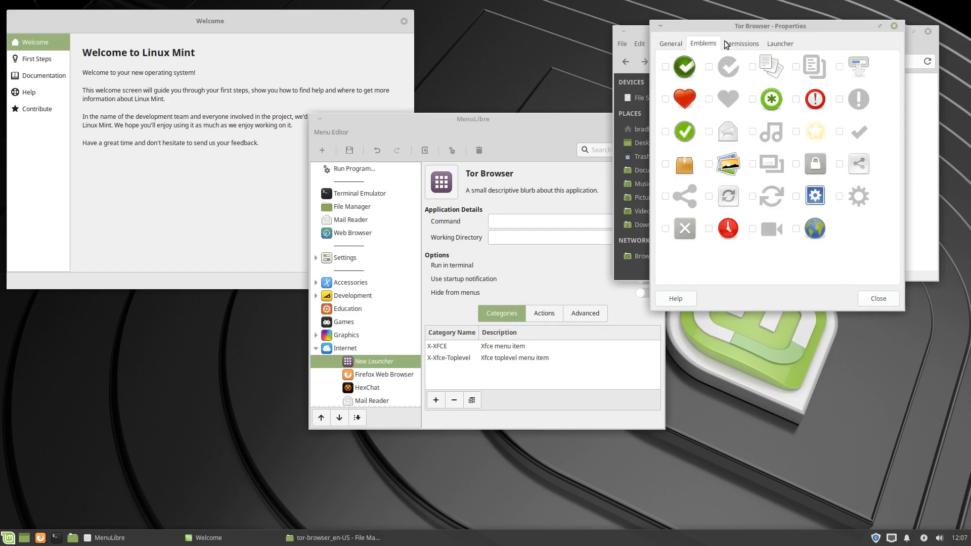
left_click(780, 44)
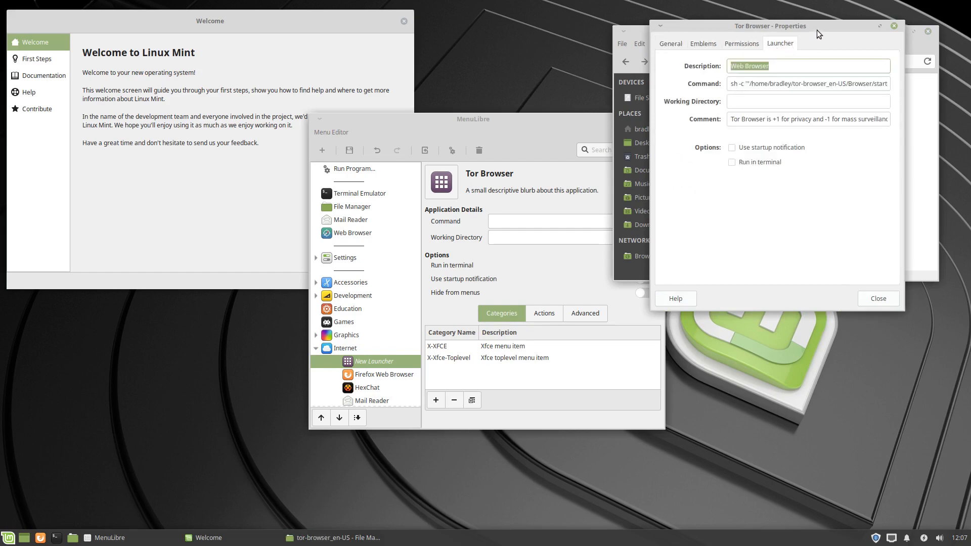
left_click_drag(771, 26, 809, 82)
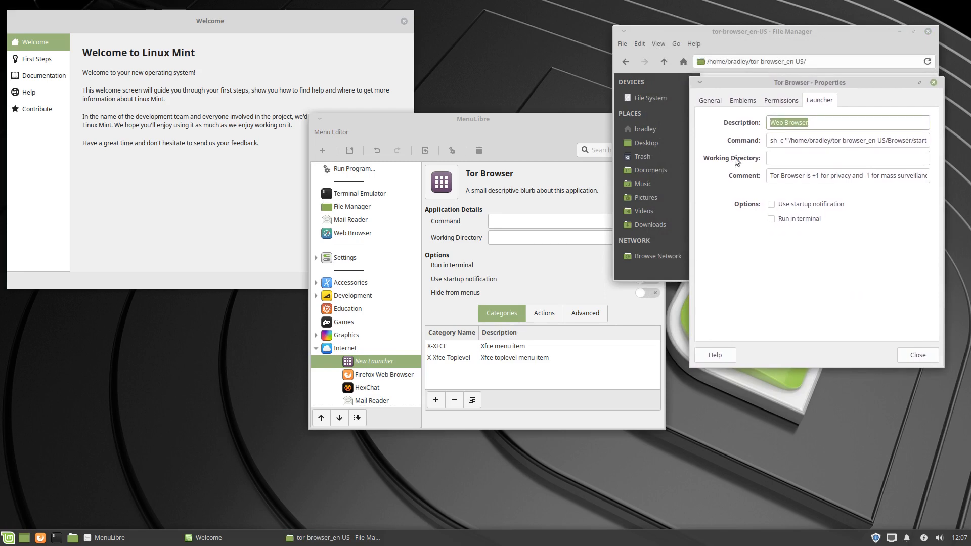
mouse_move(823, 140)
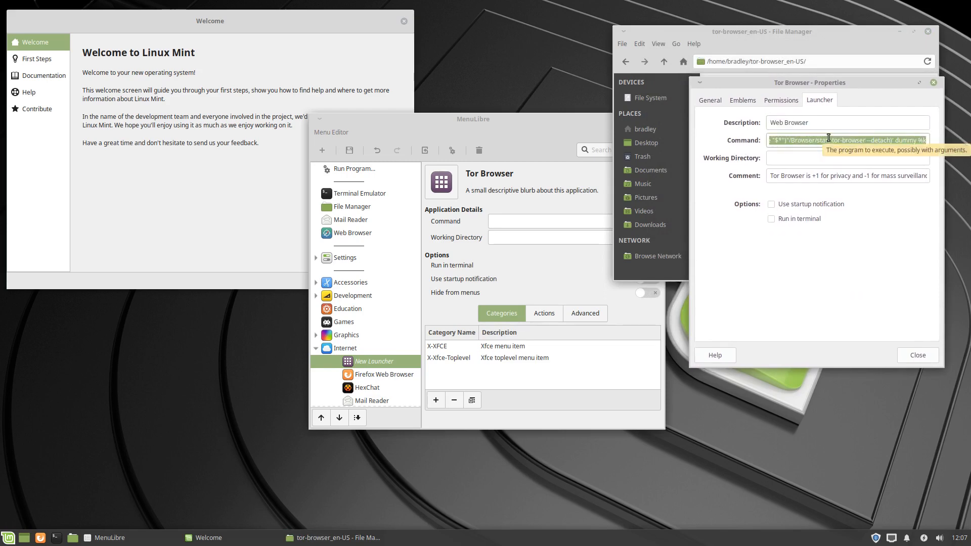
Copy the start-tor-browser command into Command and describe it 'Tor Browser is +1 for privacy and -1 for mass surveillance'
right_click(829, 140)
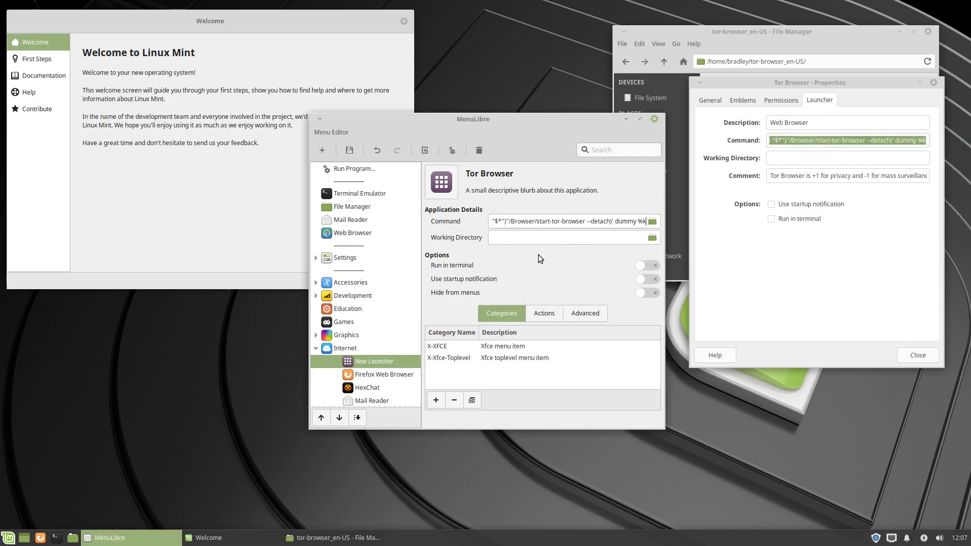
left_click(785, 175)
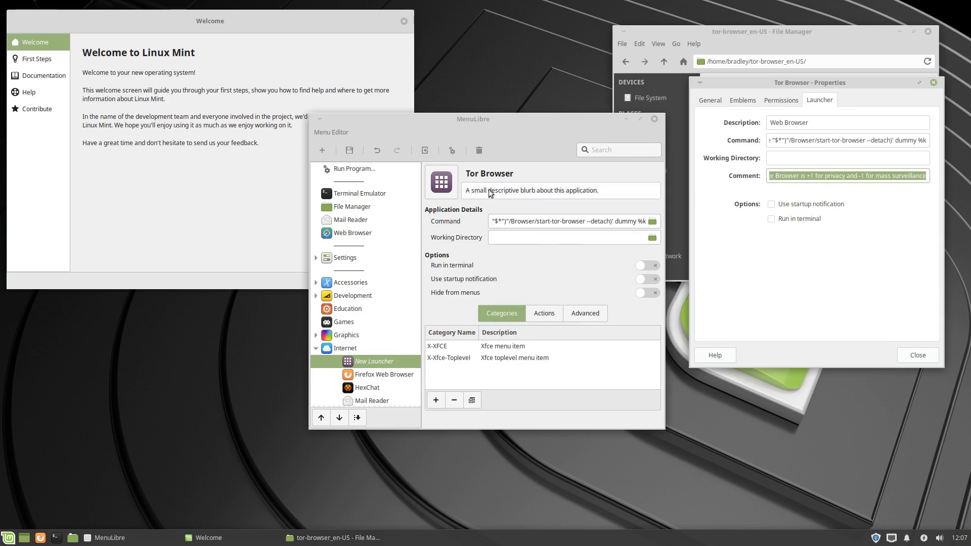
mouse_move(487, 193)
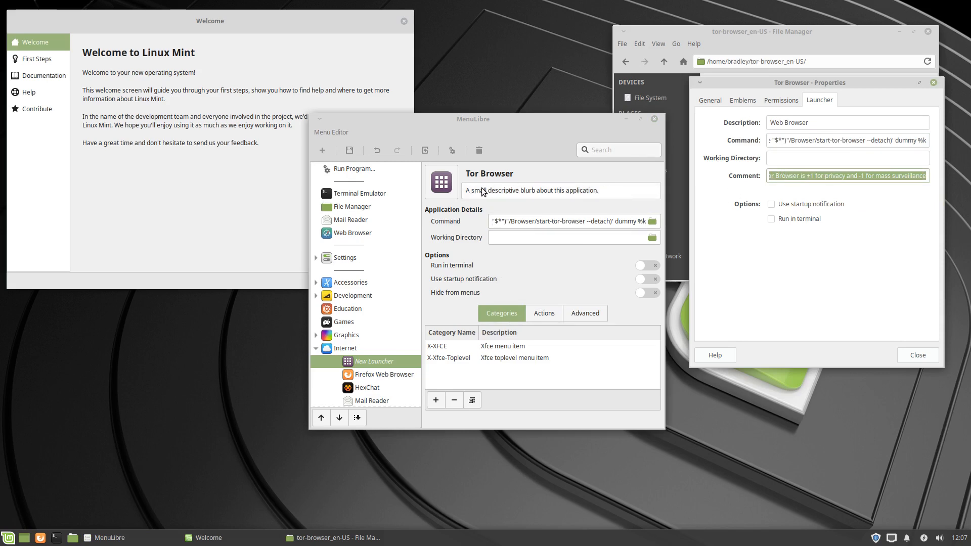
left_click(560, 189)
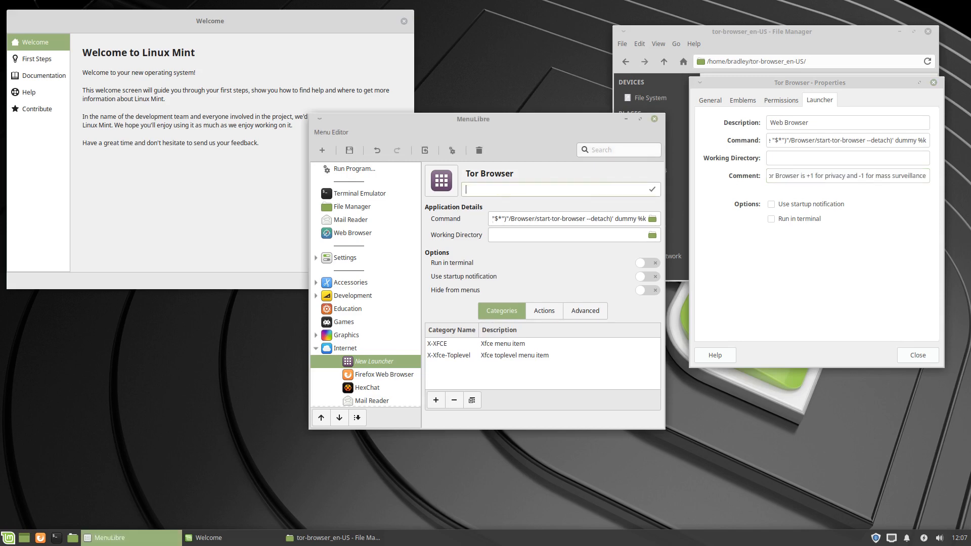
type("Tor Browser is +1 for privacy and -1 for mass surveillance")
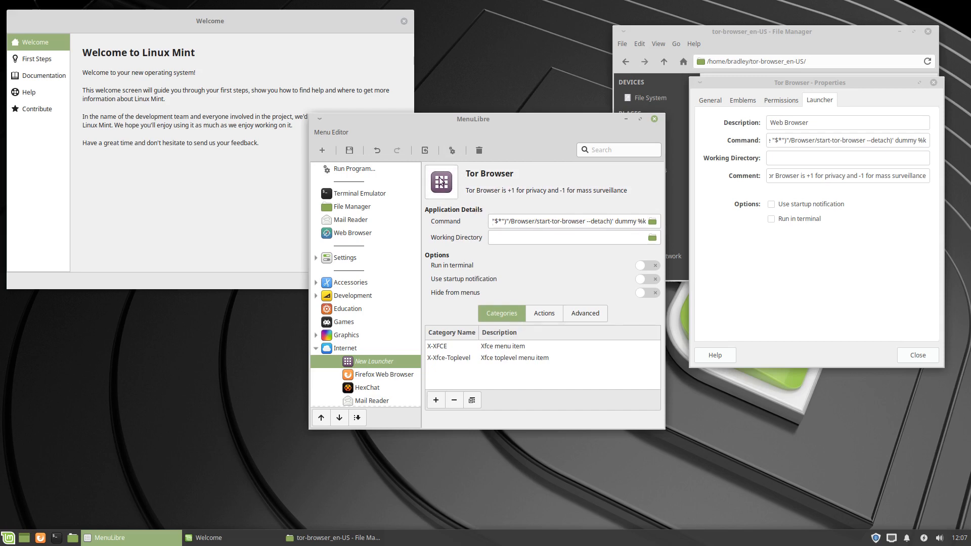
Browse for an icon image into tor-browser_en-US > Browser > browser > chrome > icons > default
left_click(441, 181)
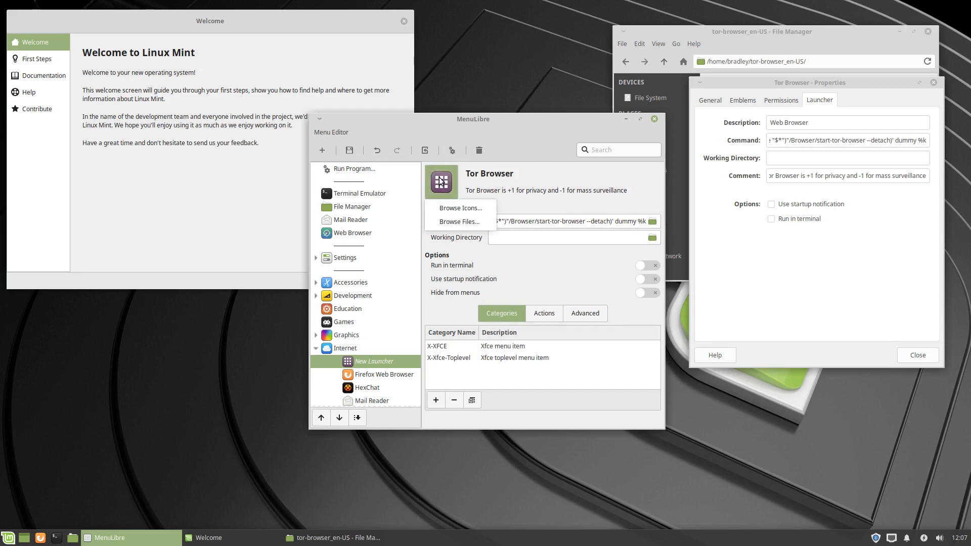
mouse_move(458, 222)
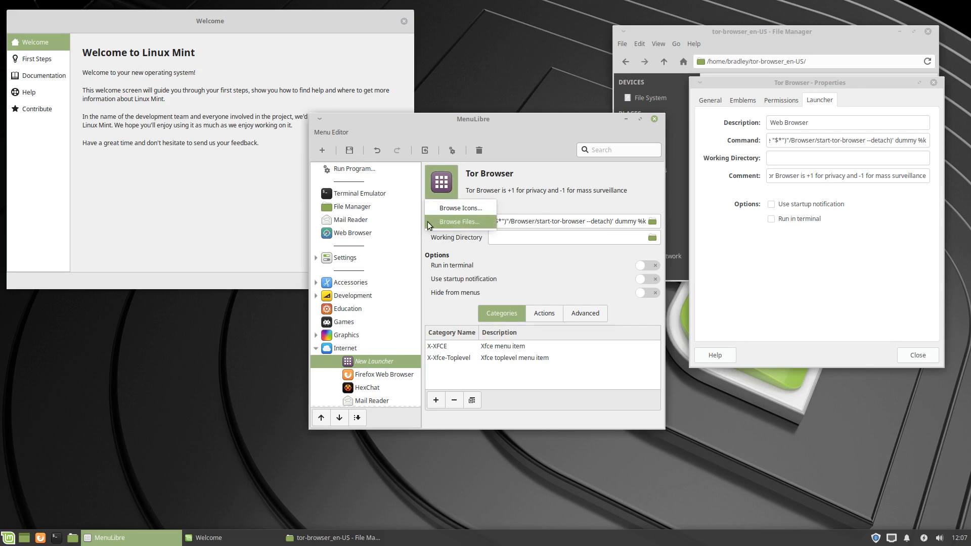
left_click(457, 222)
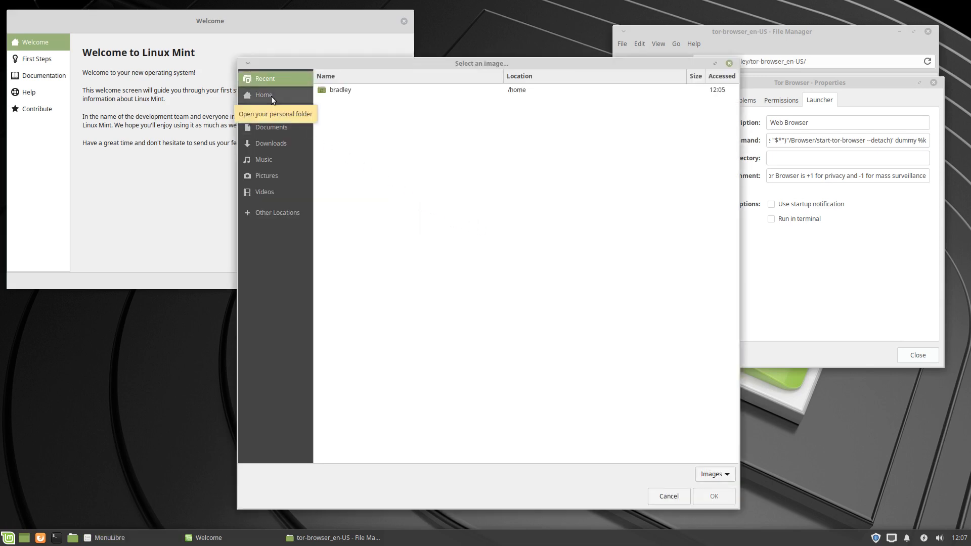
left_click(263, 95)
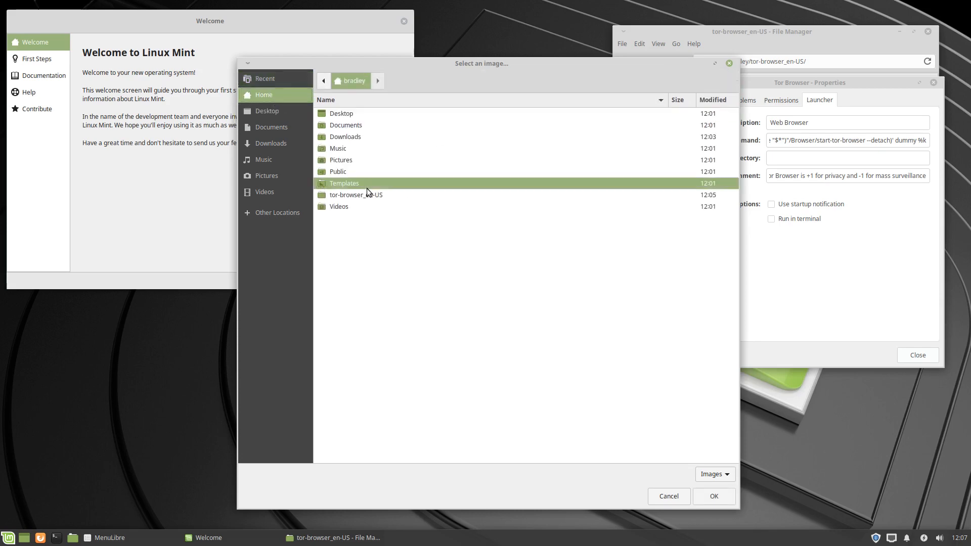
left_click(356, 194)
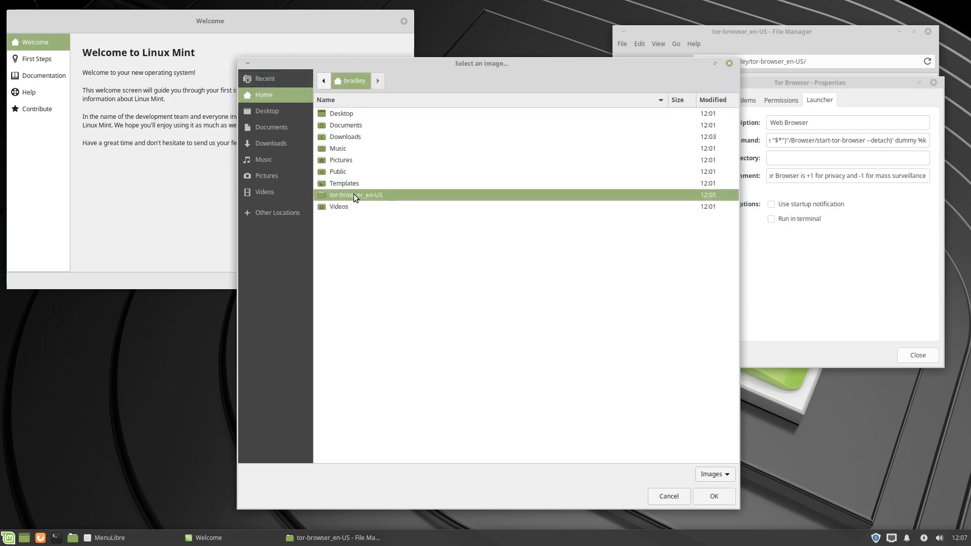
double_click(356, 194)
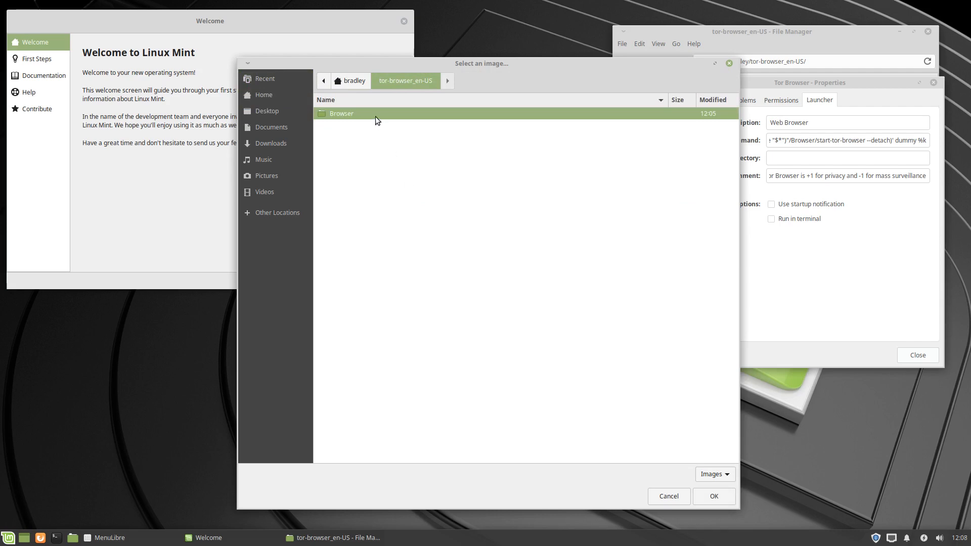
double_click(341, 113)
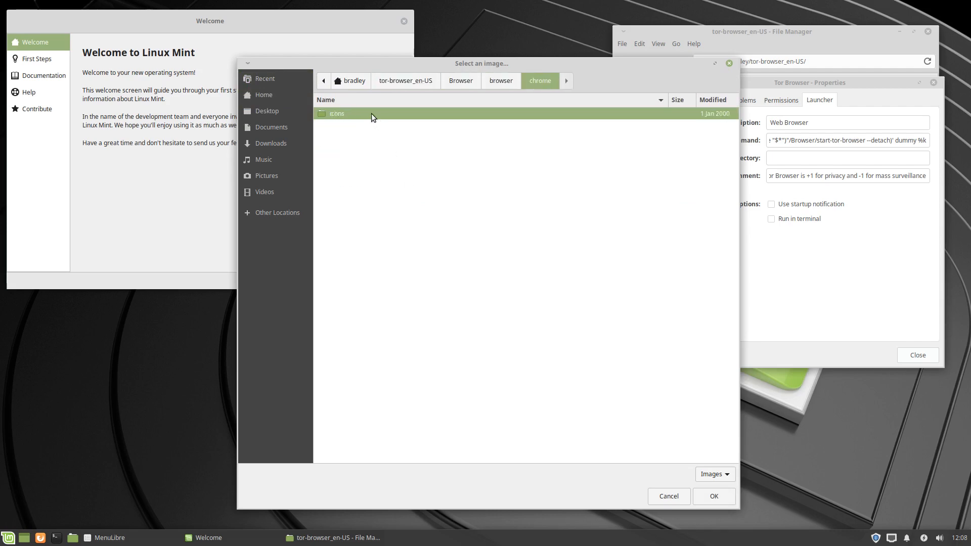
double_click(337, 113)
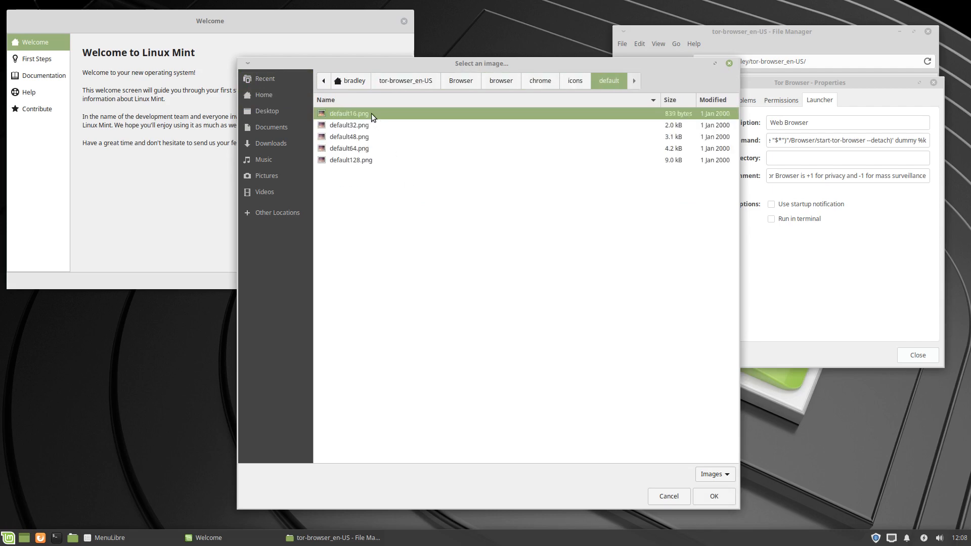
mouse_move(340, 163)
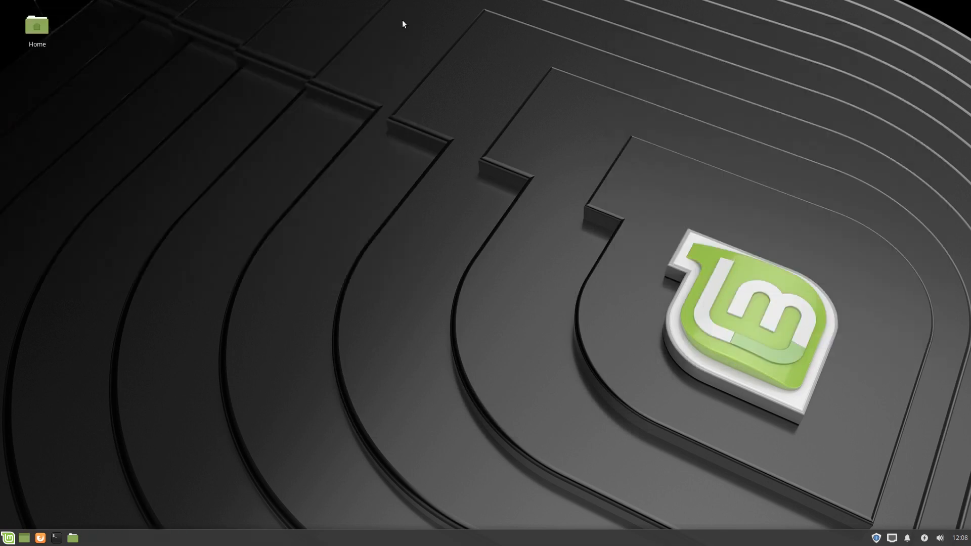
Start Tor Browser from its new Whisker menu entry, reaching the About Tor start page
left_click(8, 537)
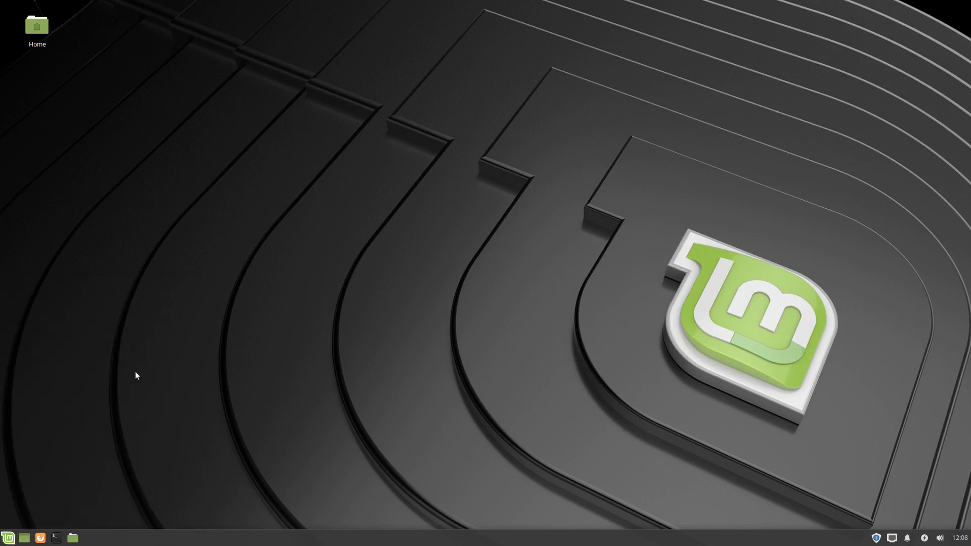
left_click(39, 537)
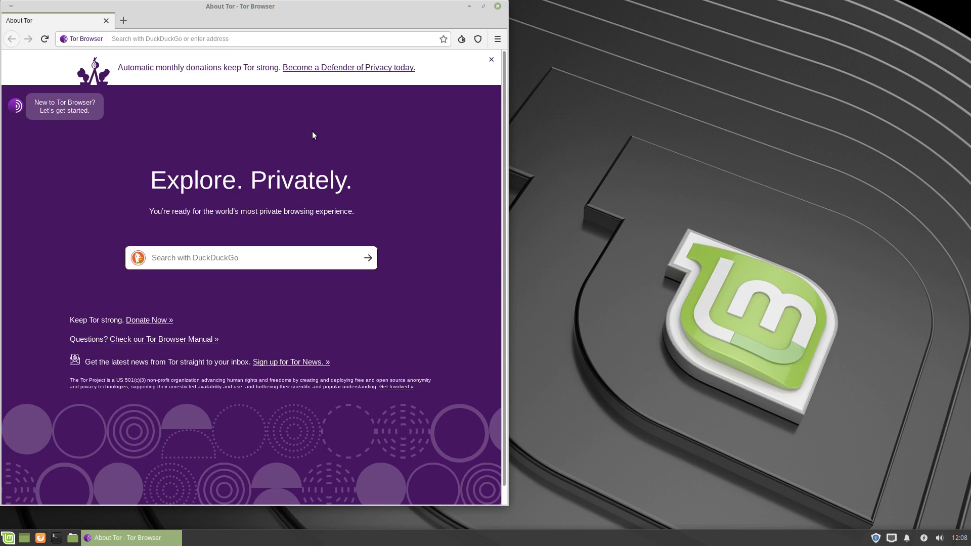
mouse_move(285, 11)
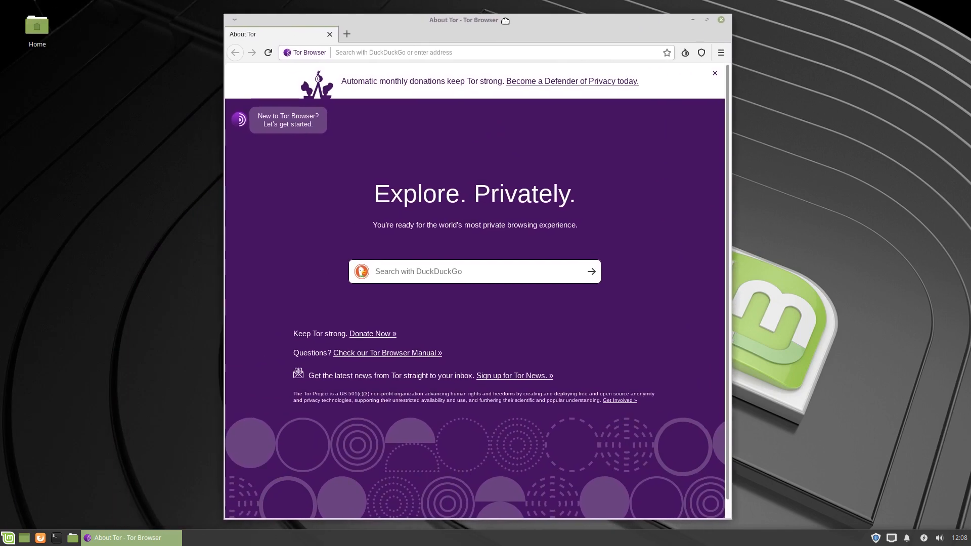
left_click_drag(464, 20, 563, 6)
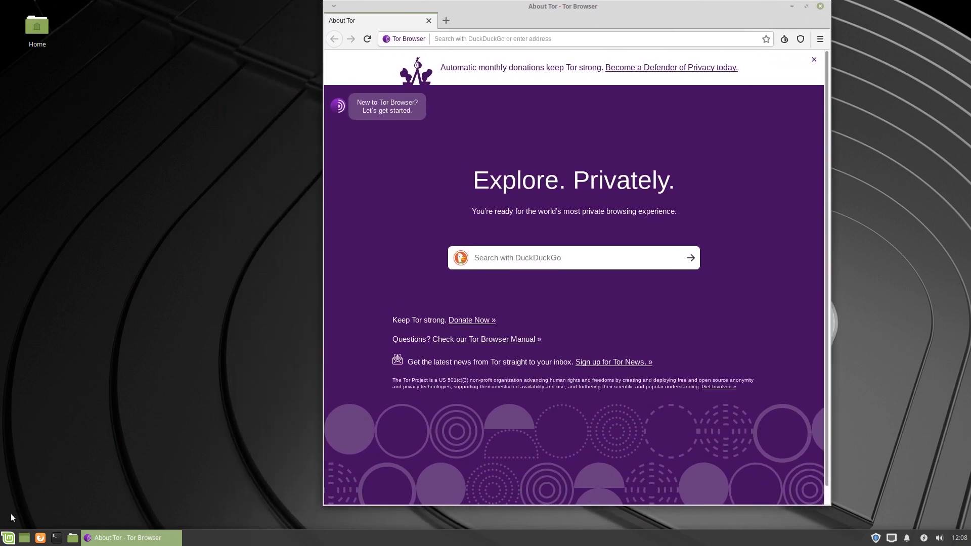
left_click(9, 537)
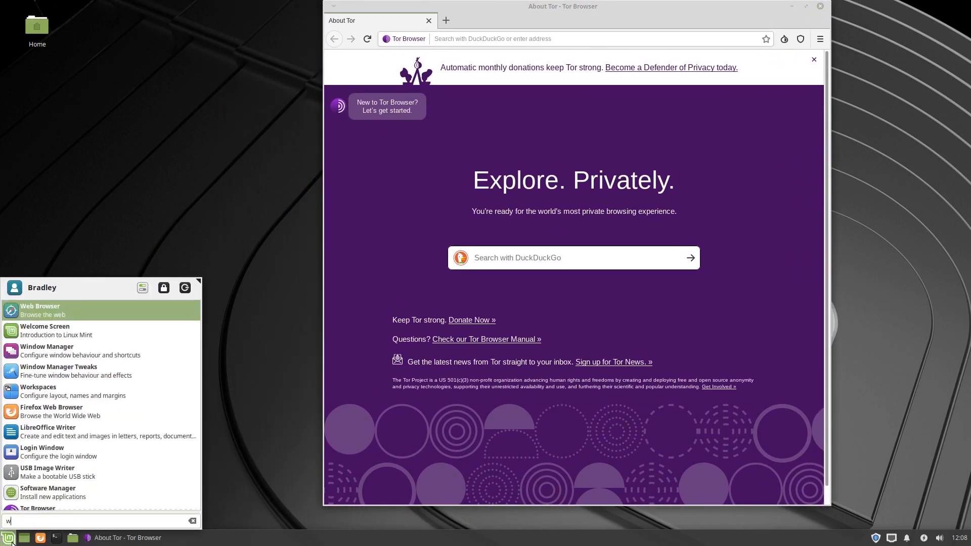
left_click(8, 537)
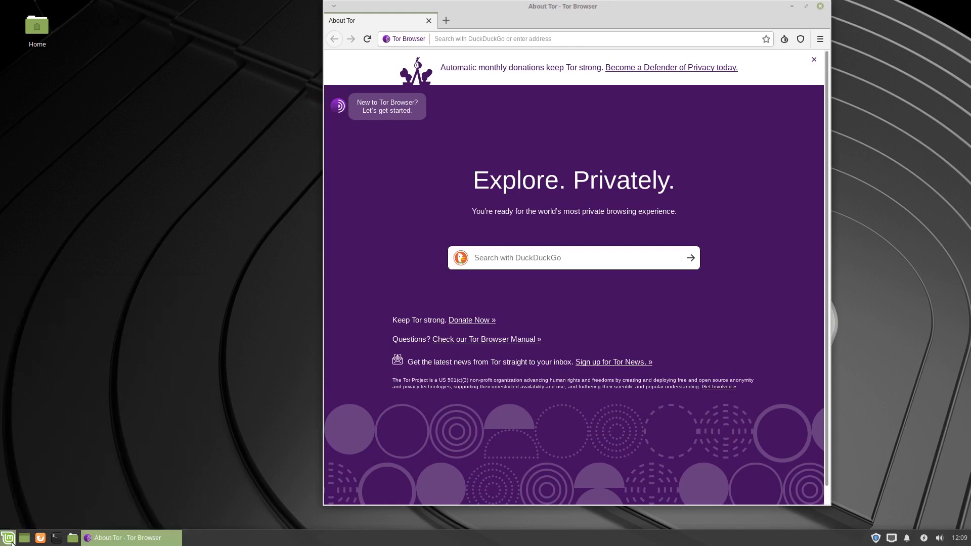